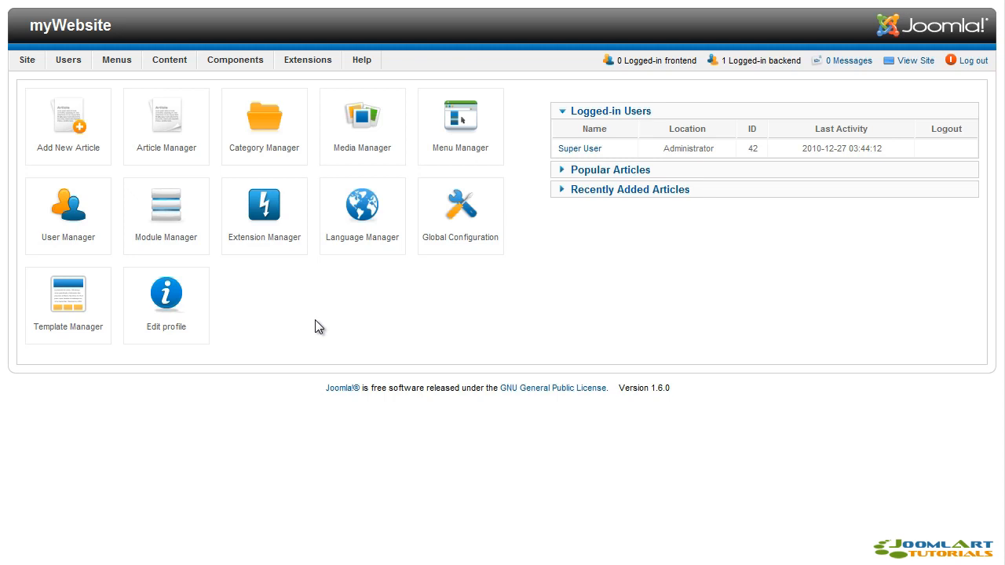
mouse_move(264, 306)
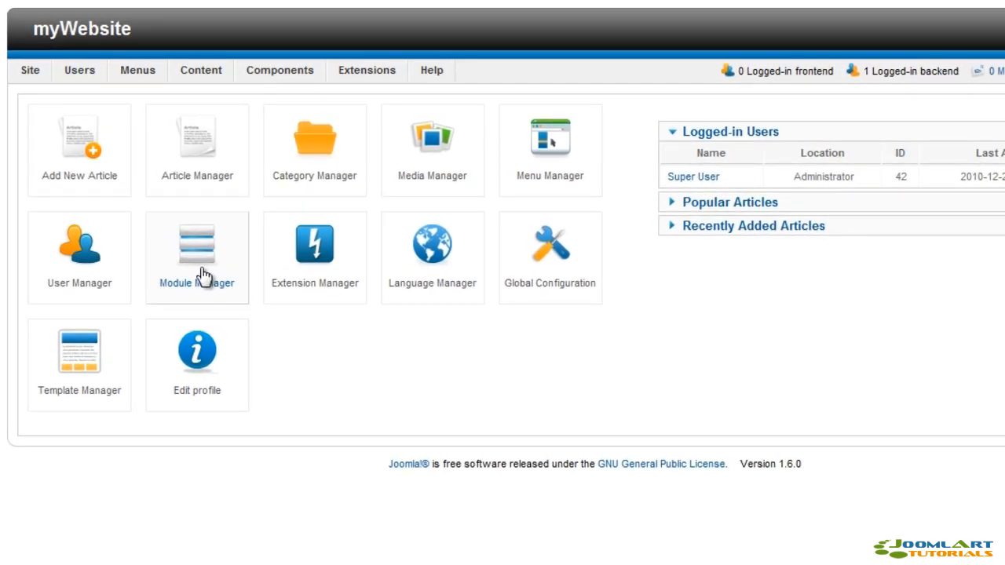
Step: Open the Module Manager from the Extensions menu
left_click(366, 69)
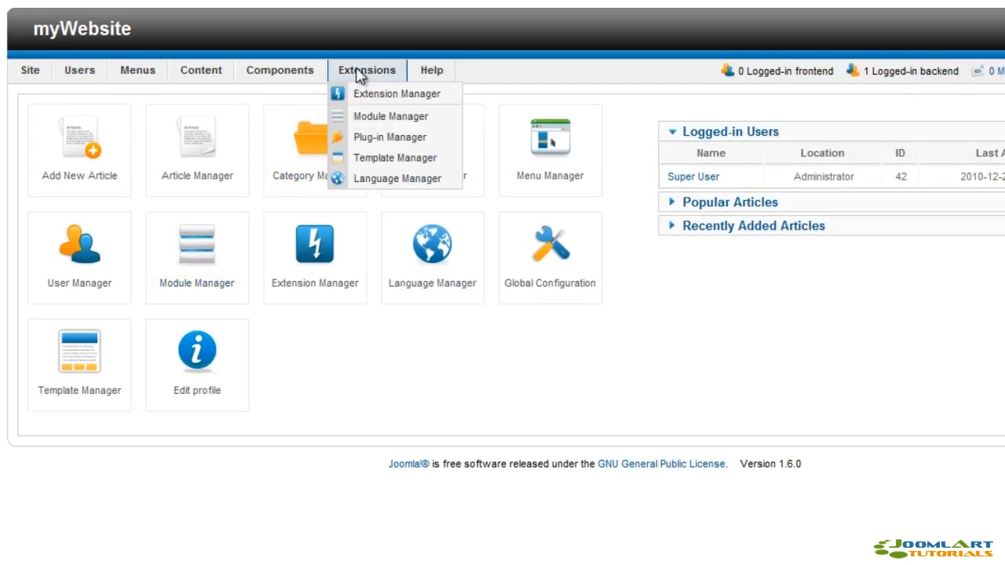
mouse_move(385, 116)
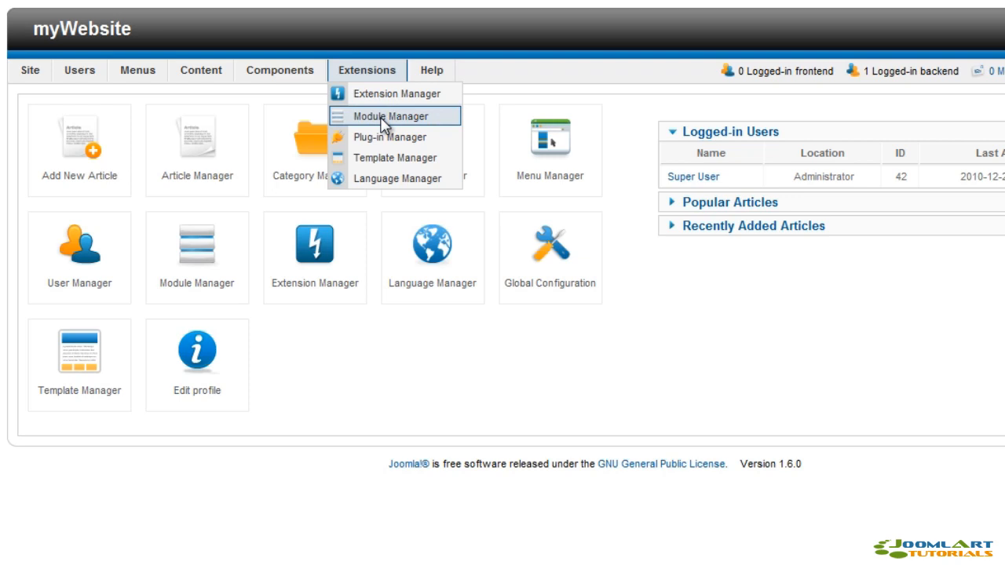
left_click(395, 115)
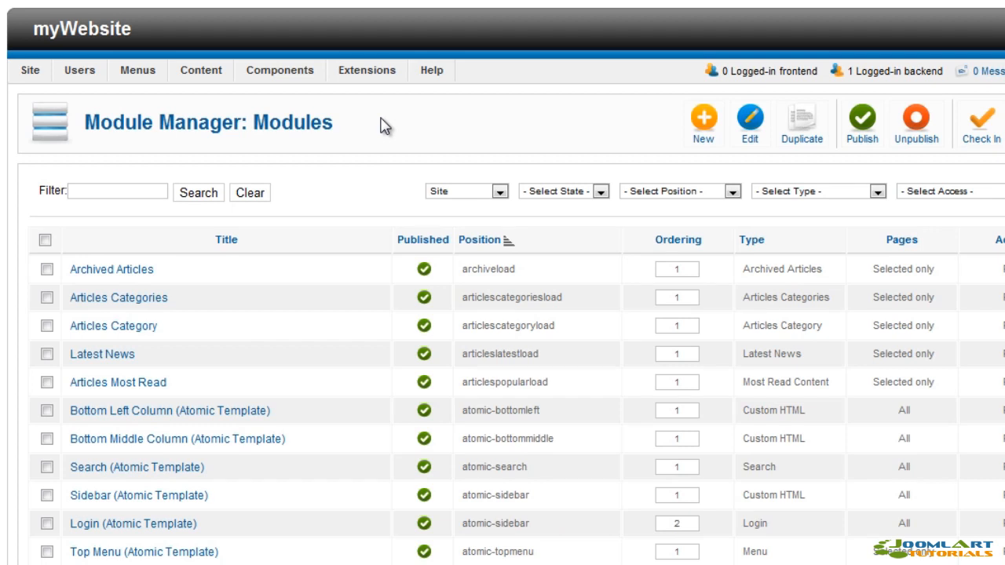
mouse_move(556, 194)
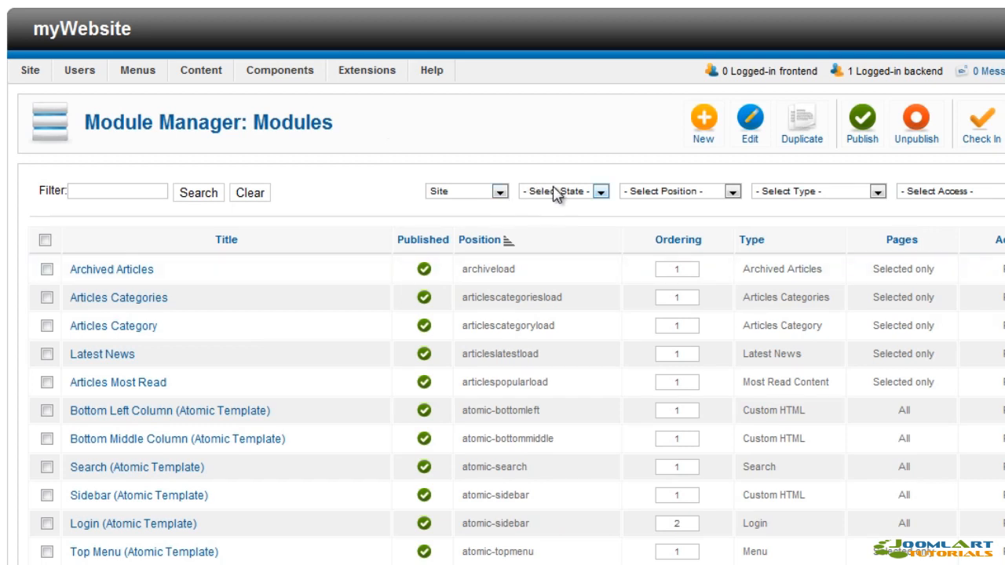
left_click(505, 191)
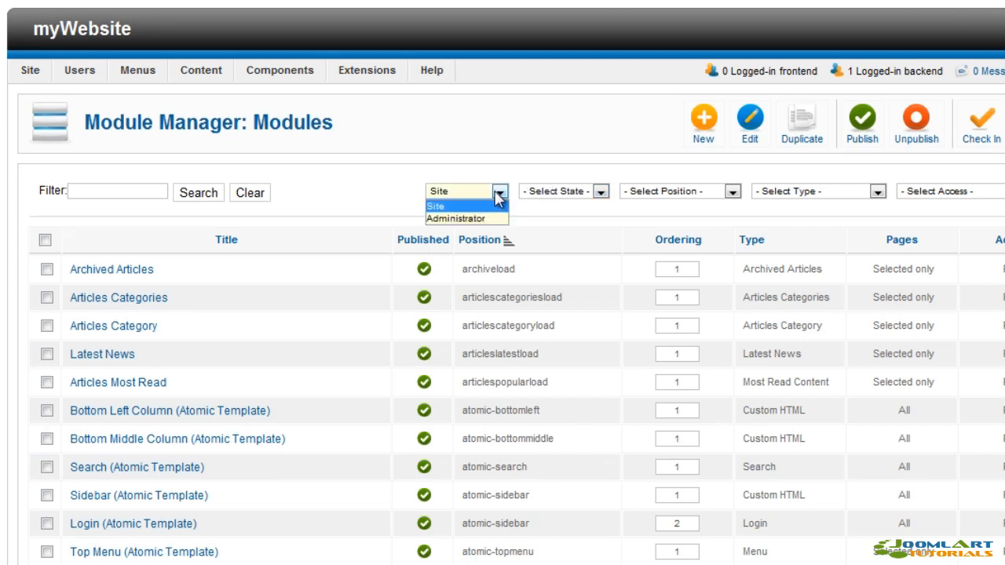
left_click(439, 207)
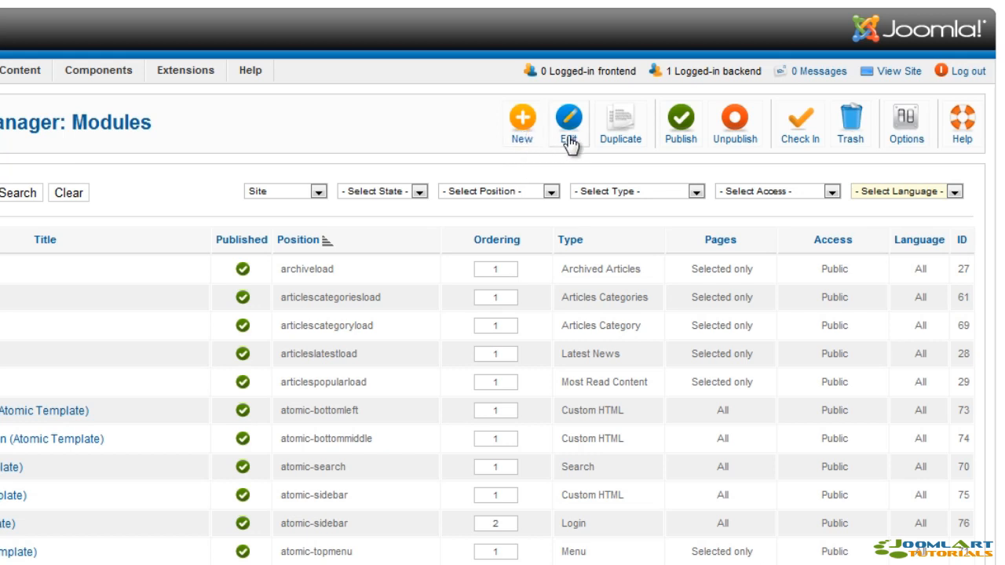
mouse_move(679, 149)
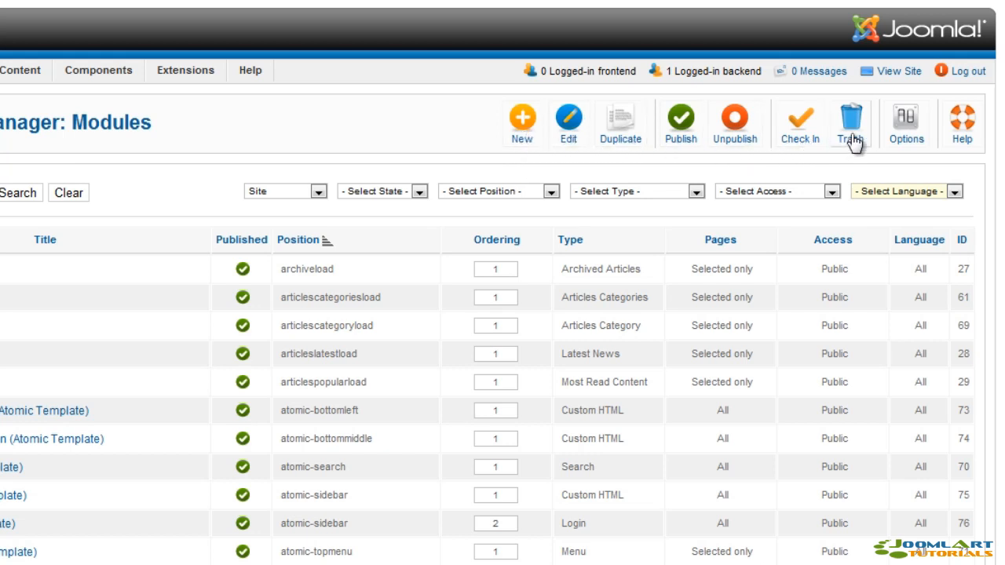
mouse_move(867, 172)
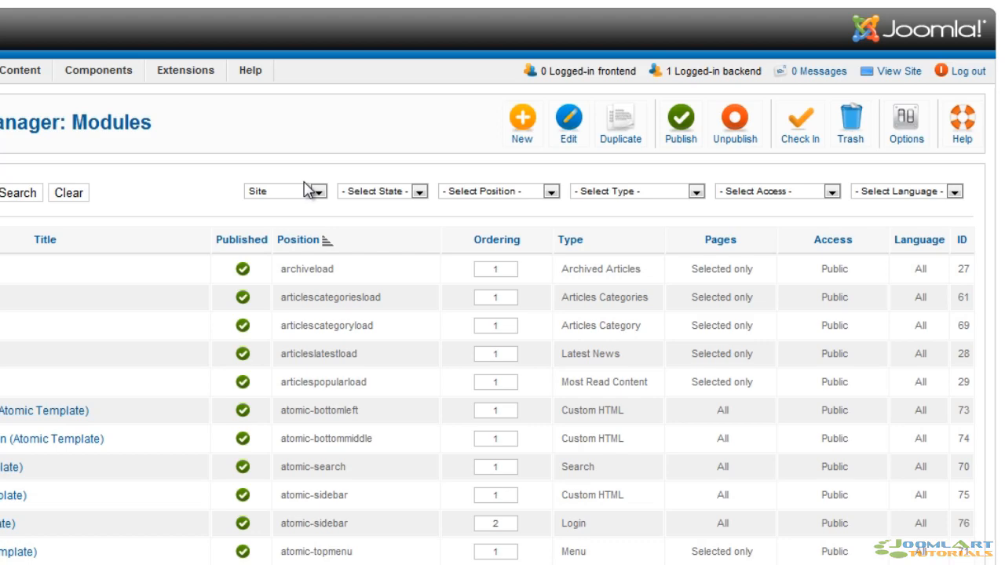
mouse_move(503, 155)
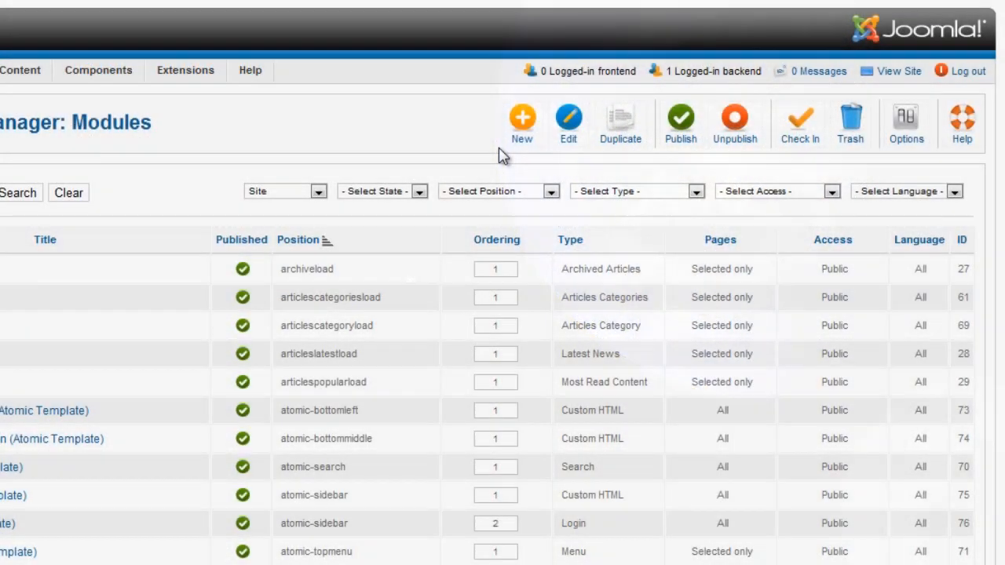
Step: Create a new module and choose the Articles Category type
left_click(522, 118)
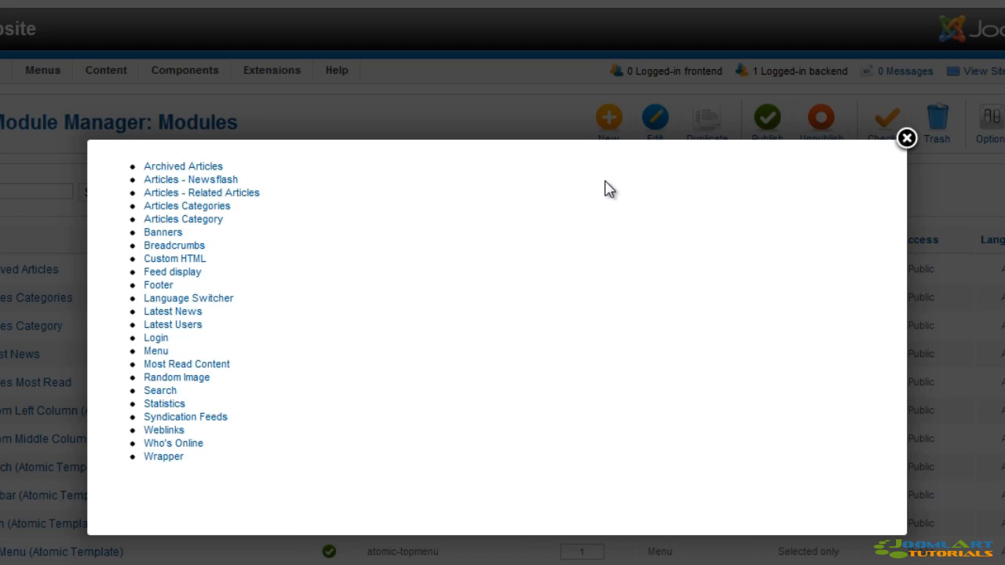
mouse_move(484, 202)
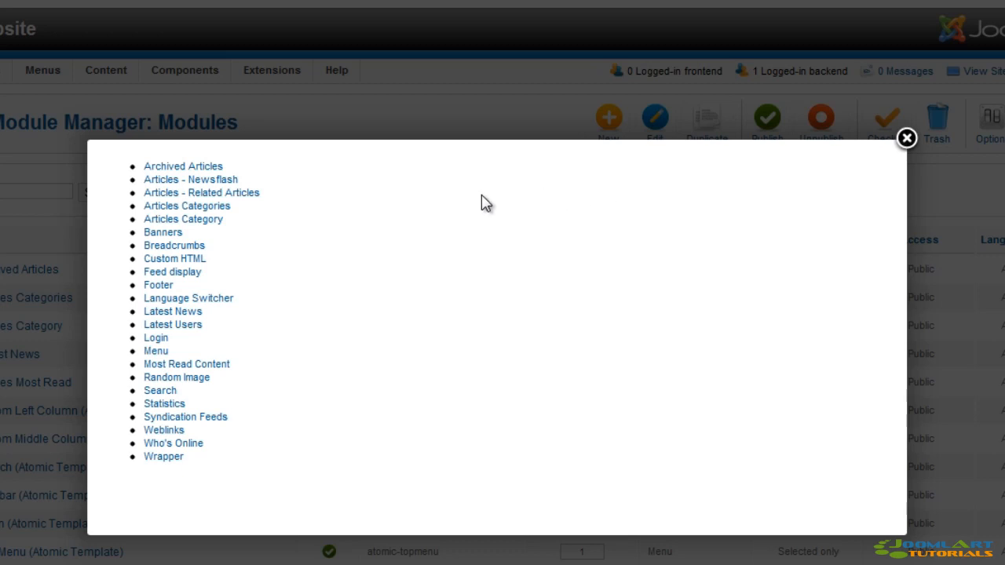
left_click(183, 219)
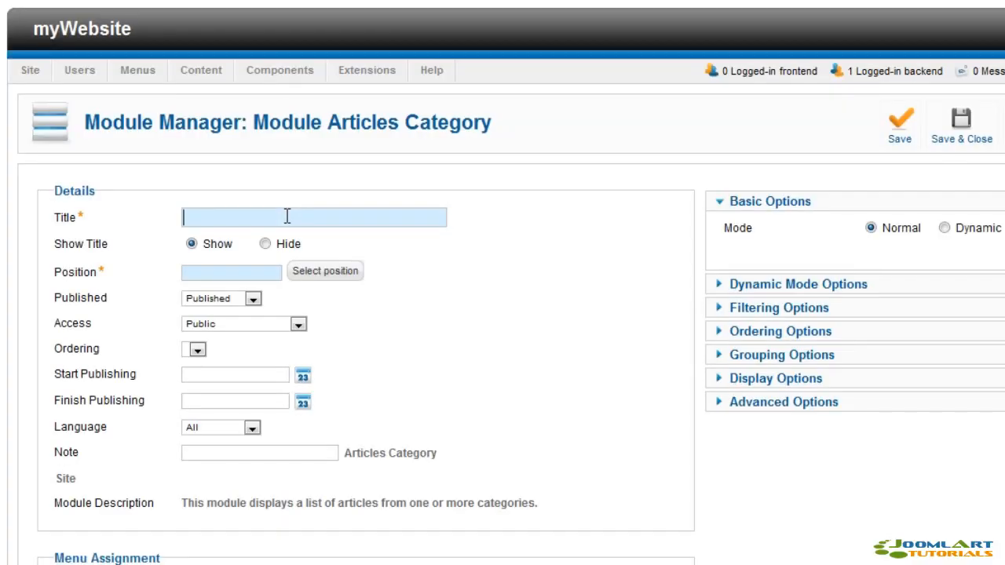
Step: Enter the title 'Categories' and restrict articles to the Joomla! category under Filtering Options
type("Cate")
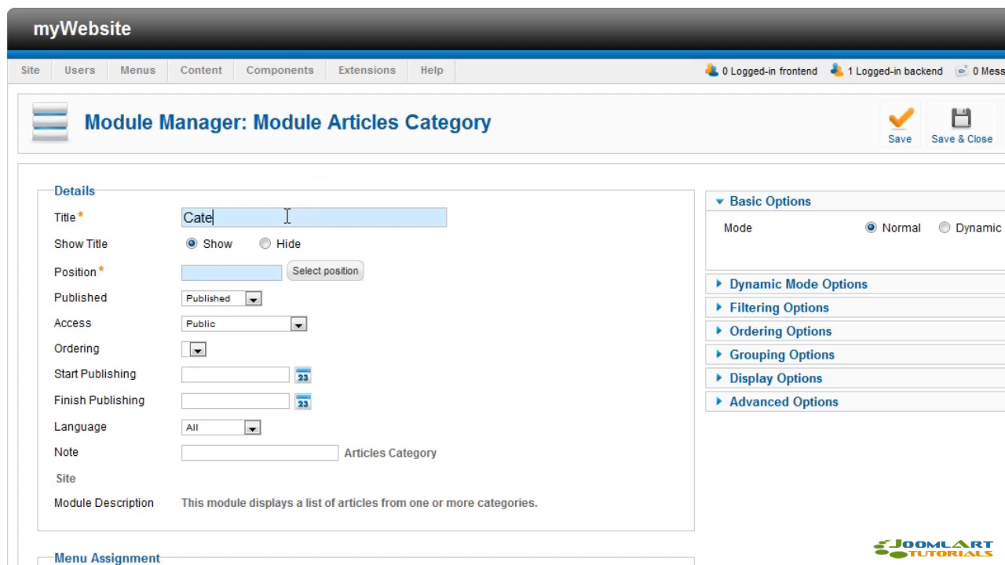
type("gories")
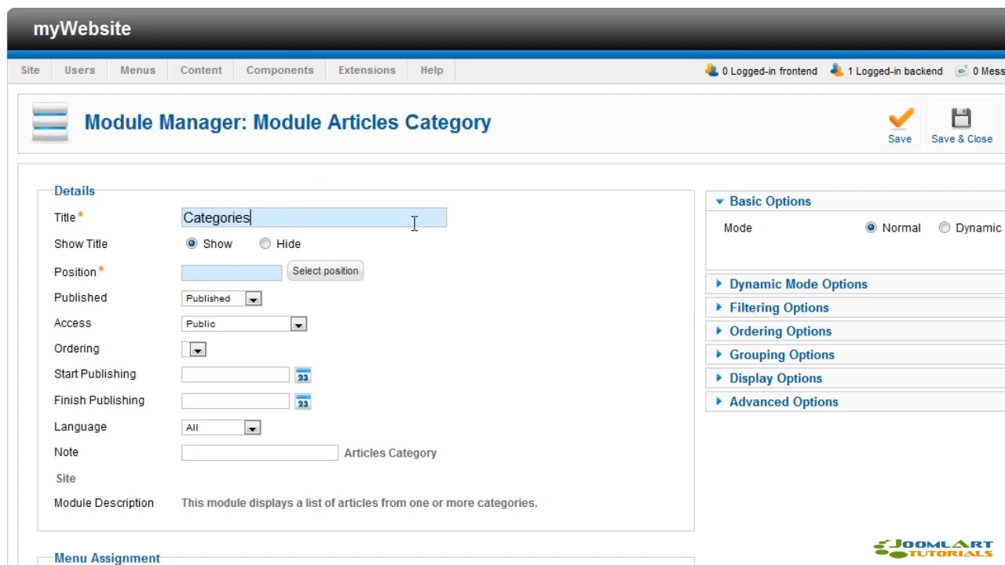
left_click(798, 284)
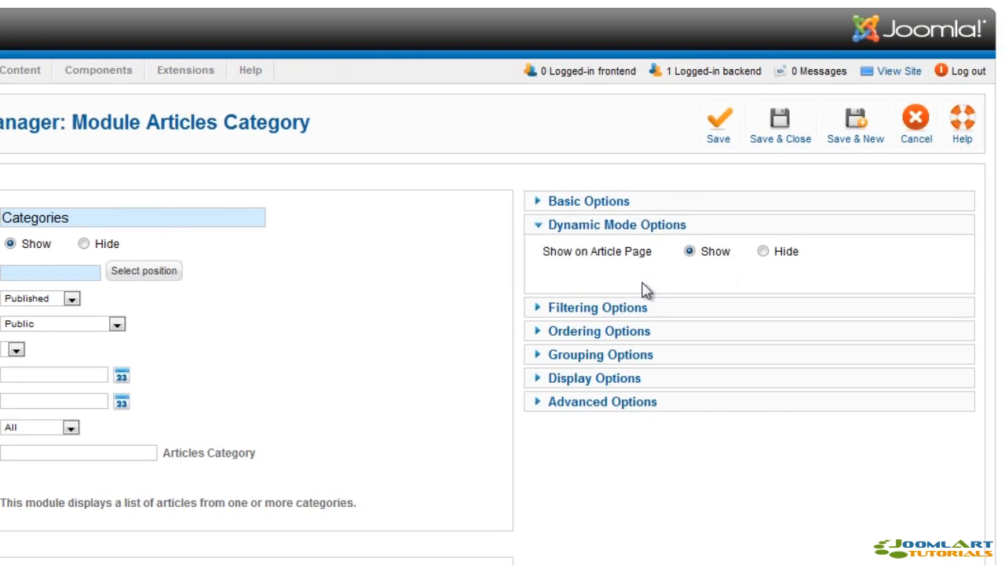
left_click(598, 307)
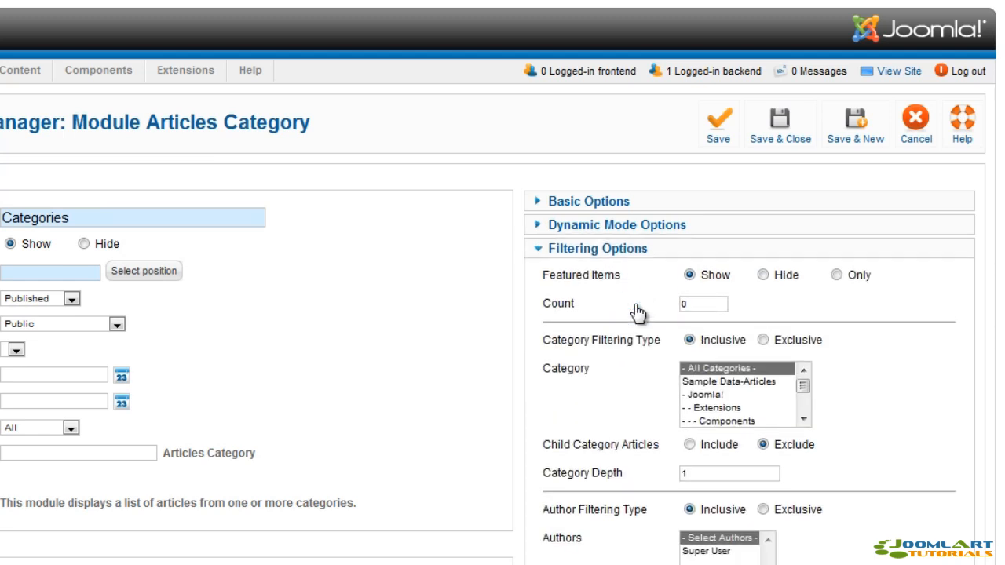
scroll("down", 3)
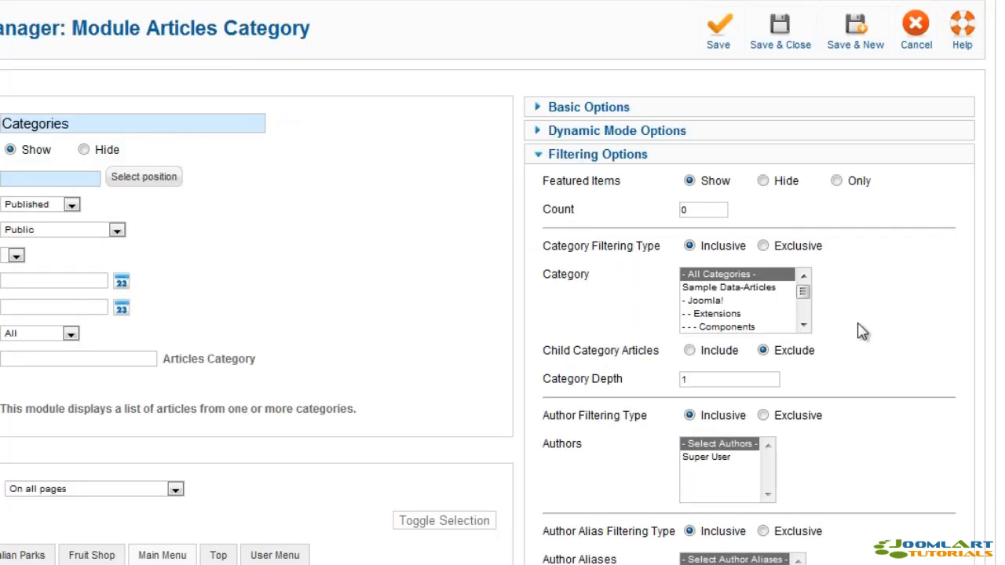
left_click(704, 300)
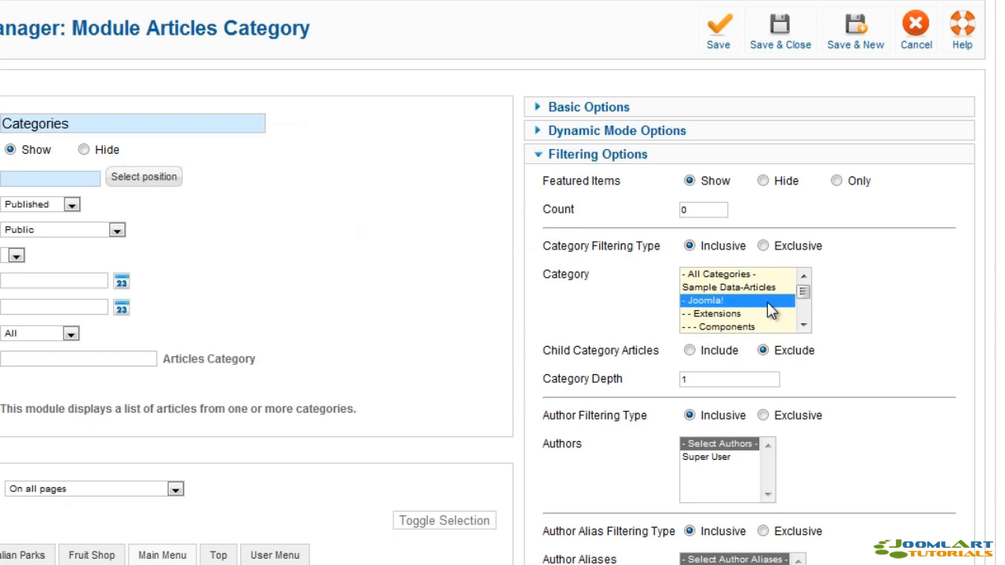
scroll("down", 3)
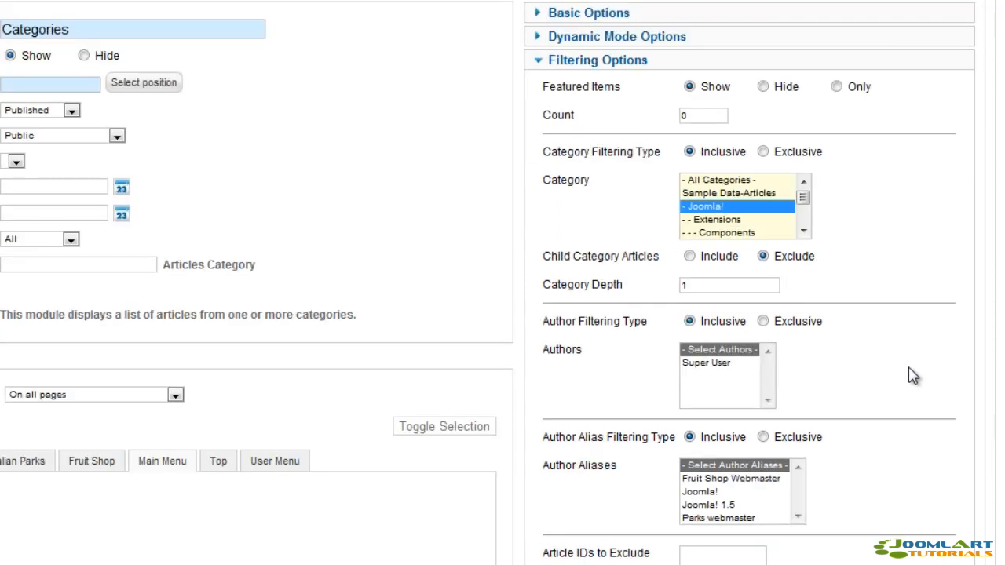
scroll("down", 3)
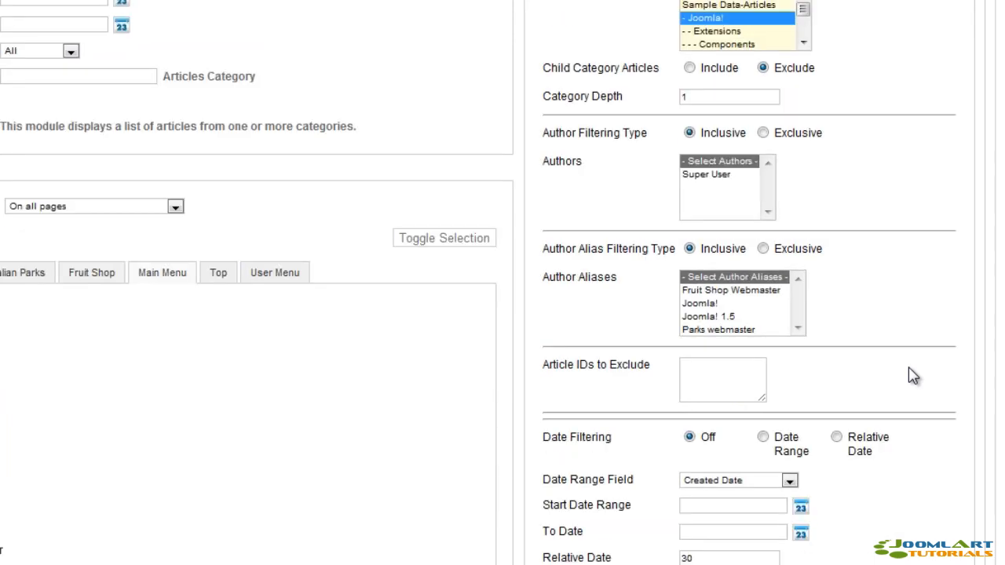
scroll("down", 3)
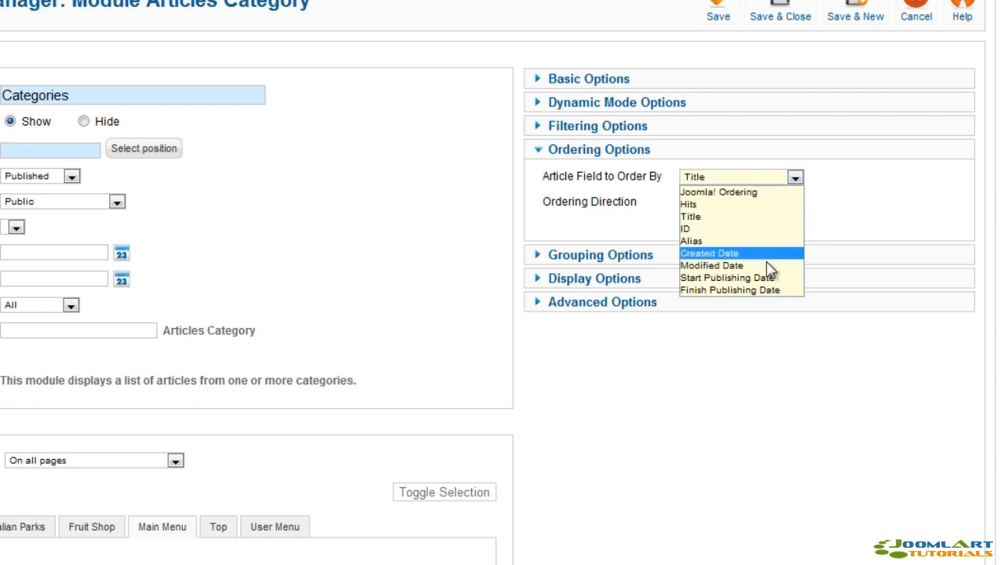
mouse_move(769, 267)
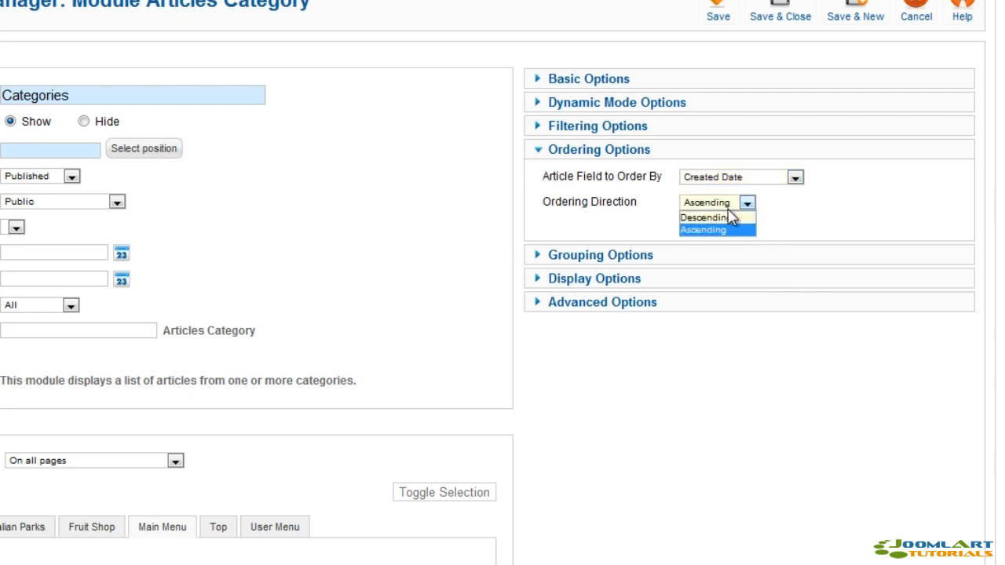
Step: Sort articles by created date descending, keep grouping at none, and expand Display Options
left_click(697, 215)
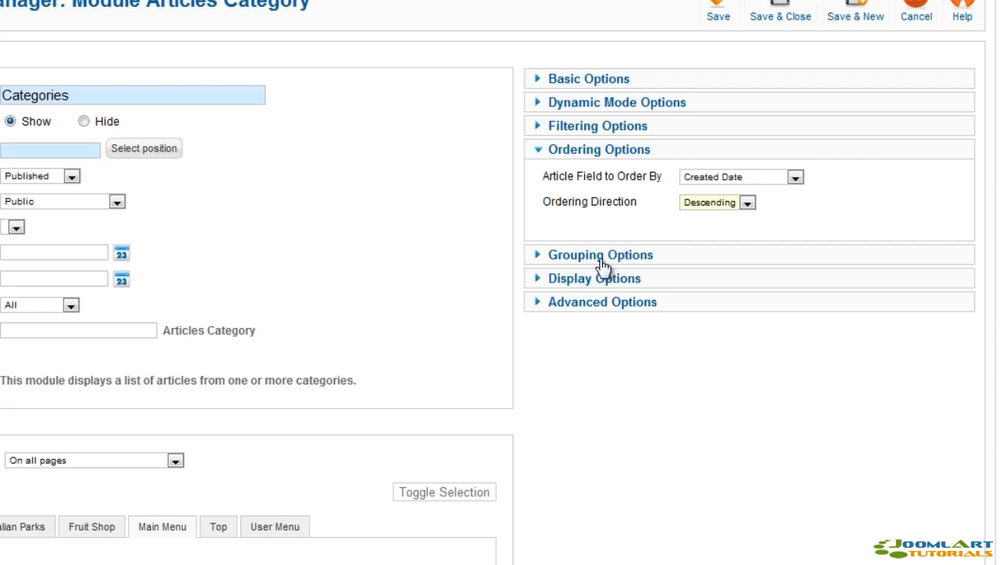
left_click(600, 254)
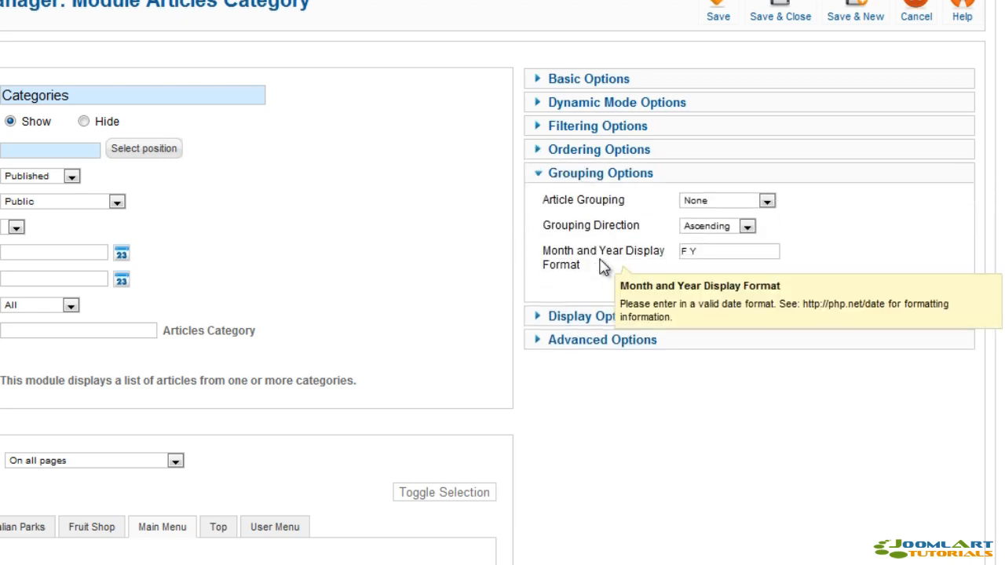
left_click(765, 201)
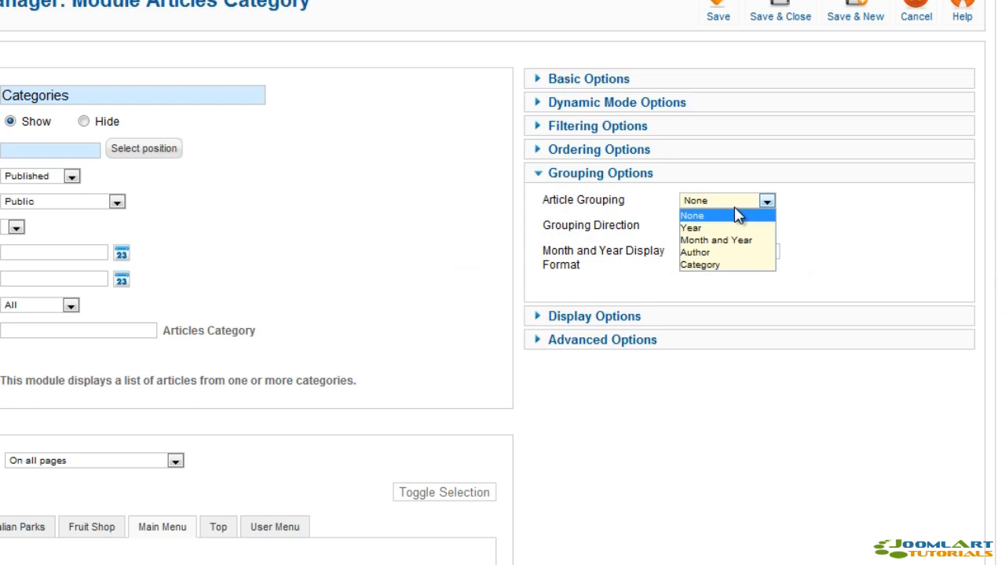
left_click(692, 215)
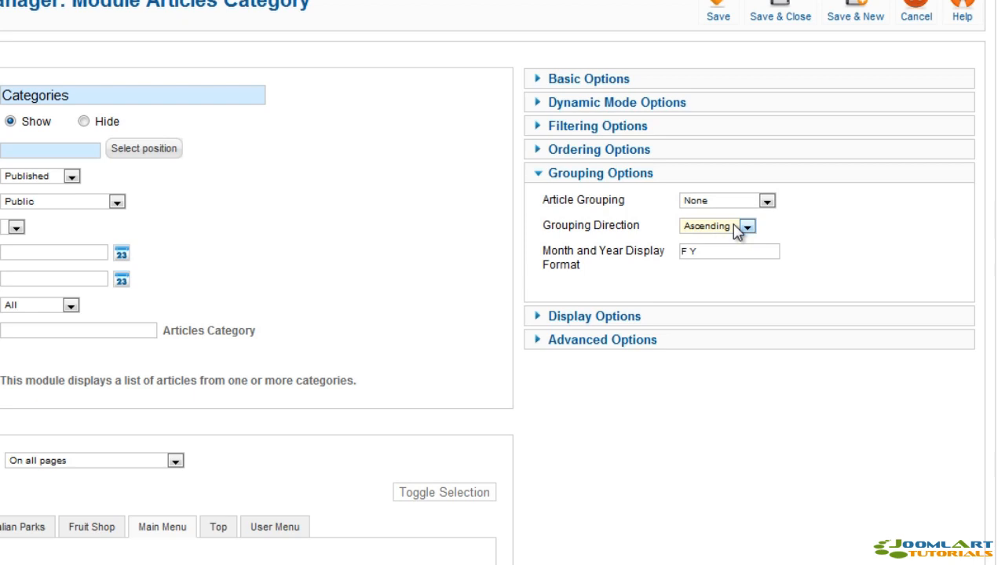
mouse_move(600, 298)
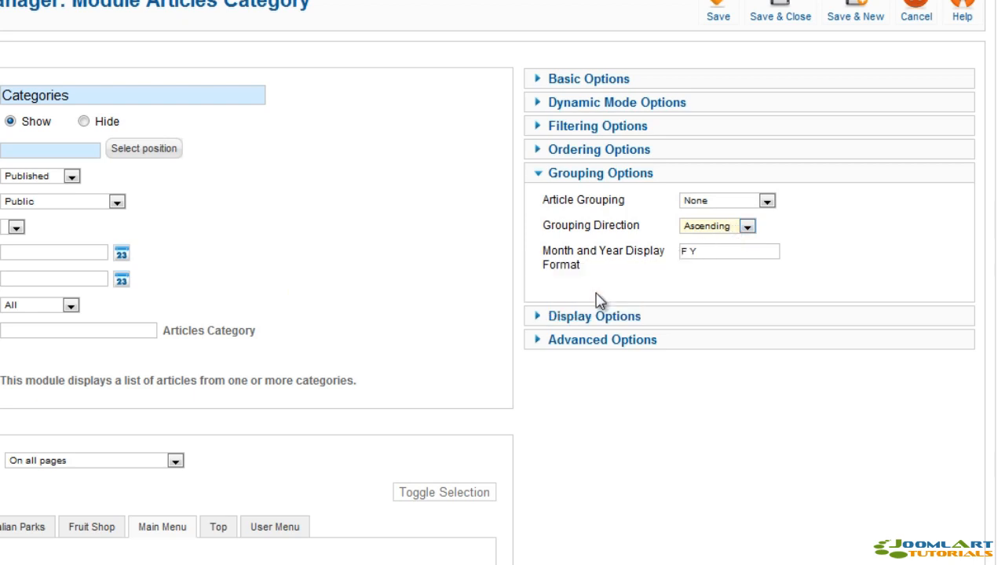
left_click(593, 316)
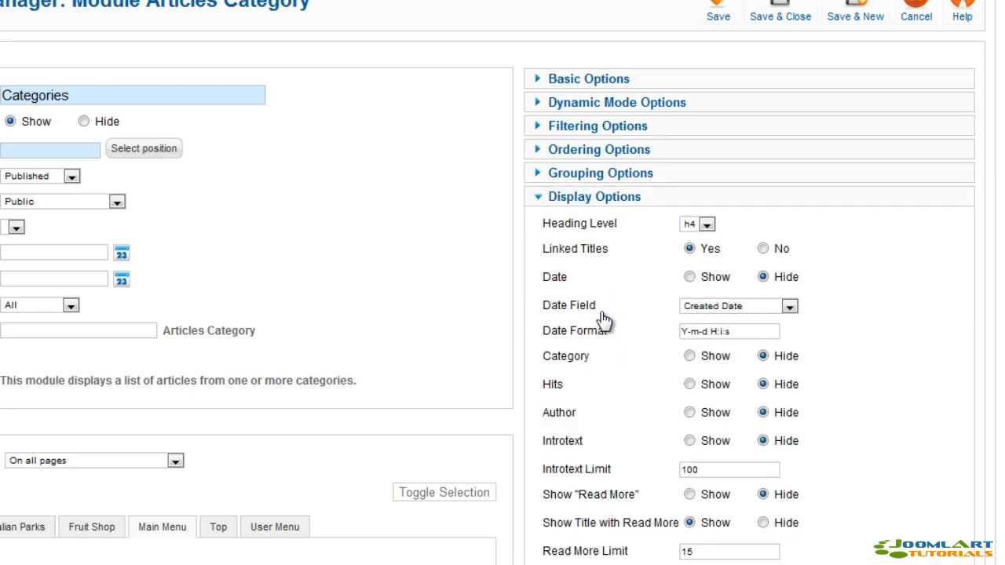
mouse_move(581, 322)
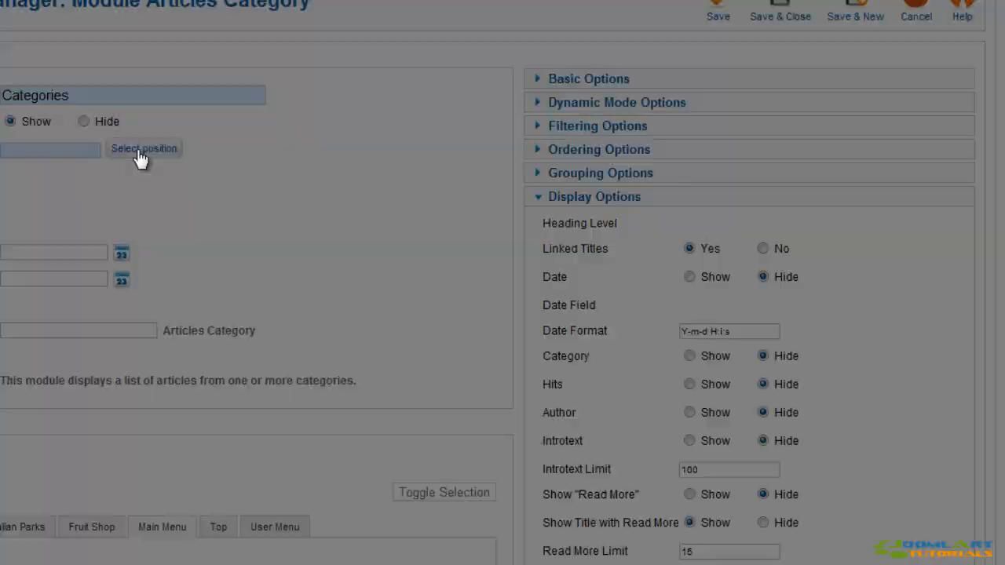
Step: Assign the Categories module to position-7 and Save & Close
left_click(143, 148)
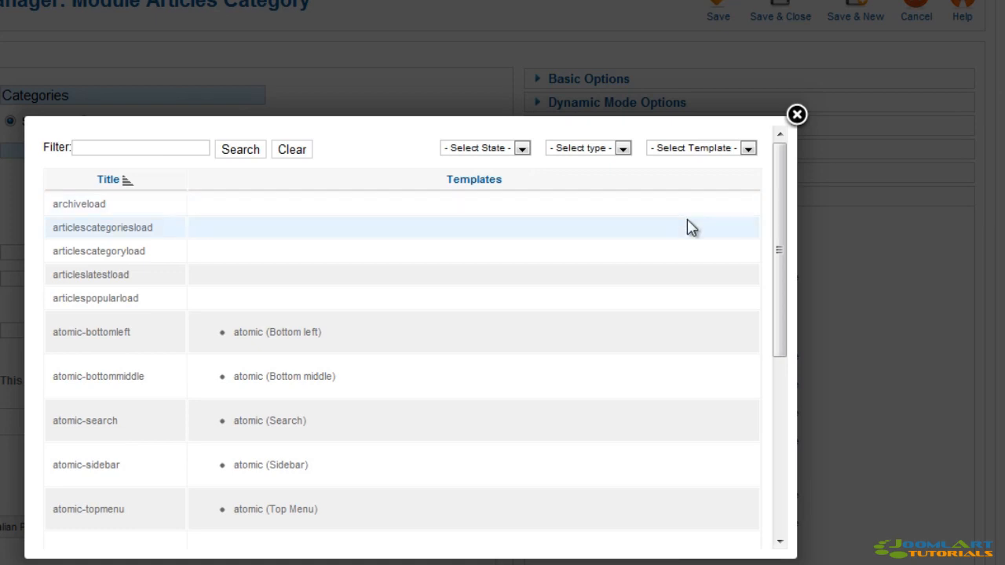
scroll("down", 3)
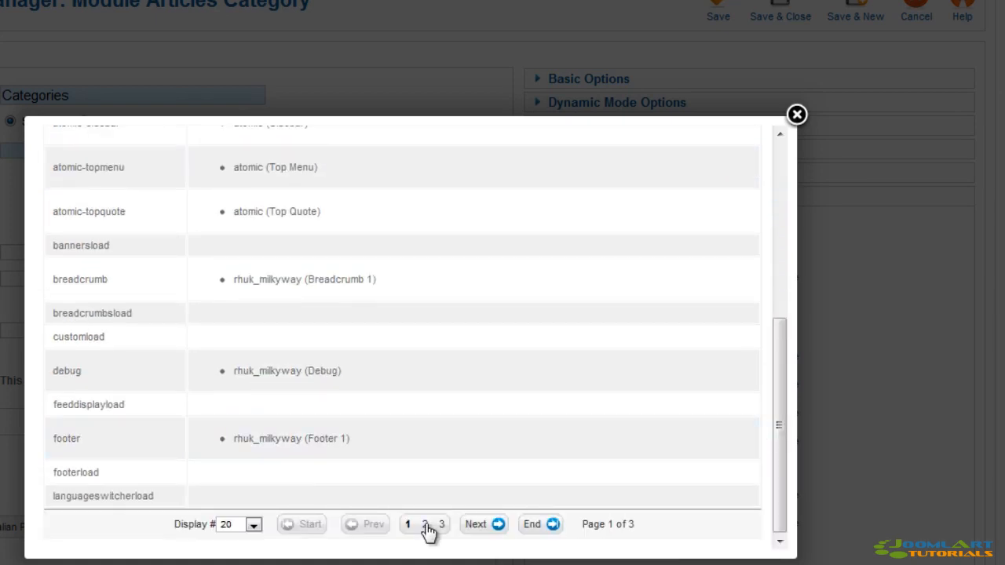
left_click(796, 114)
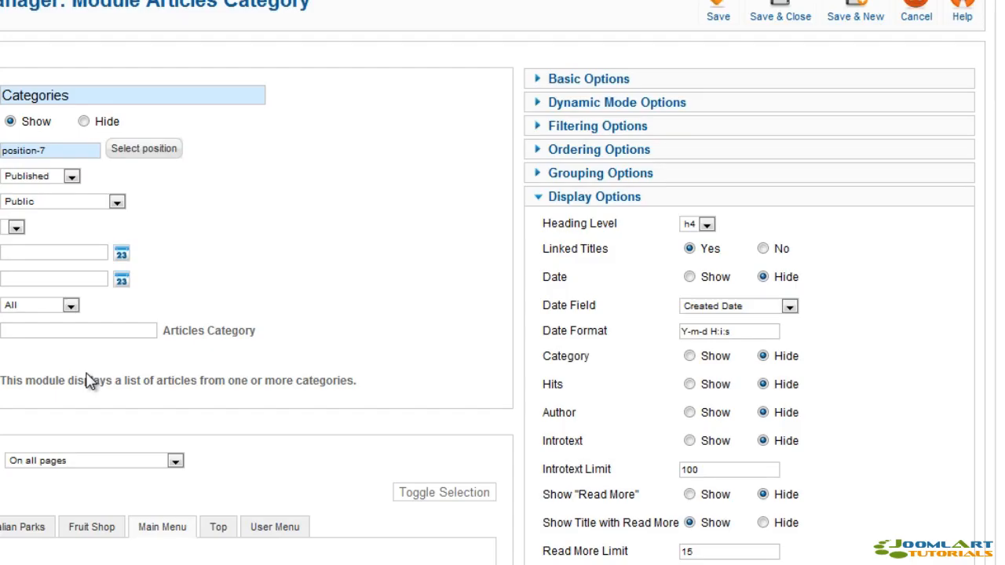
scroll("up", 3)
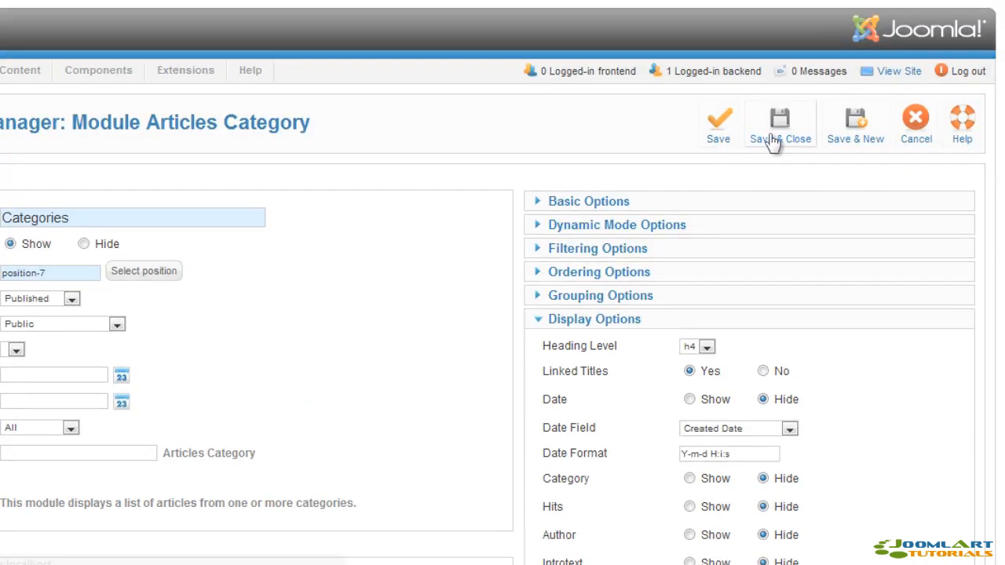
left_click(779, 118)
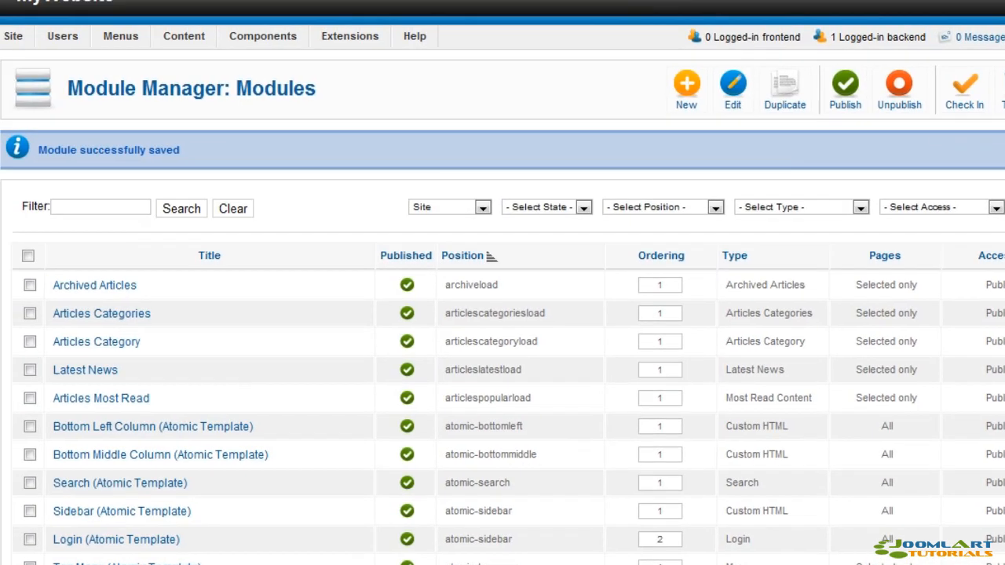
Step: Filter modules to position-7, unpublish Categories, and sort the list by Ordering
left_click(662, 206)
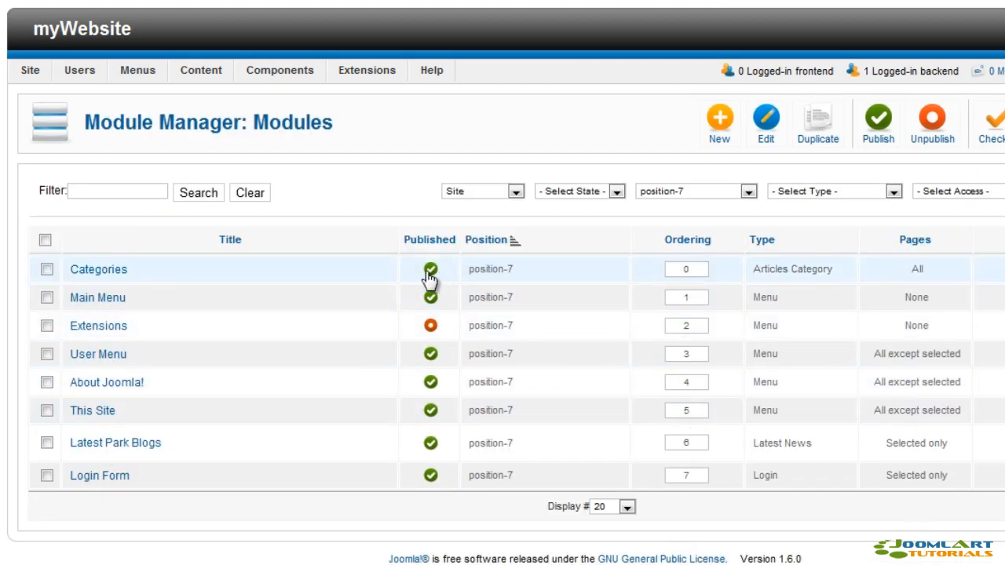
mouse_move(429, 269)
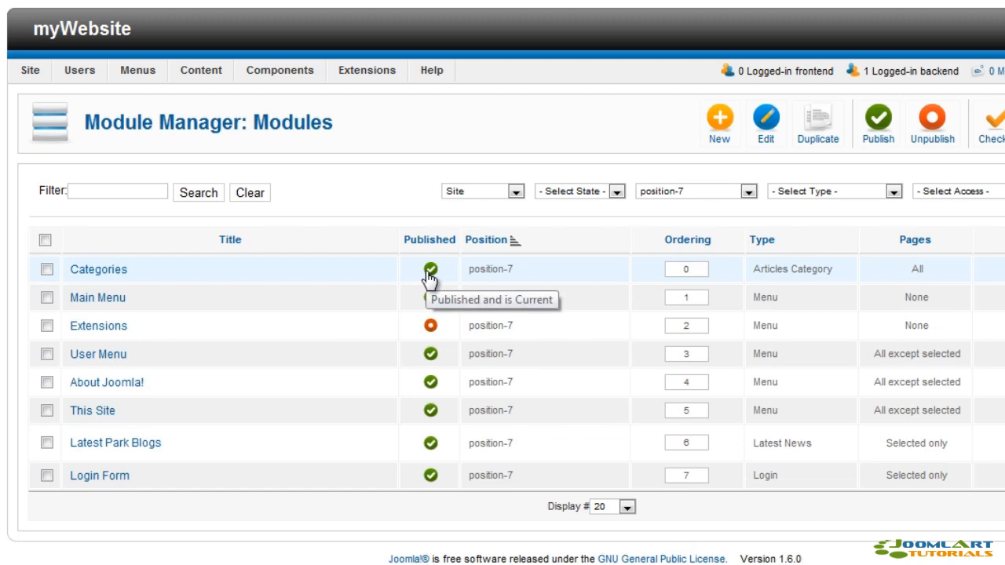
left_click(429, 268)
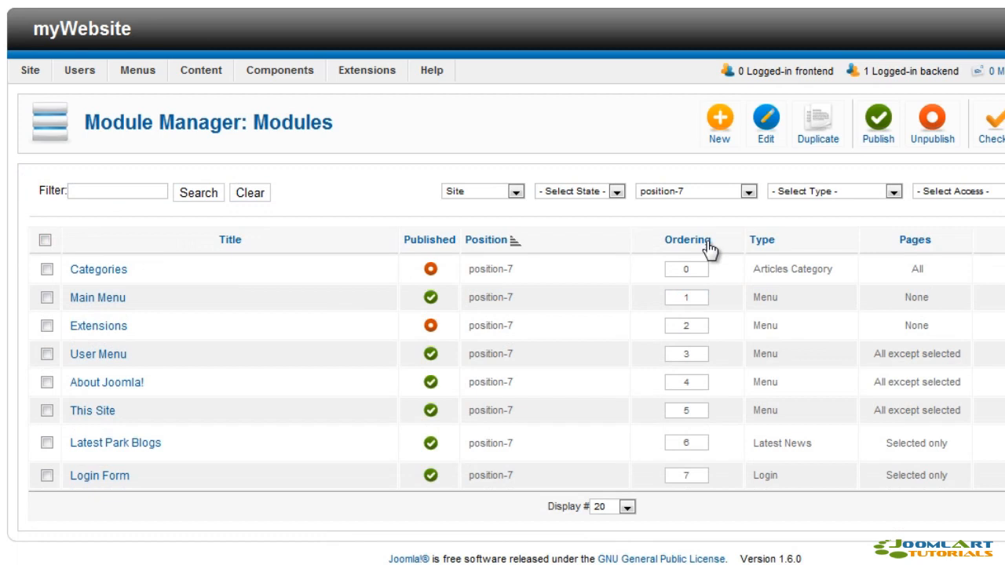
mouse_move(688, 240)
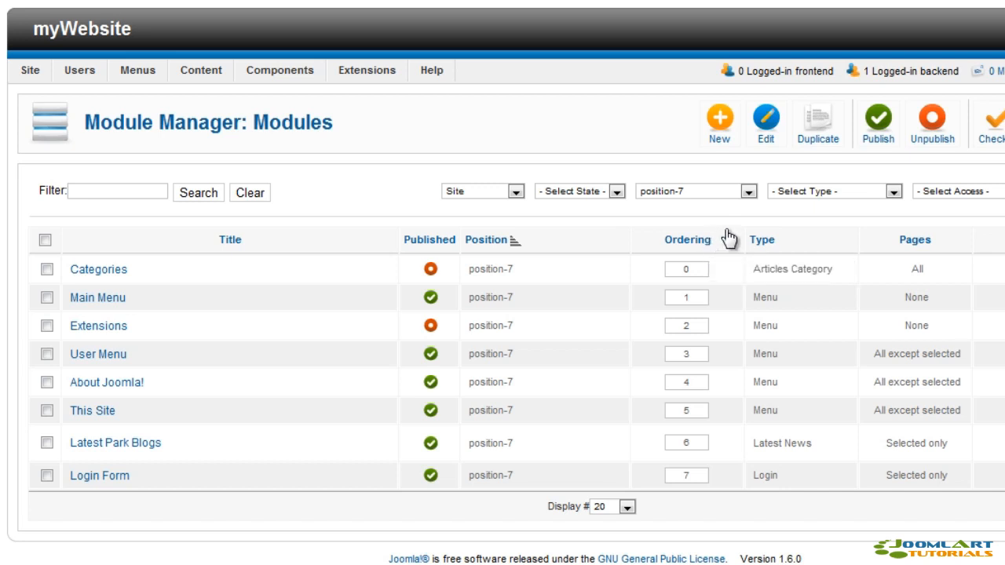
left_click(683, 239)
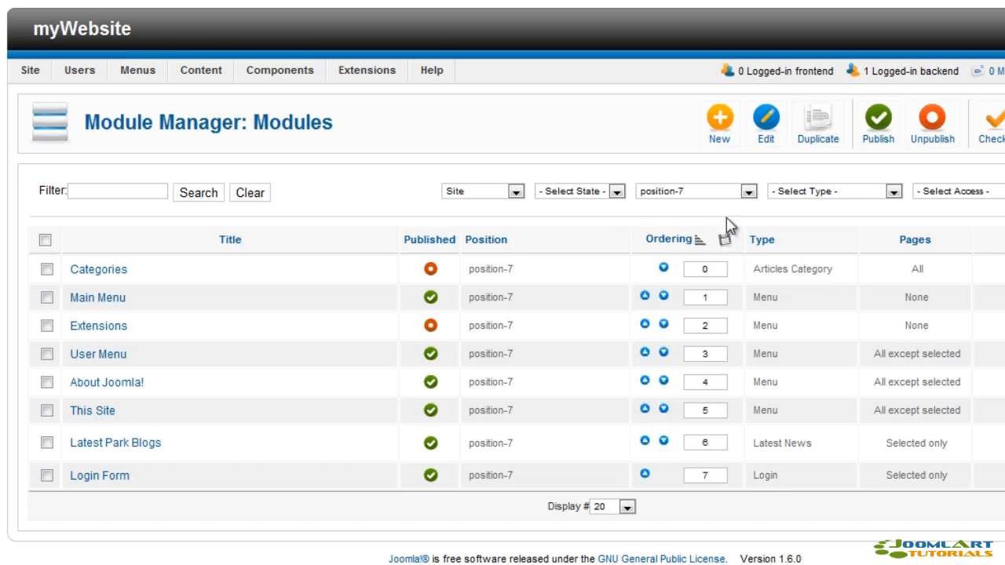
mouse_move(729, 226)
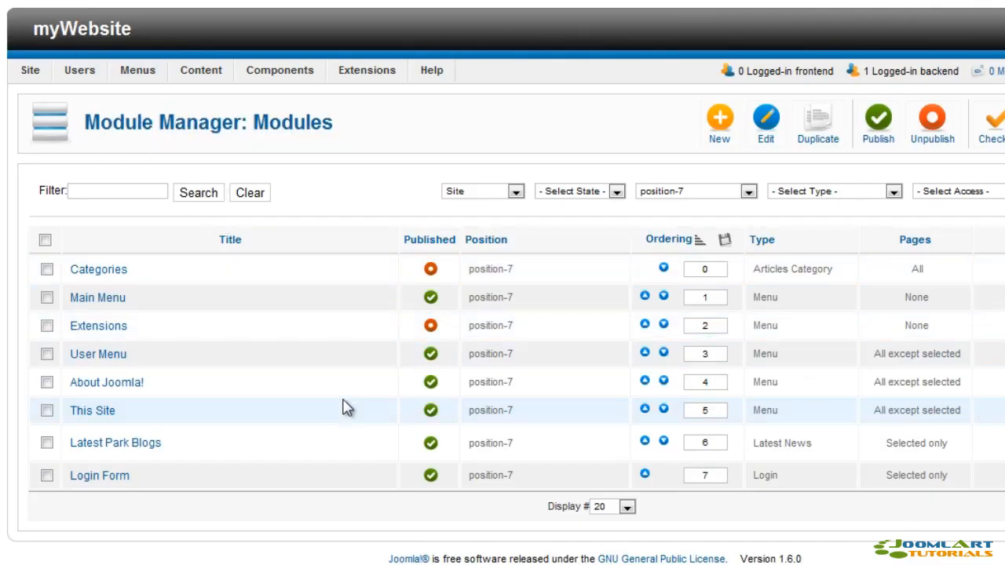
mouse_move(643, 411)
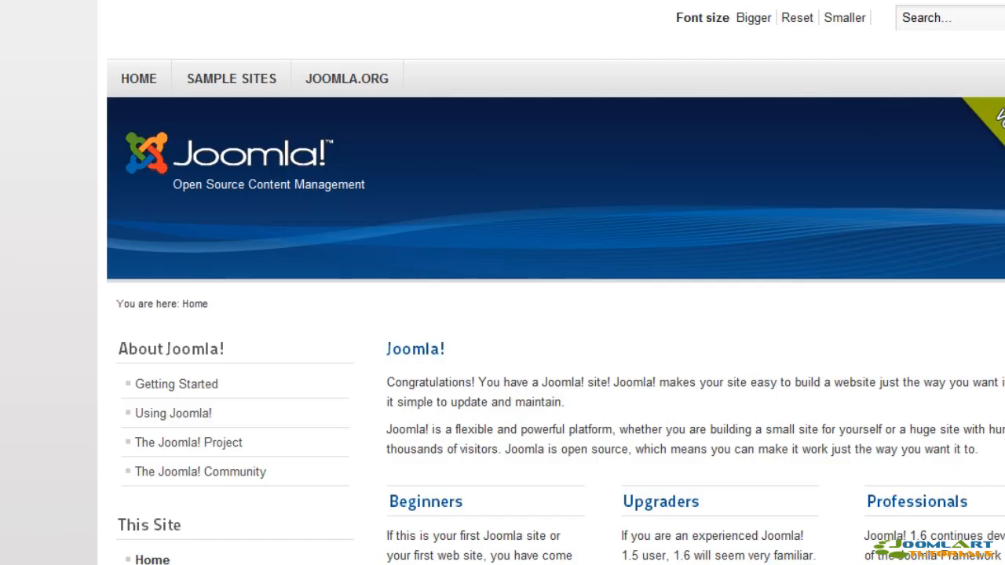
Step: Scroll down the site home page to inspect its sidebar menu modules
scroll("down", 3)
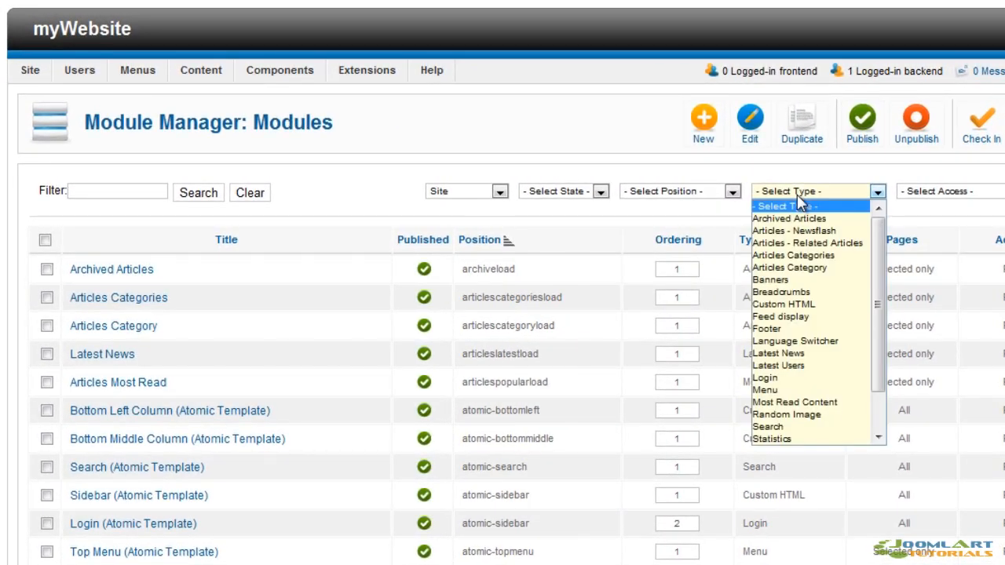
mouse_move(789, 218)
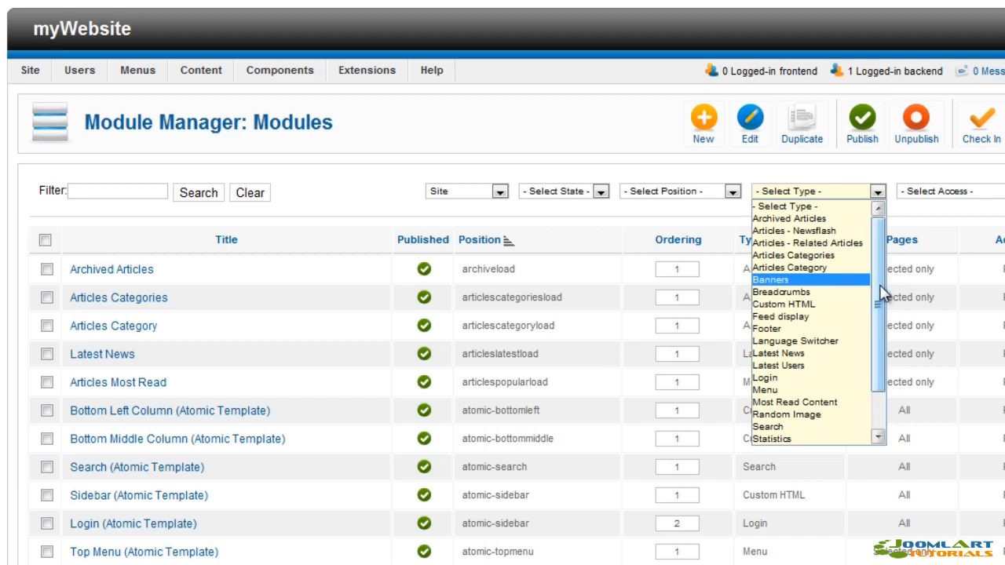
Step: Set the module type filter to Archived Articles
scroll("down", 3)
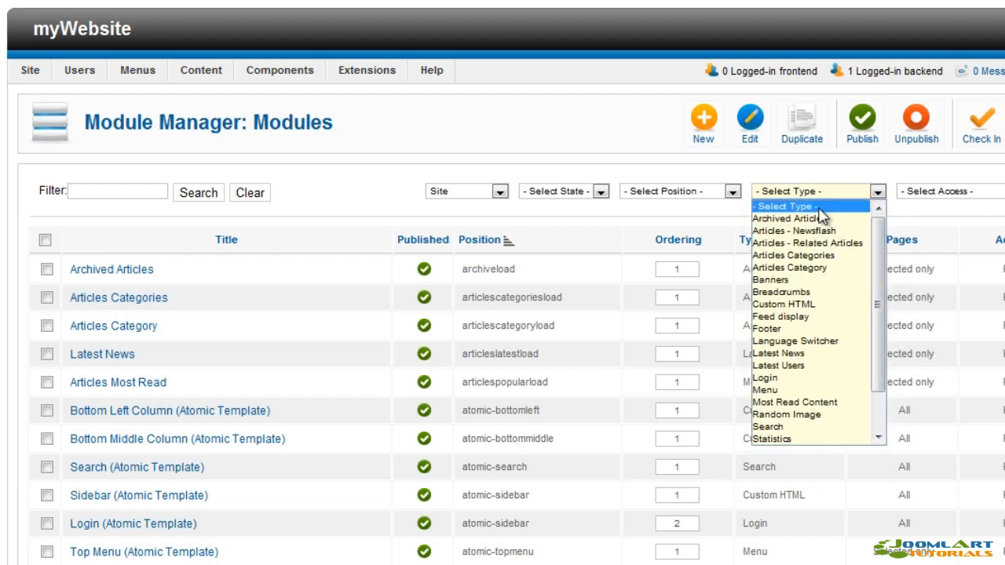
left_click(789, 218)
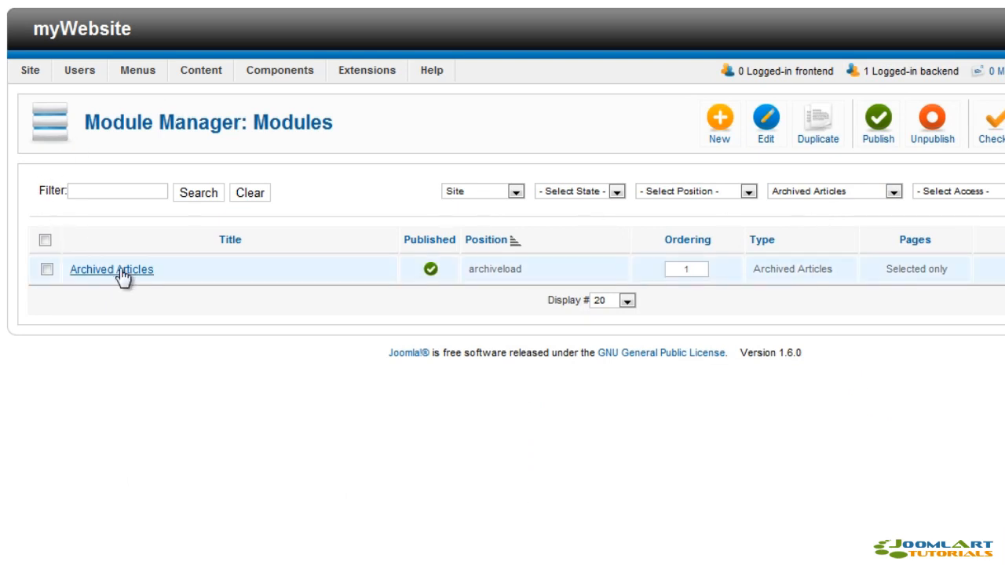
Step: Open a module for editing and scroll through the Latest newsflash basic options
left_click(111, 269)
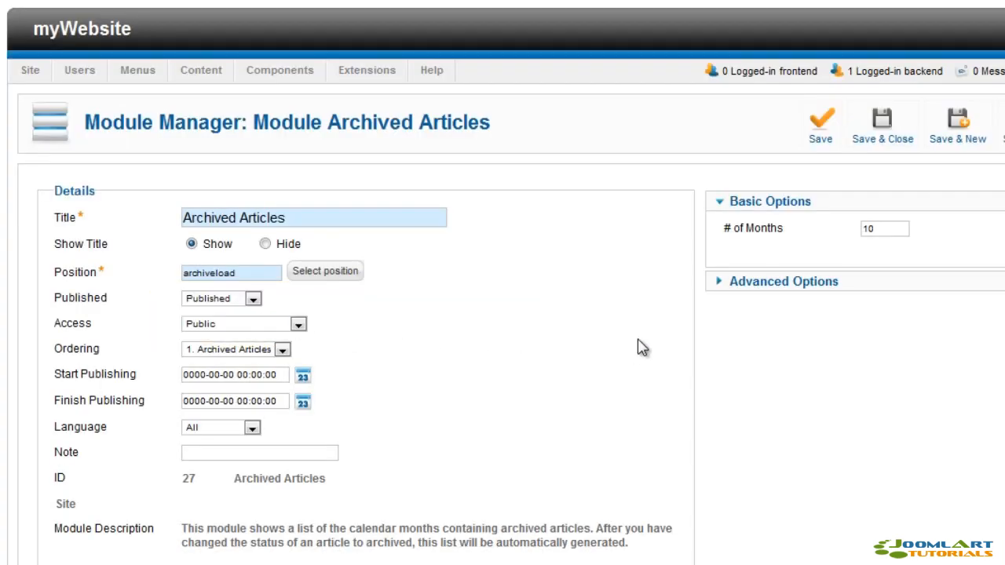
mouse_move(756, 228)
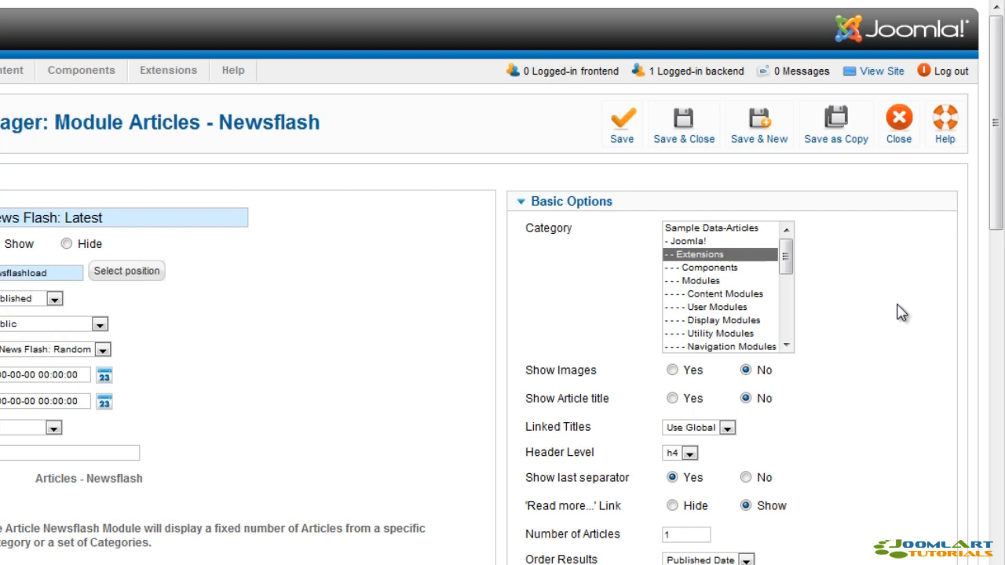
scroll("down", 3)
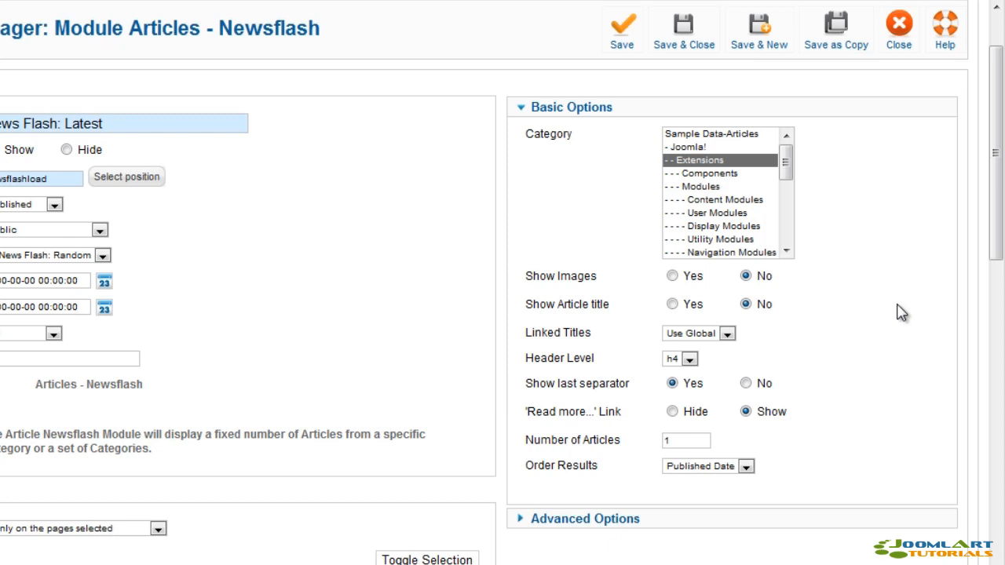
mouse_move(863, 370)
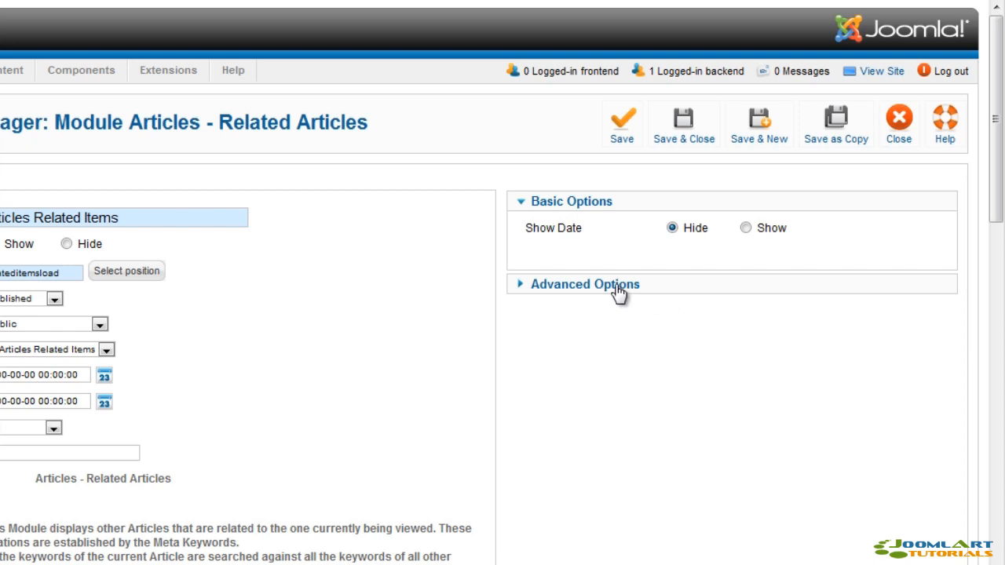
Step: Expand the Advanced Options and the parent category list showing Fruit Shop Site
left_click(585, 283)
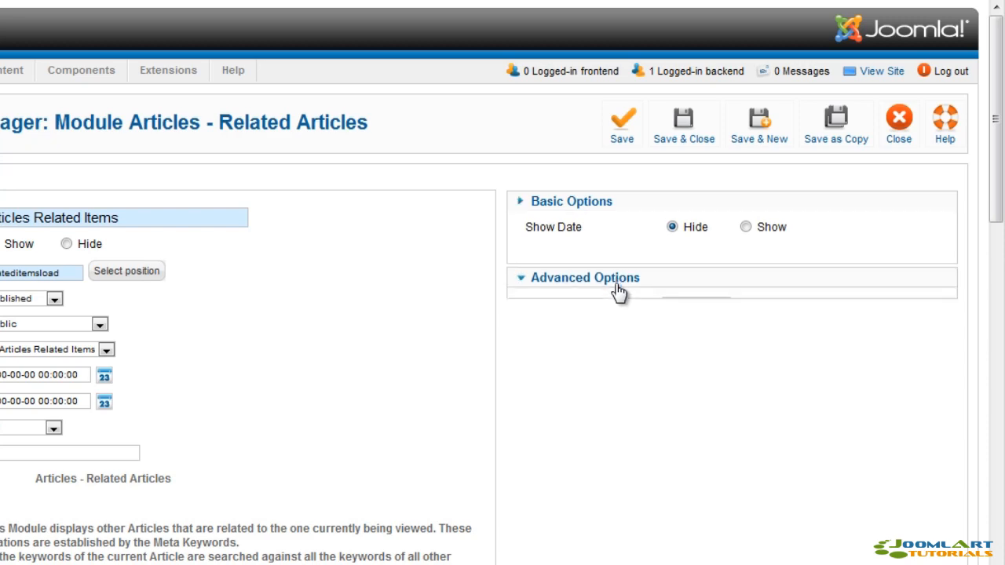
left_click(585, 277)
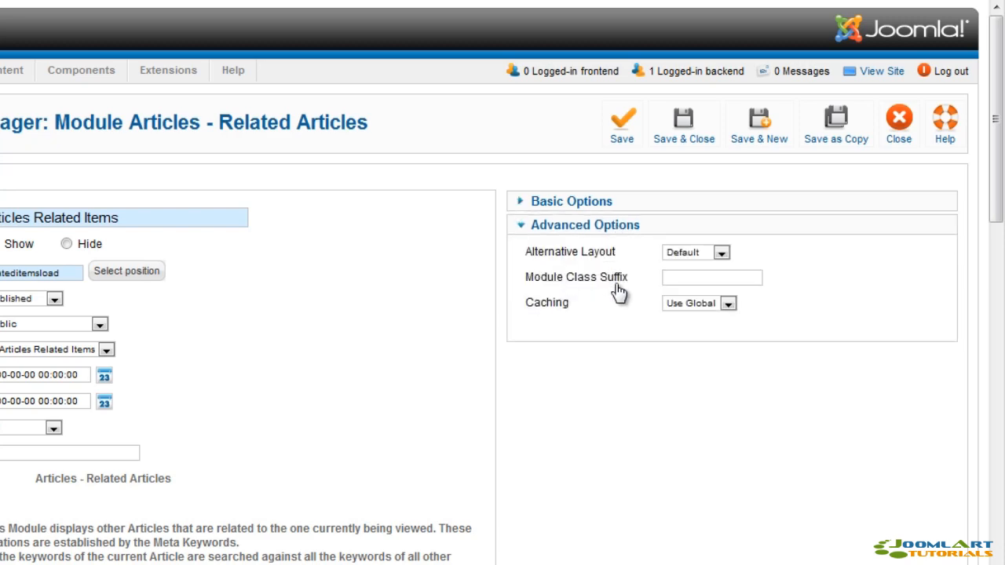
left_click(694, 252)
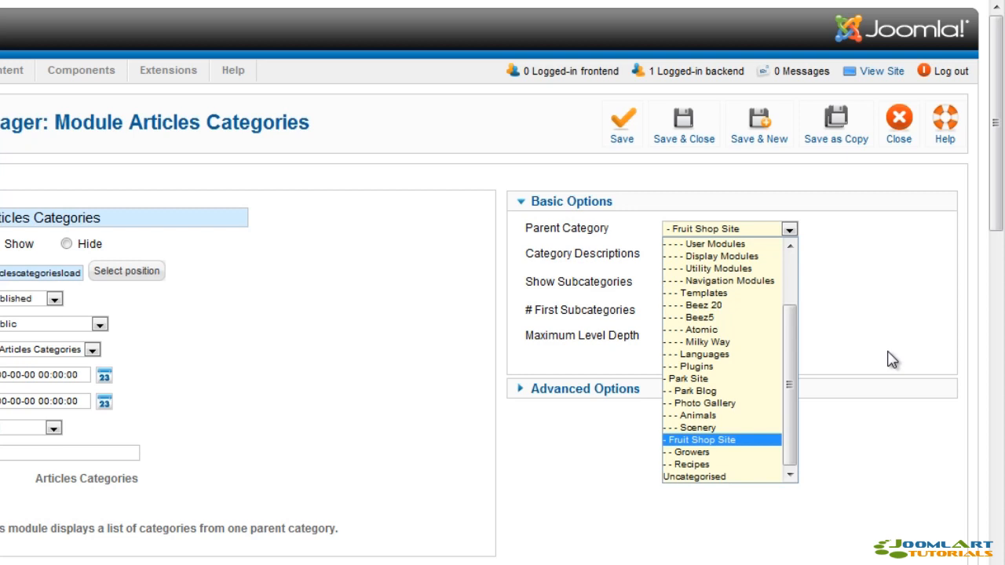
left_click(701, 439)
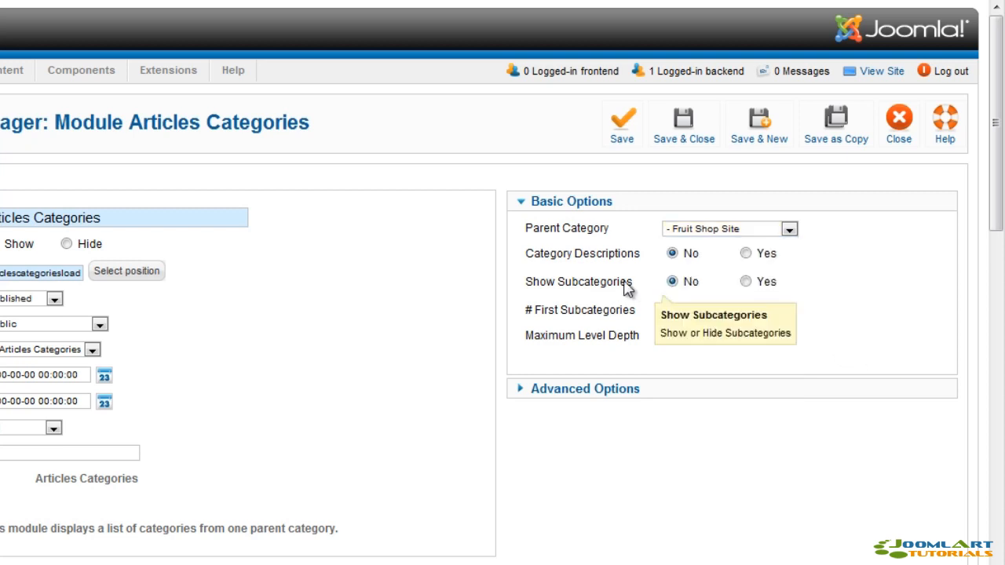
mouse_move(862, 295)
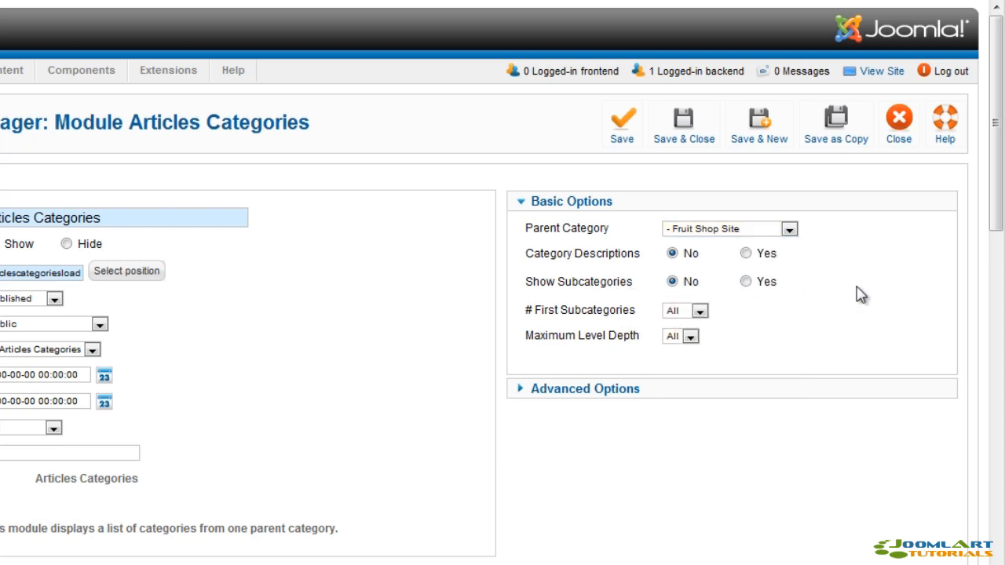
mouse_move(846, 296)
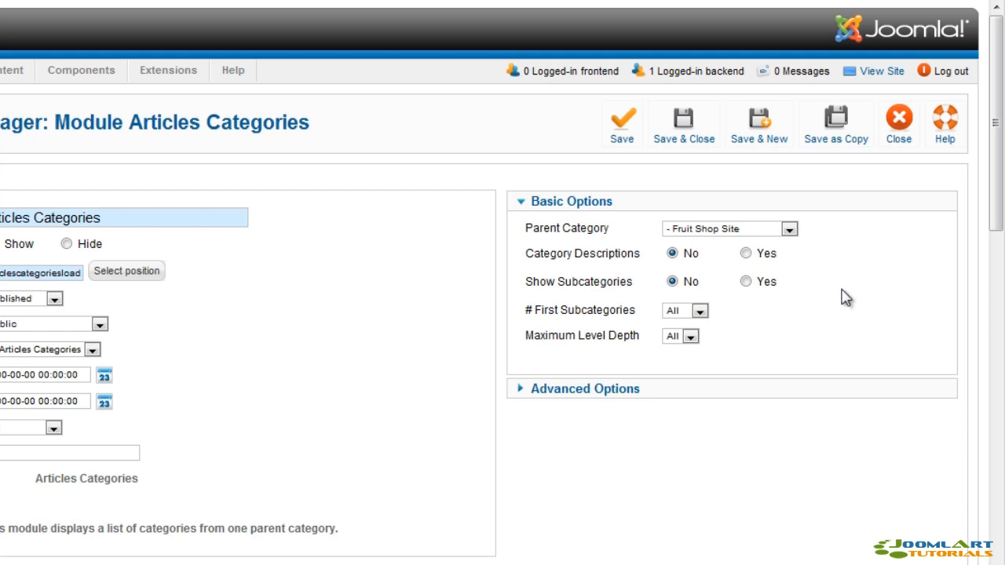
left_click(698, 310)
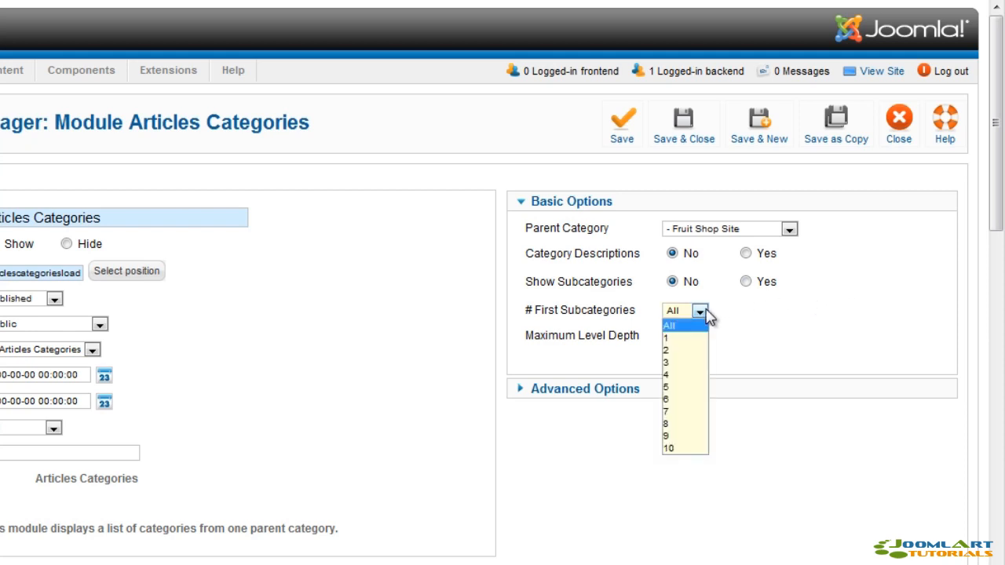
left_click(669, 325)
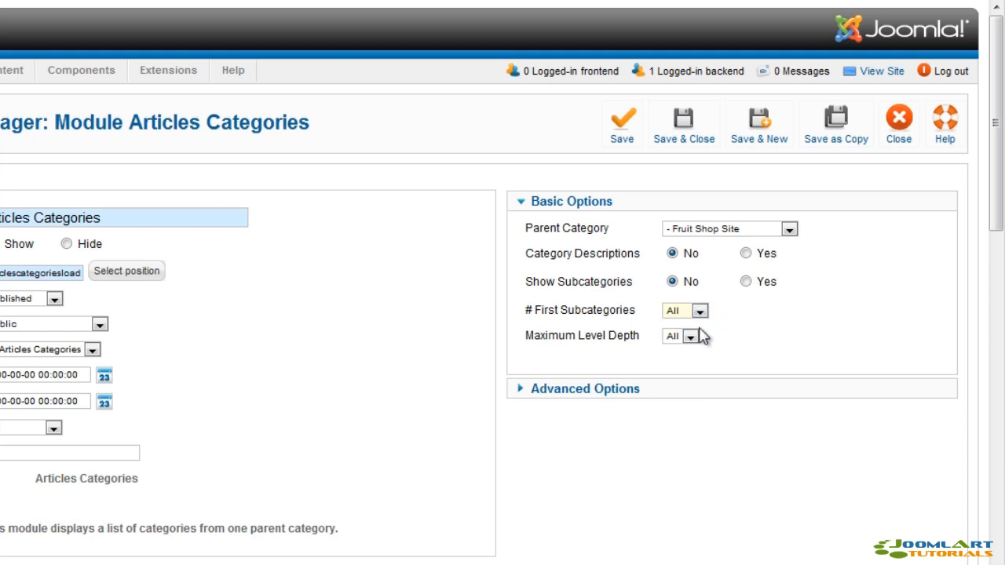
mouse_move(690, 355)
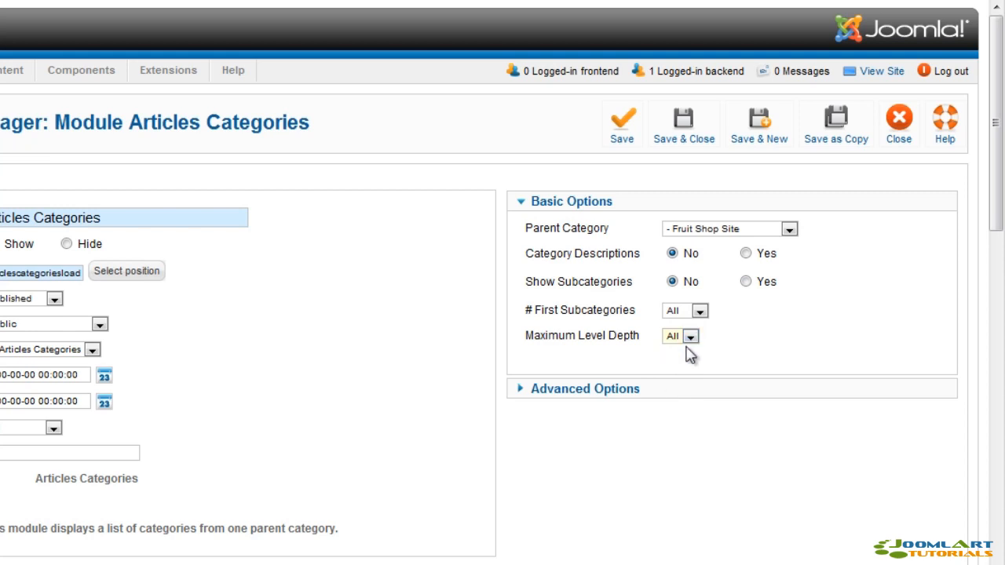
left_click(584, 387)
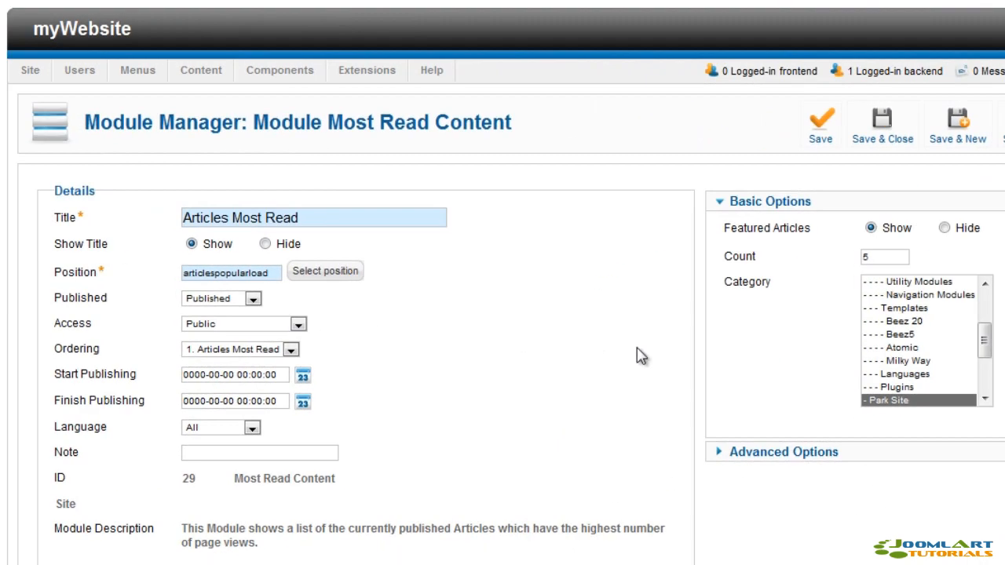
mouse_move(916, 430)
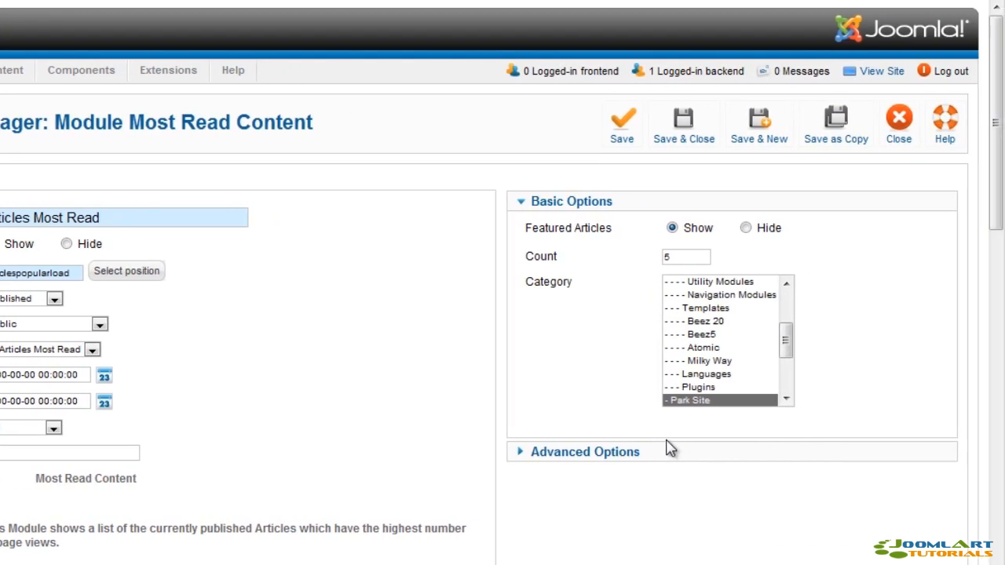
mouse_move(650, 450)
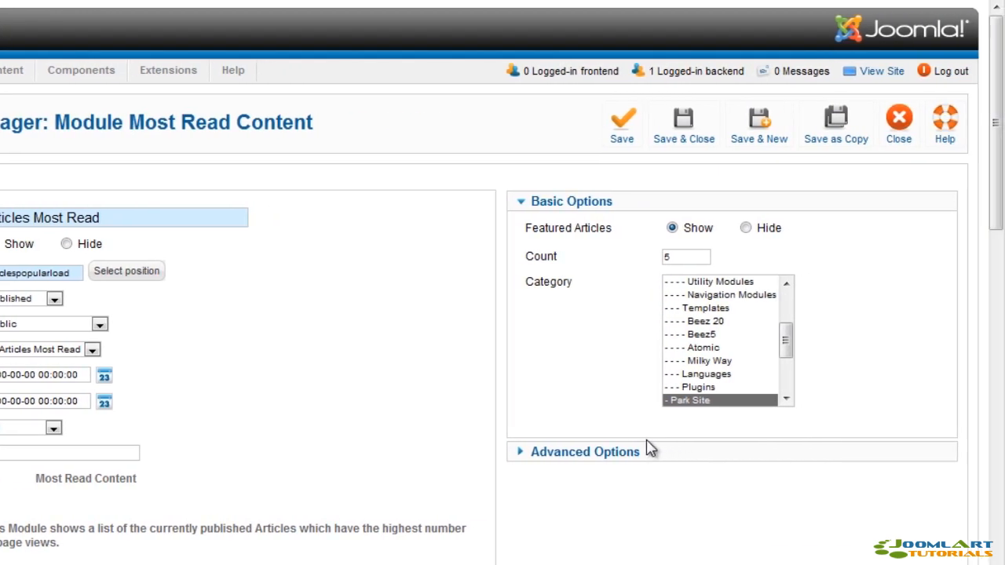
mouse_move(632, 449)
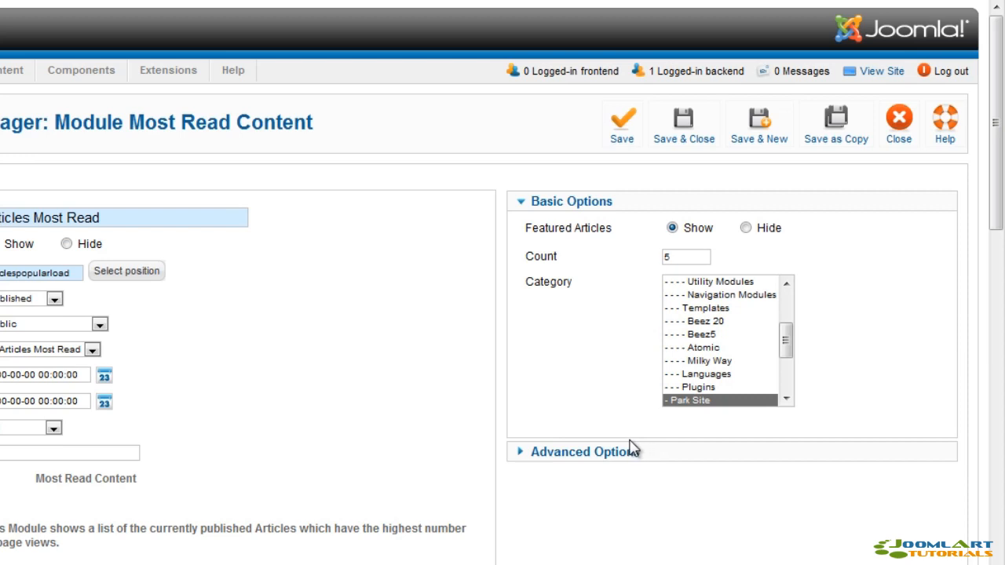
Step: Expand the Most Read Content module's Advanced Options, showing global caching and 900-second cache time
left_click(585, 451)
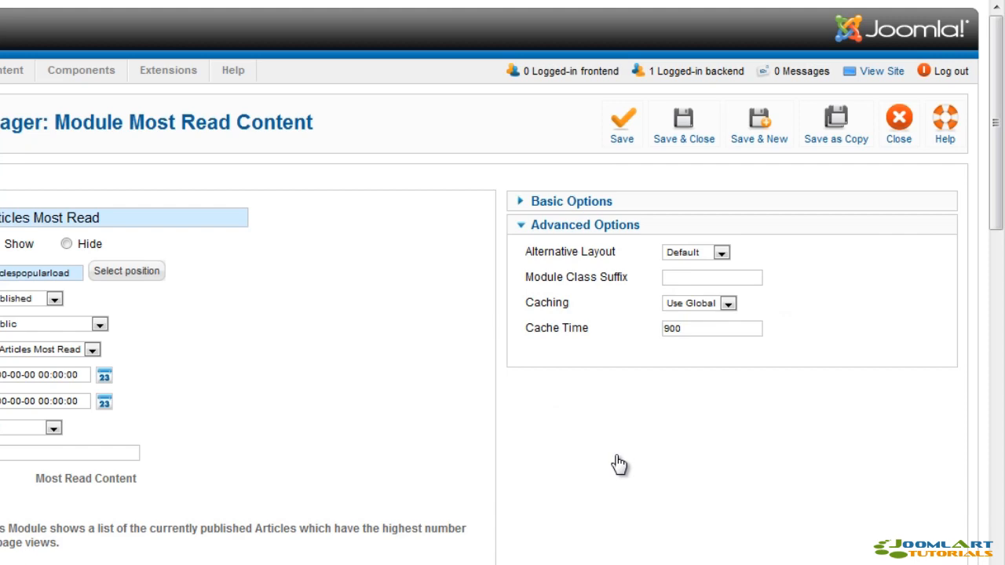
mouse_move(899, 126)
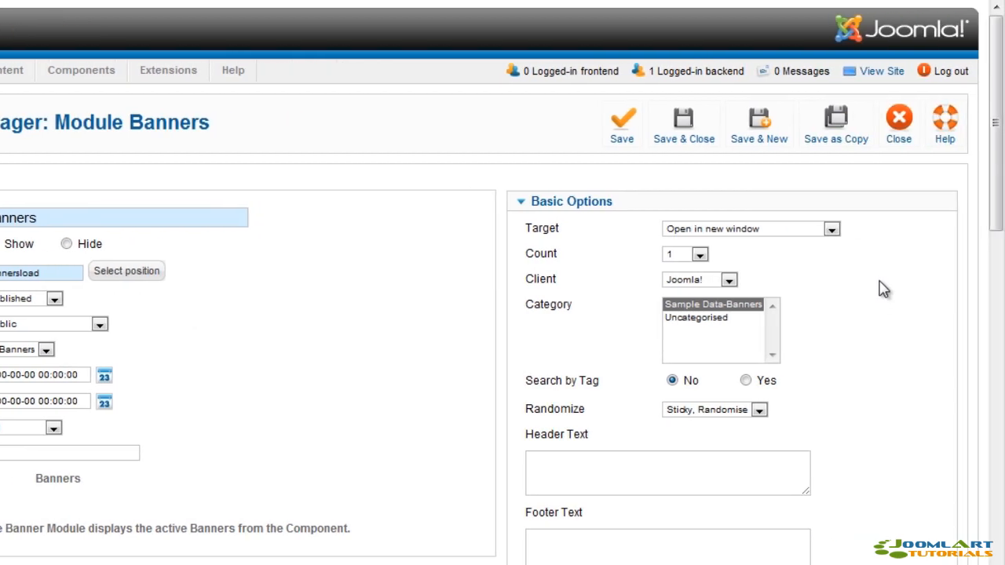
mouse_move(842, 285)
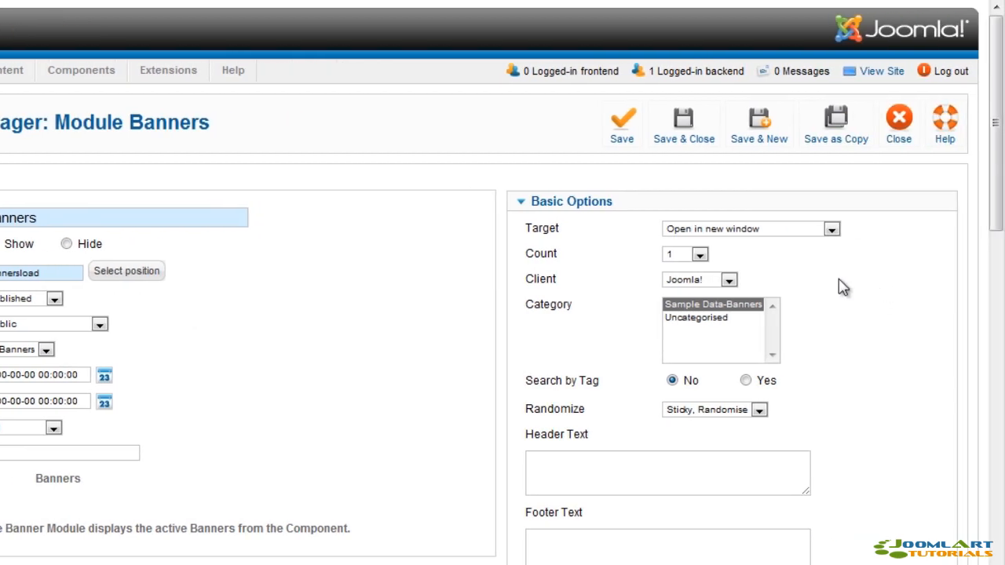
Step: Check the Banners Client list, keeping Joomla!, then view the Randomize ordering choices
left_click(729, 279)
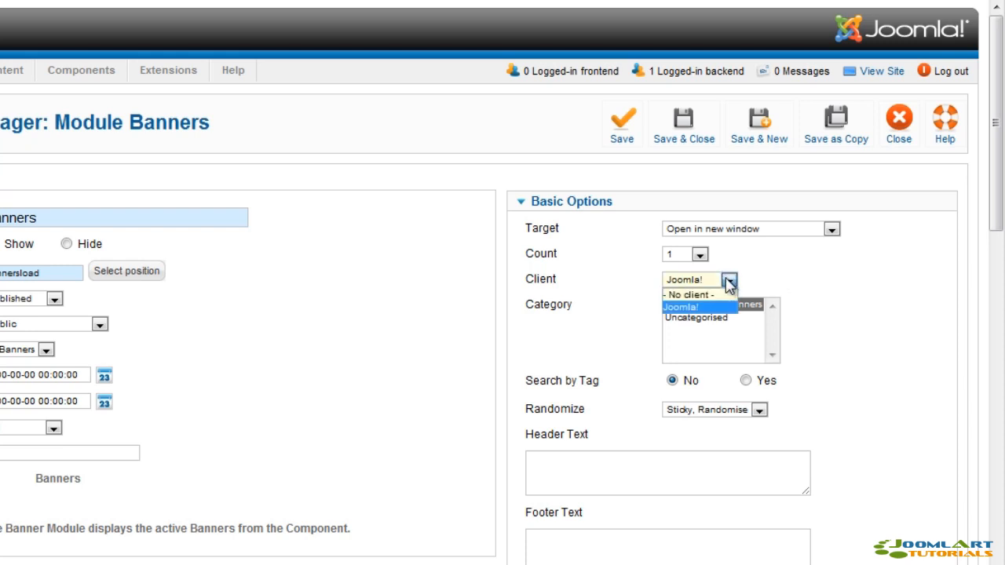
left_click(680, 307)
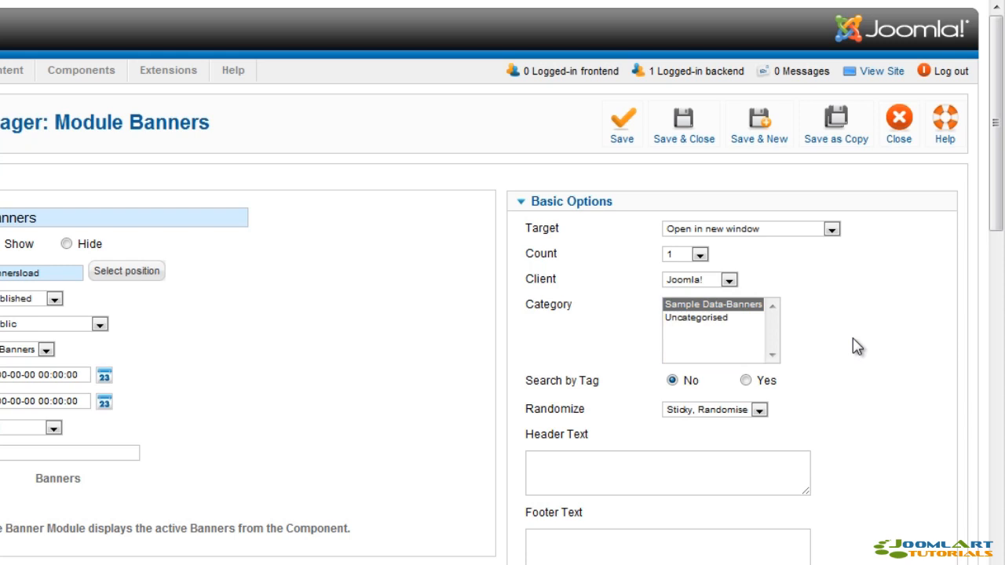
scroll("down", 3)
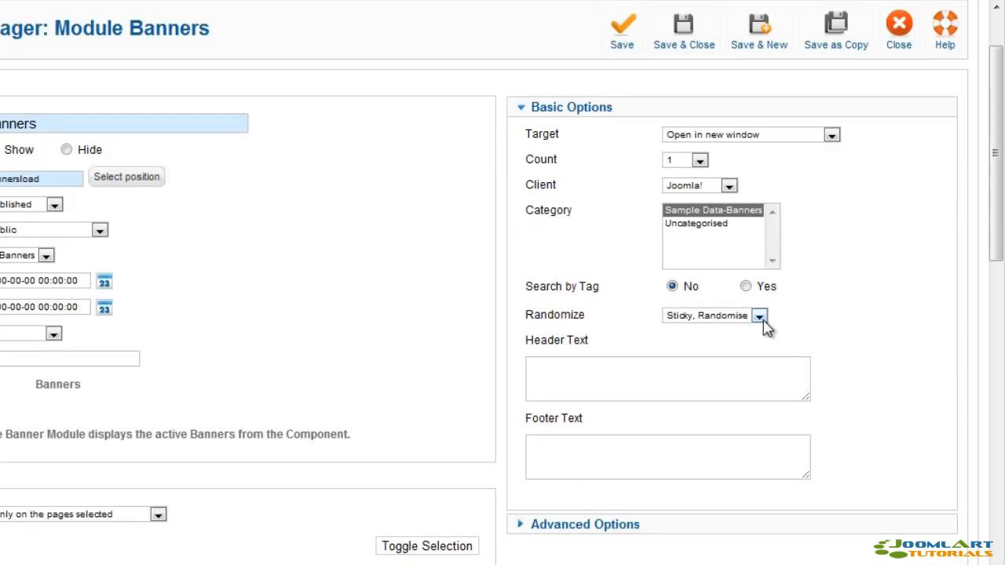
left_click(756, 315)
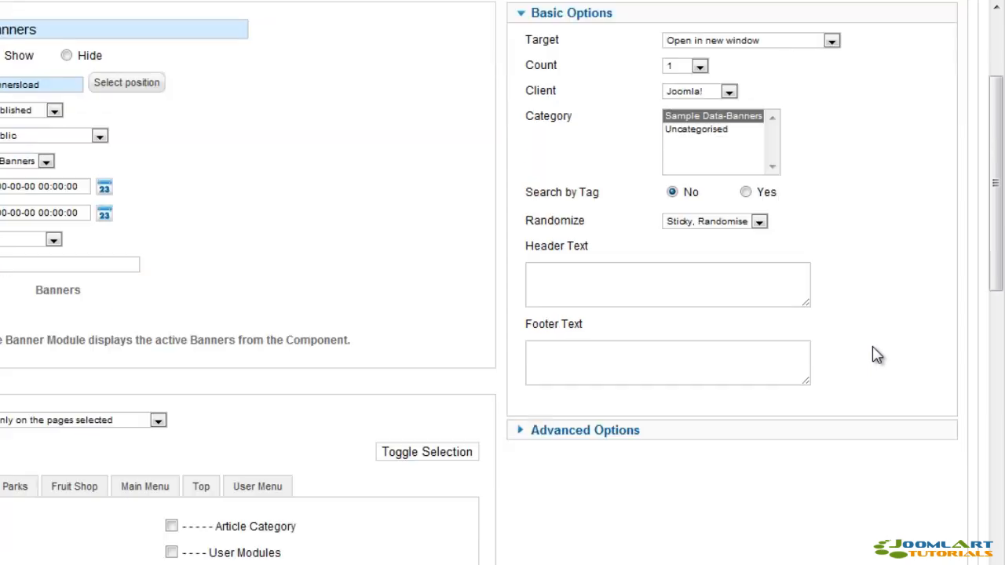
mouse_move(873, 356)
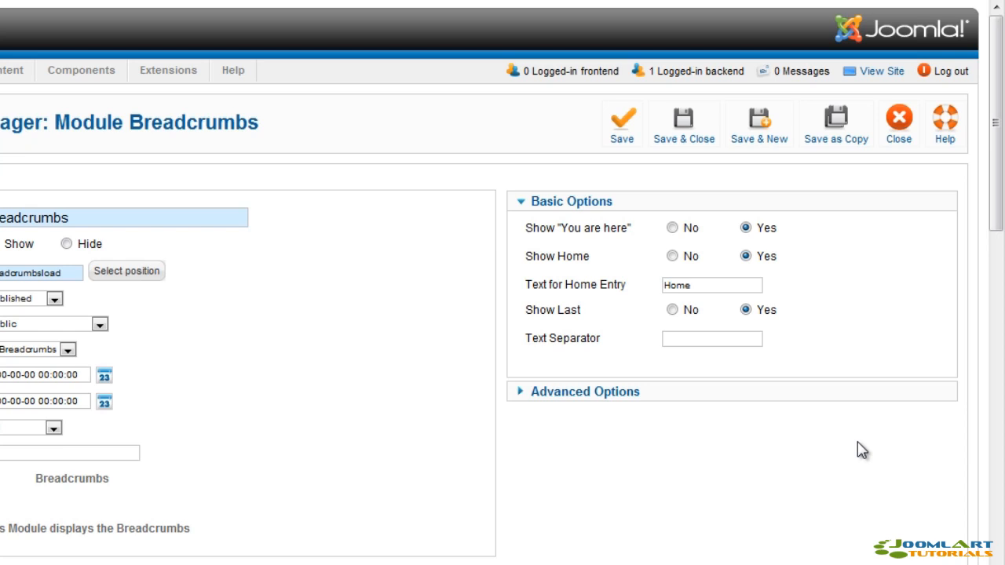
mouse_move(608, 404)
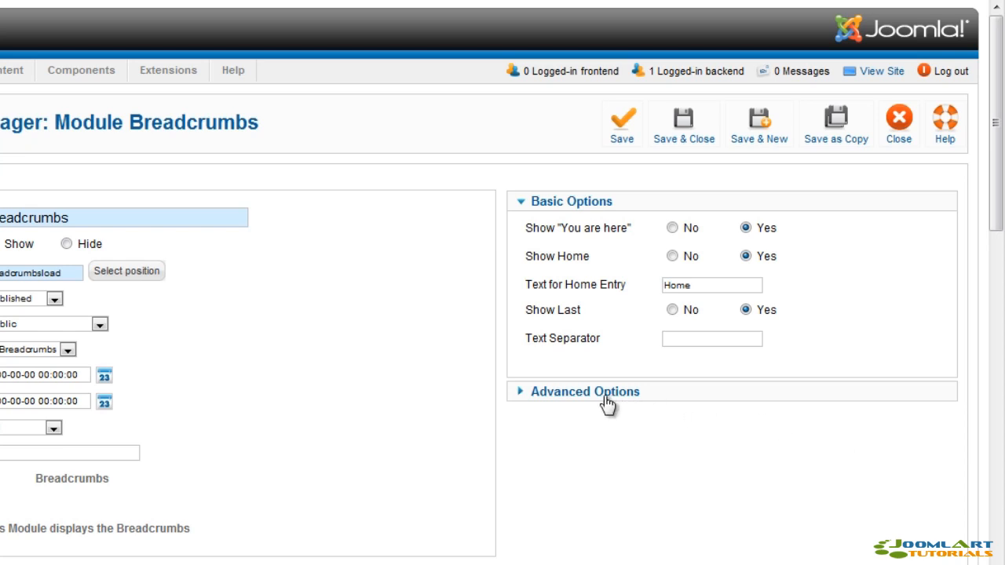
Step: Expand the Breadcrumbs module's Advanced Options and scroll through the form
left_click(712, 339)
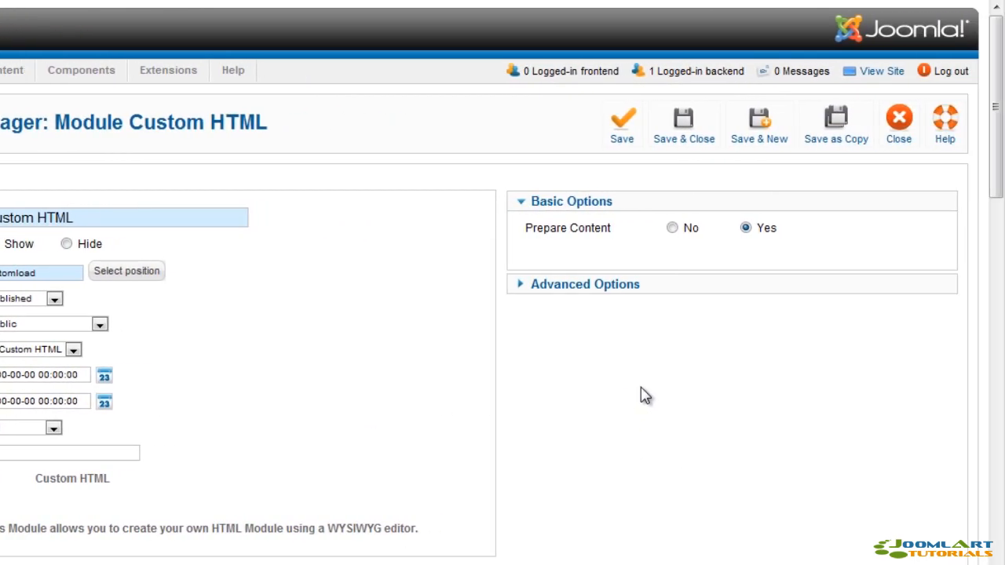
mouse_move(567, 227)
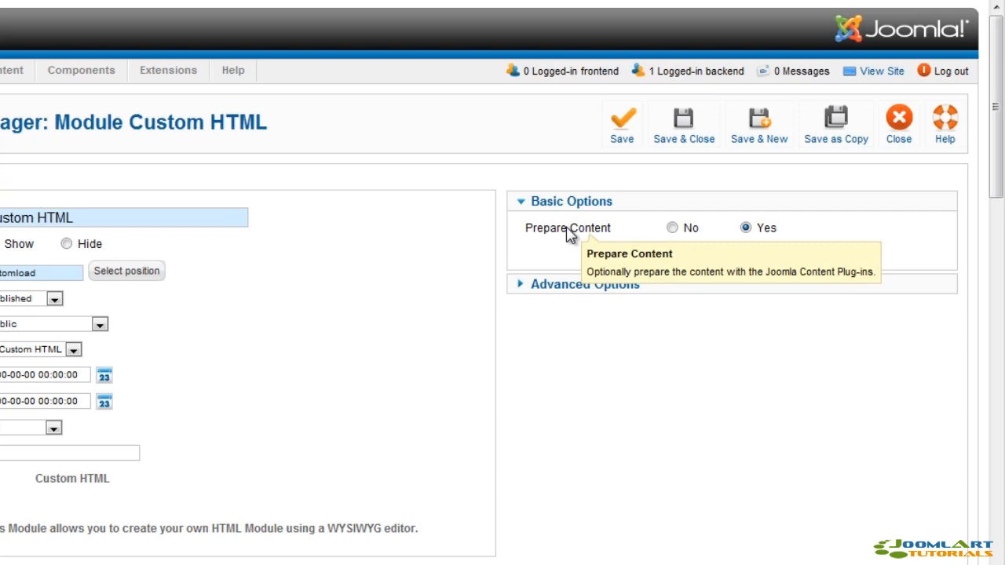
scroll("down", 3)
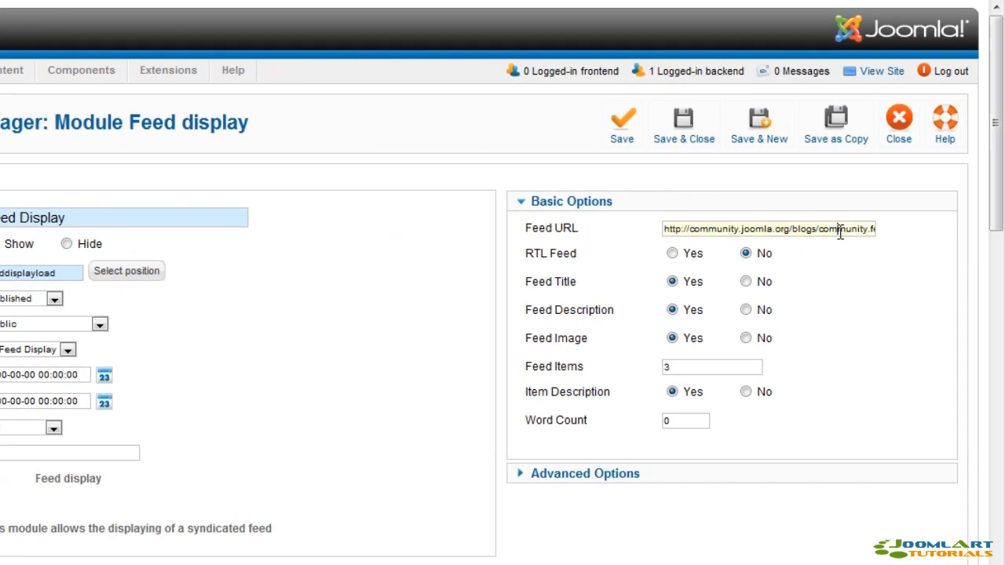
mouse_move(553, 252)
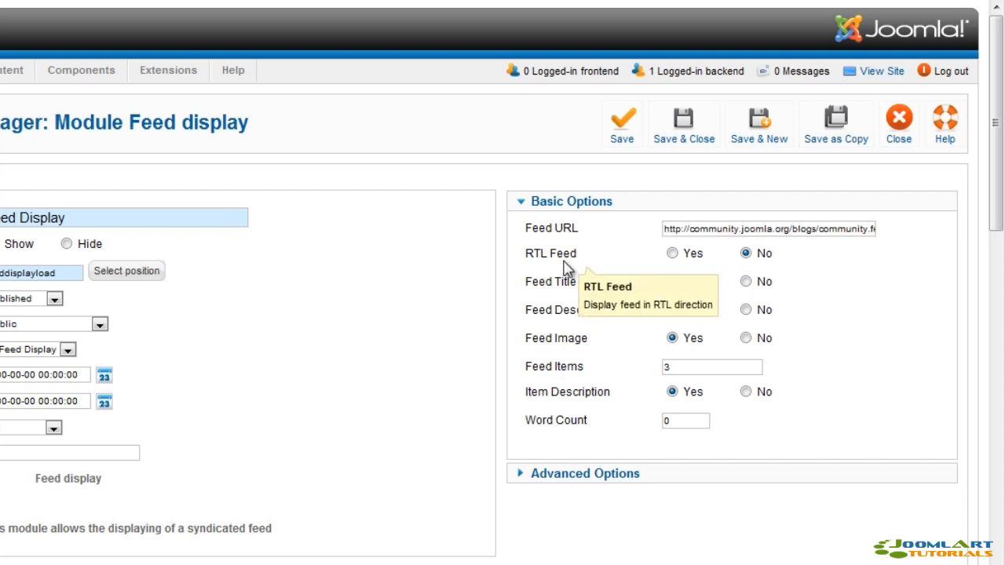
mouse_move(573, 318)
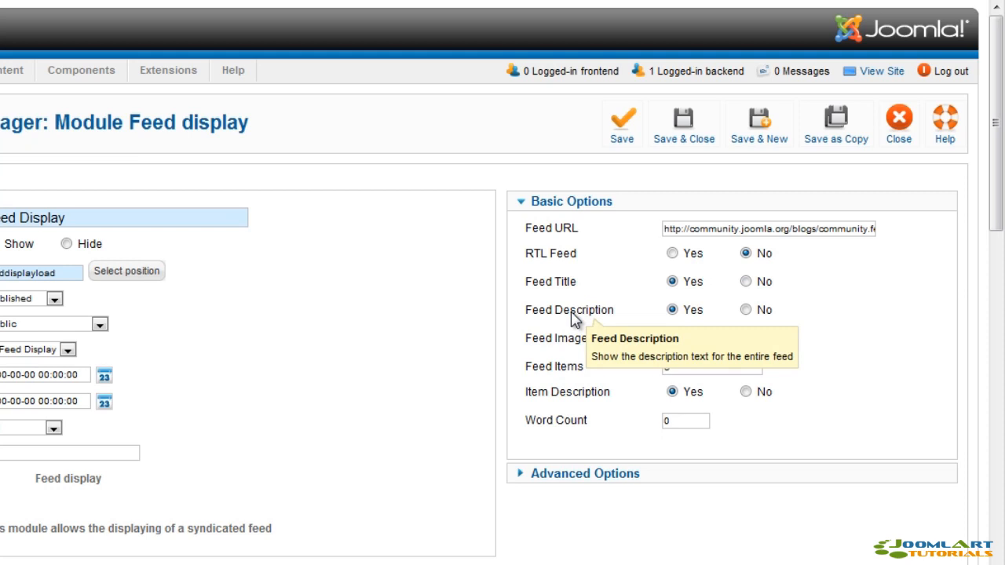
mouse_move(580, 382)
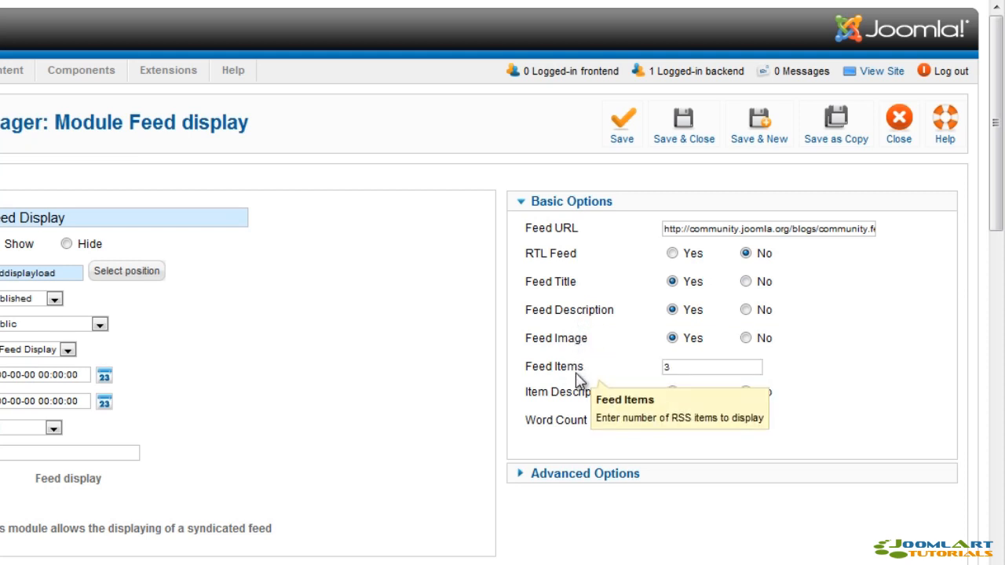
mouse_move(577, 428)
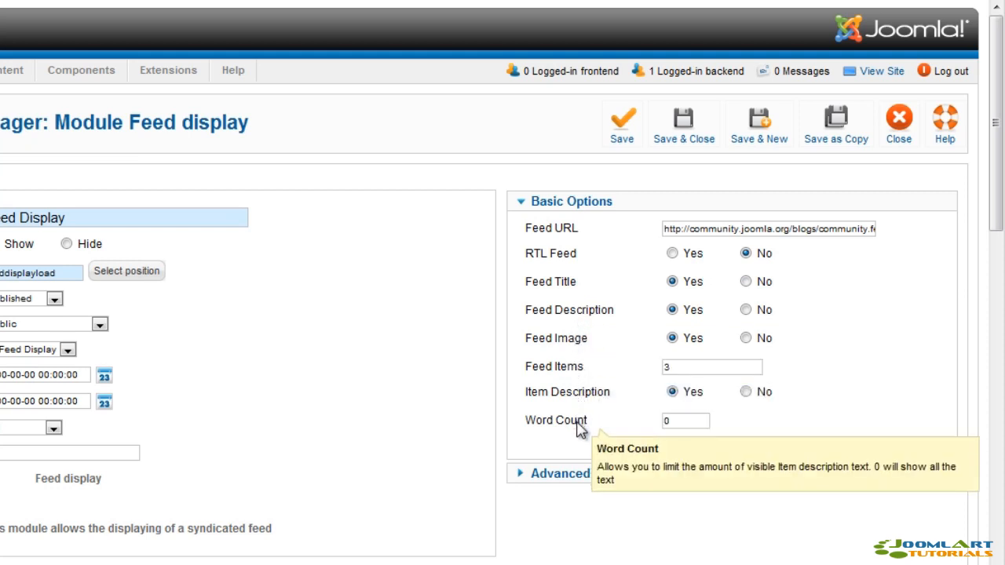
mouse_move(577, 440)
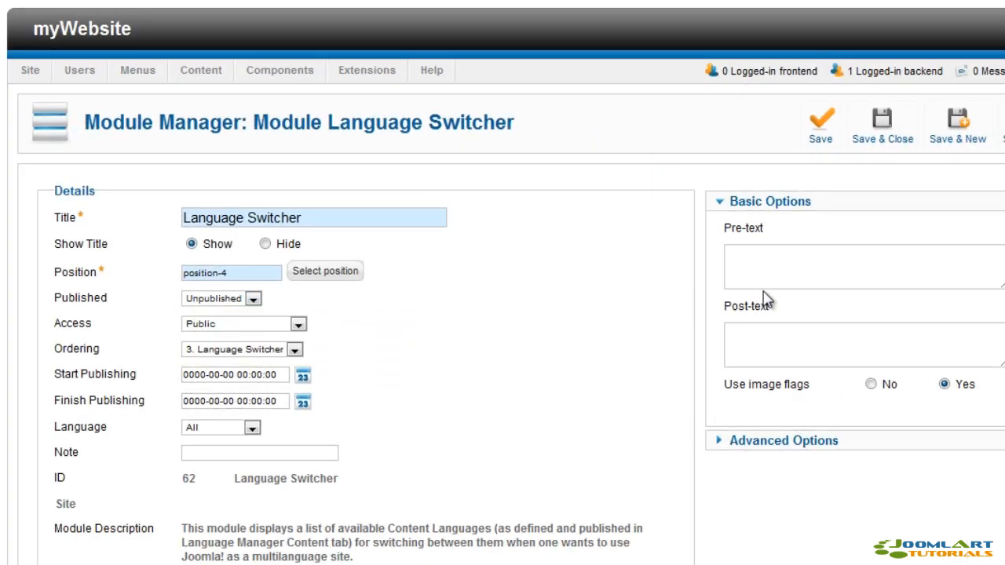
Step: Enter 'Please select your desired language' as the switcher's pre-text, then select the Post-text field
left_click(788, 265)
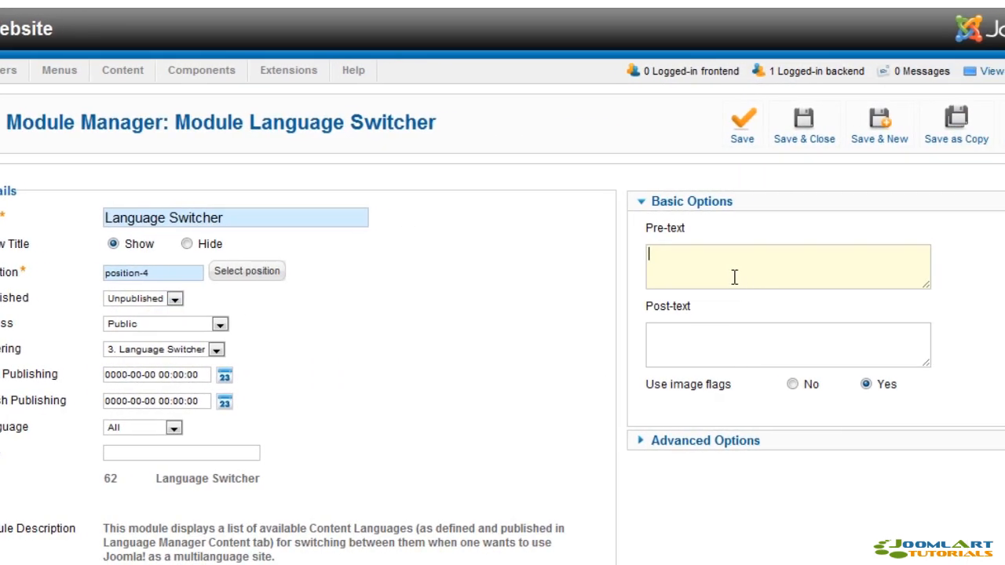
type("Please")
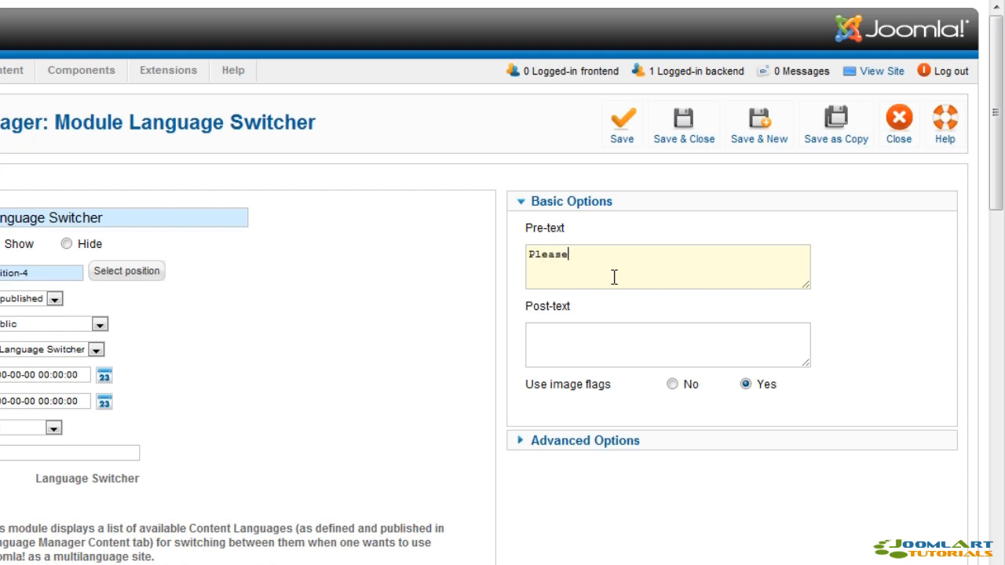
type("select you")
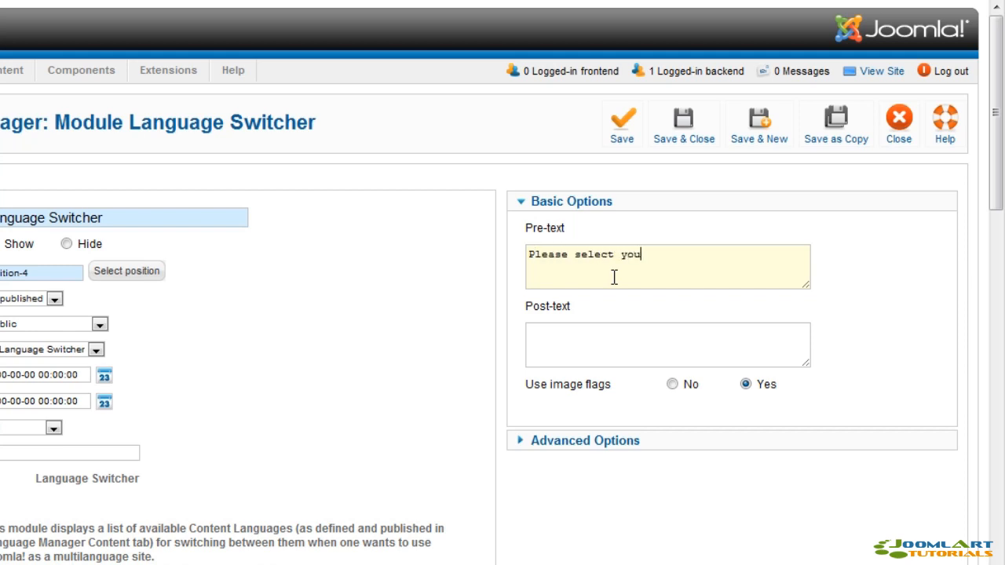
type("r desired la")
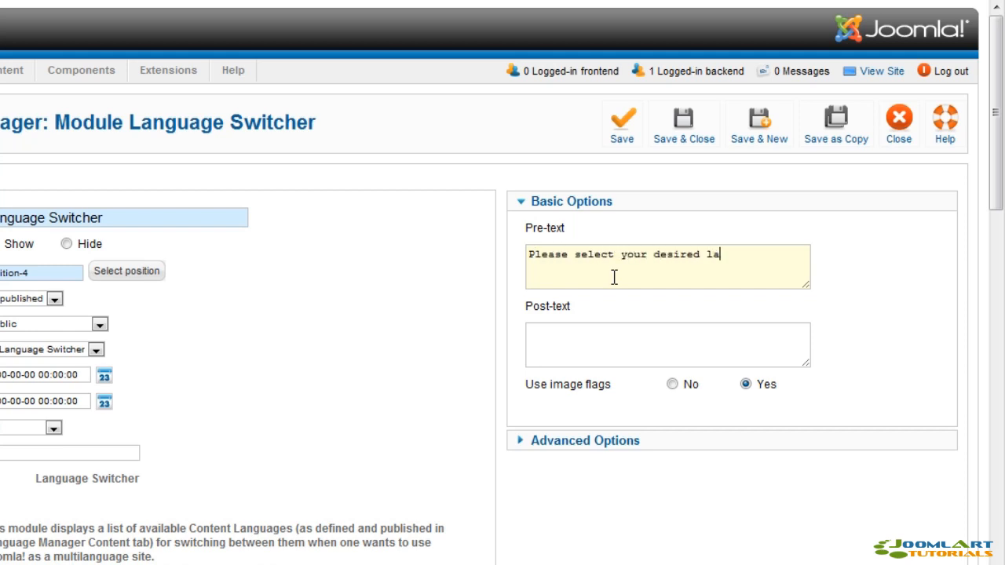
type("nguage")
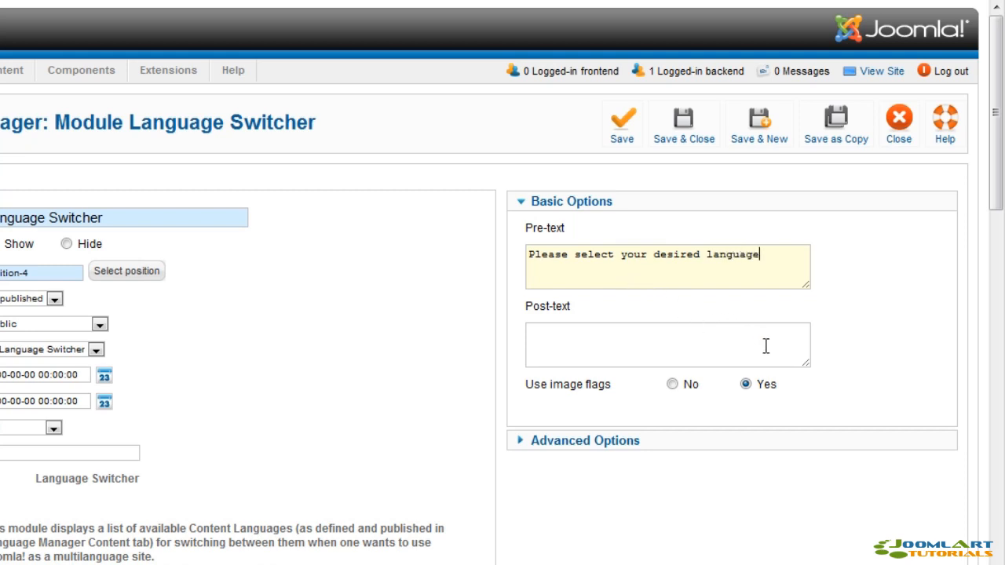
left_click(668, 344)
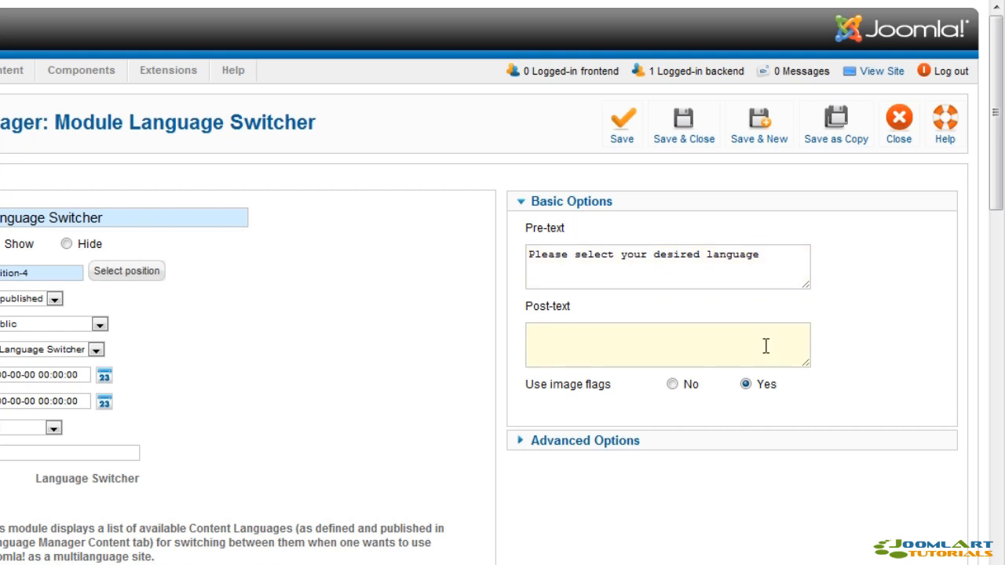
mouse_move(565, 384)
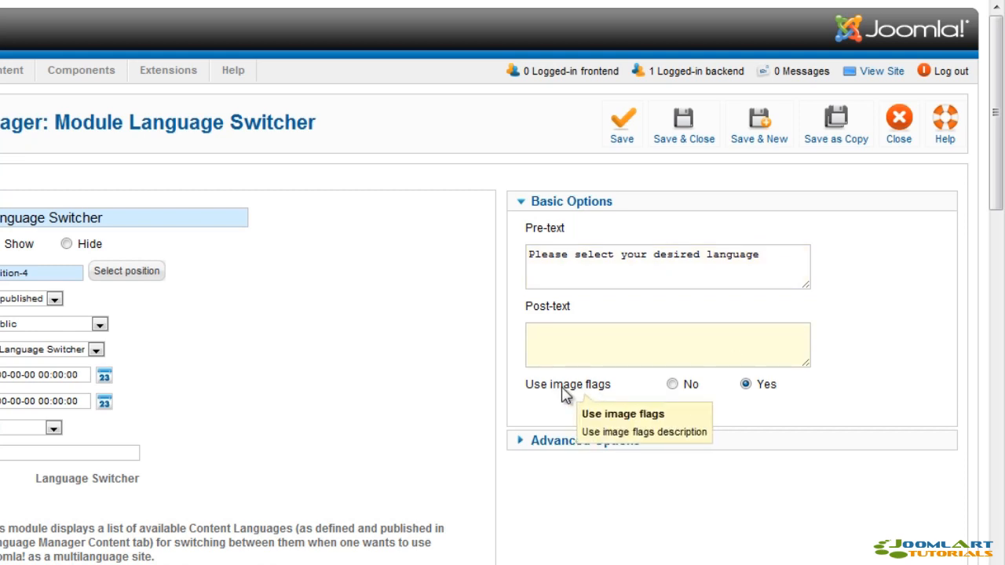
left_click(668, 344)
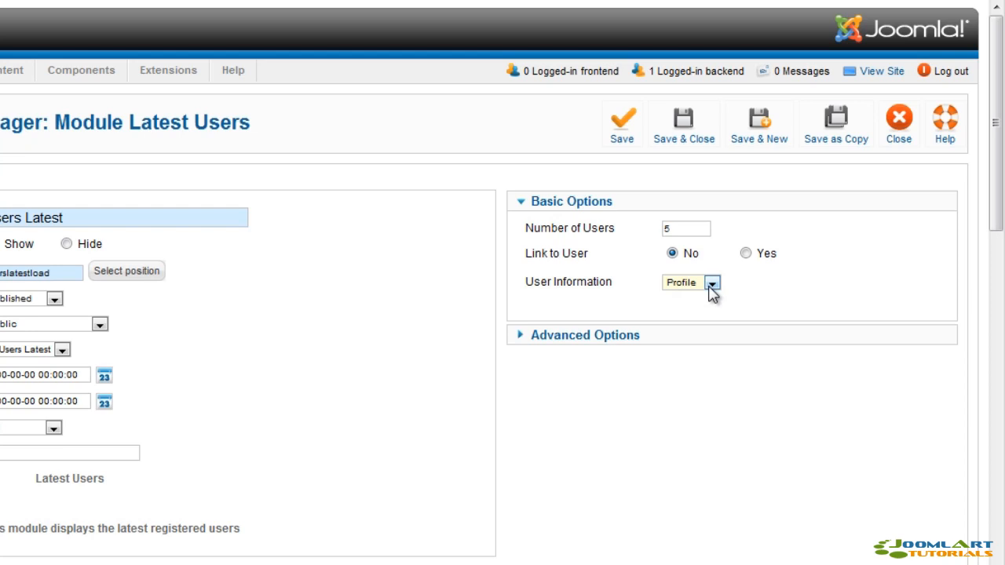
mouse_move(563, 262)
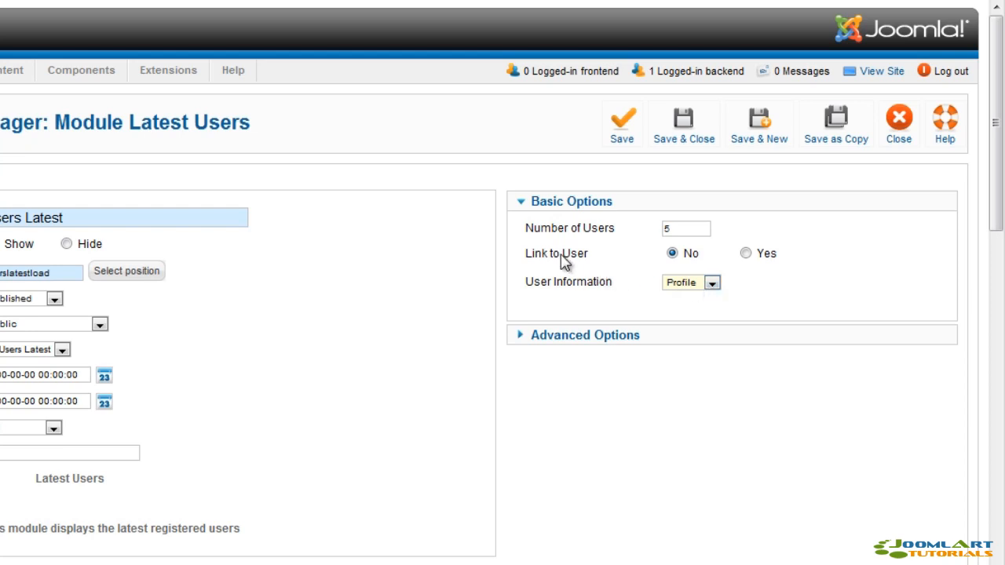
mouse_move(706, 259)
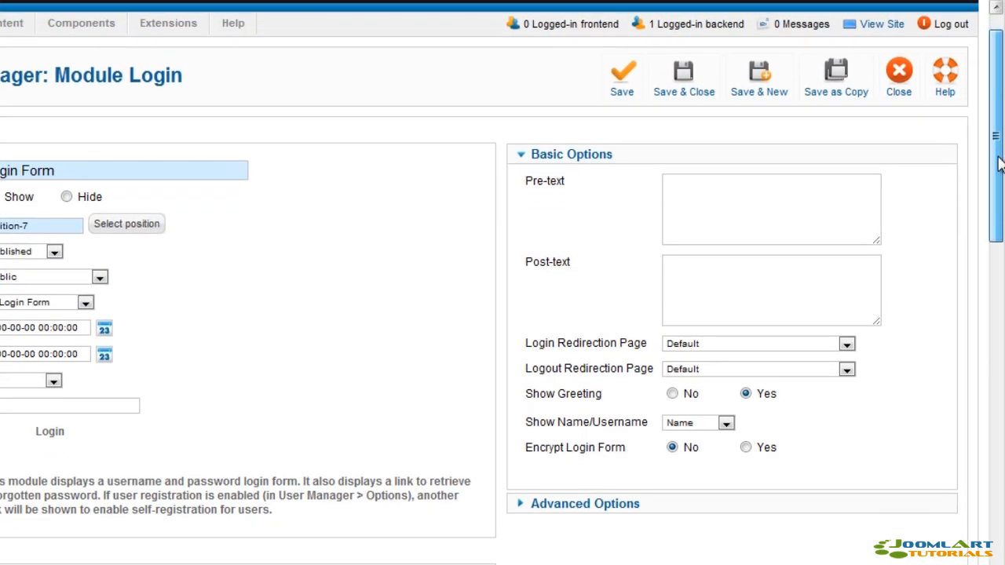
Step: Review the Login Redirection Page choices, keeping Default, then inspect the Logout Redirection Page
left_click(846, 343)
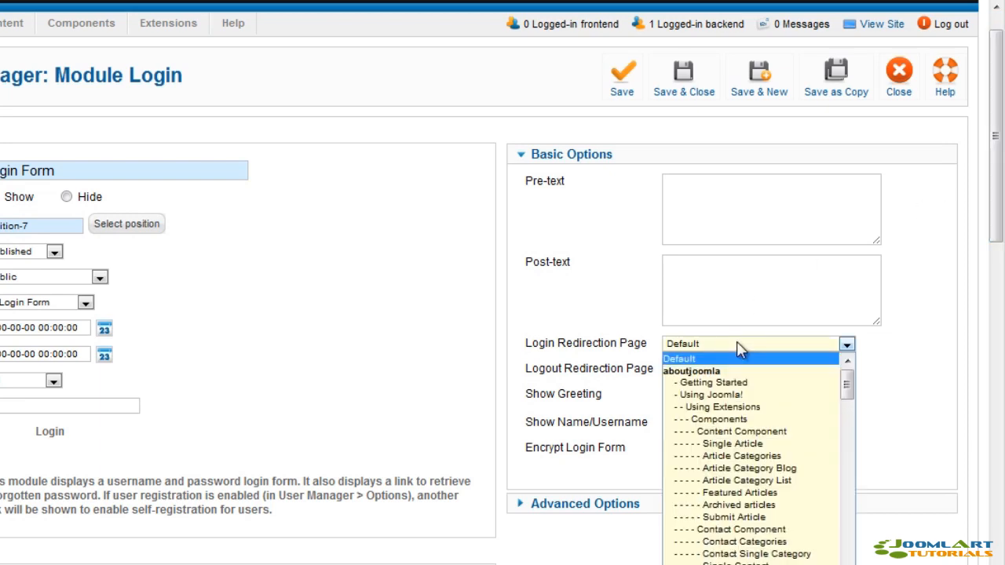
left_click(846, 369)
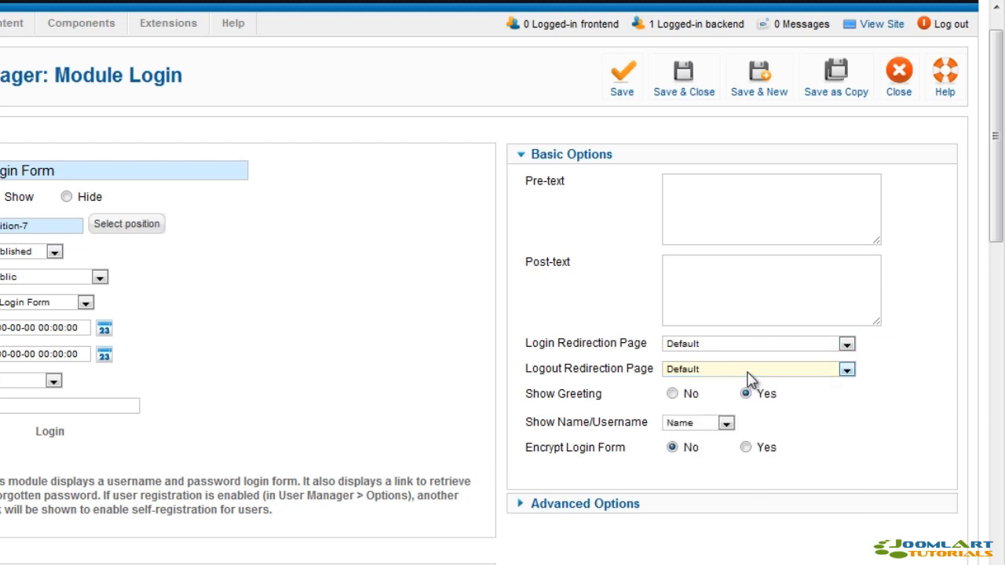
mouse_move(558, 420)
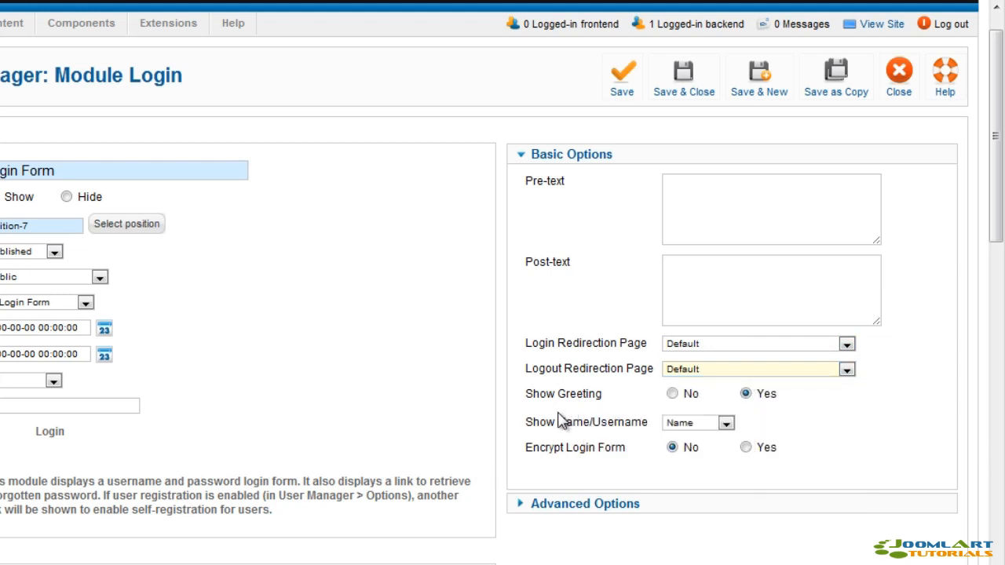
left_click(696, 422)
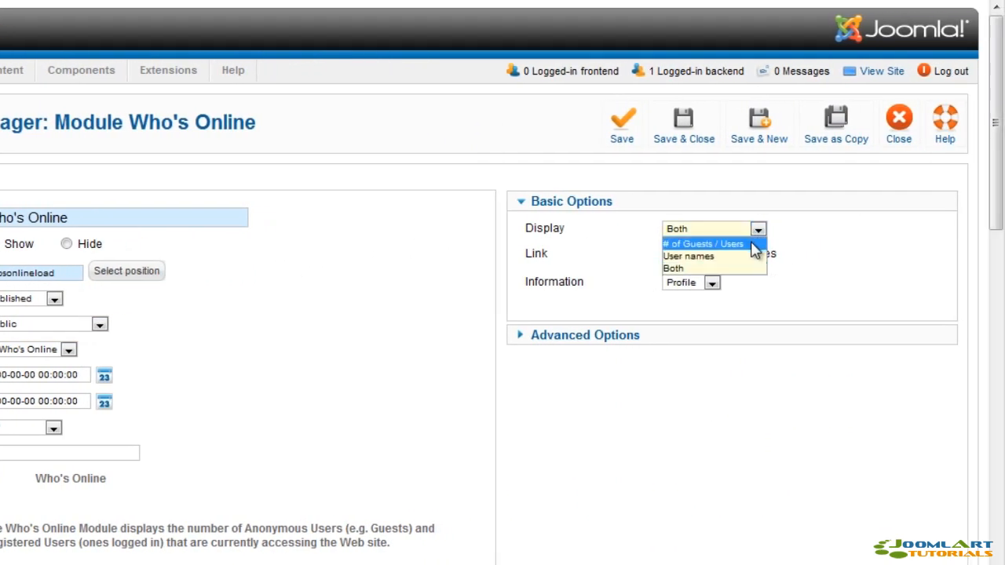
mouse_move(736, 270)
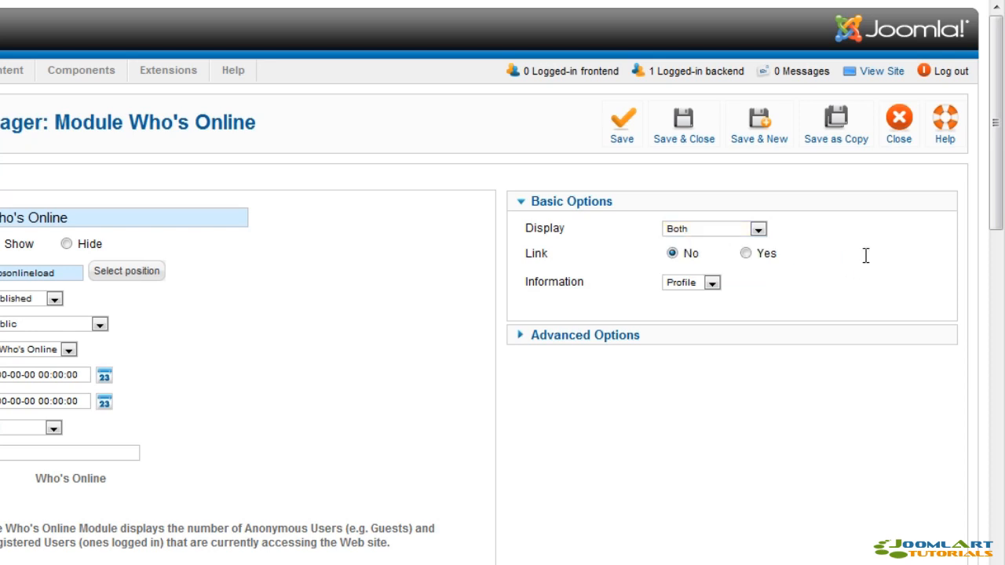
Step: Set Who's Online Link to Yes, keep Profile as information, and expand Advanced Options
left_click(745, 253)
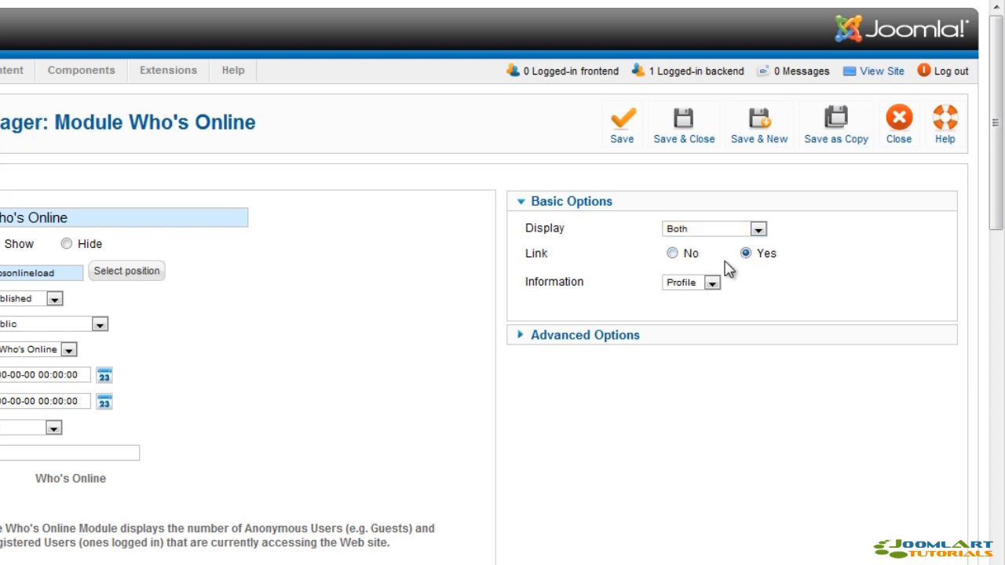
left_click(689, 282)
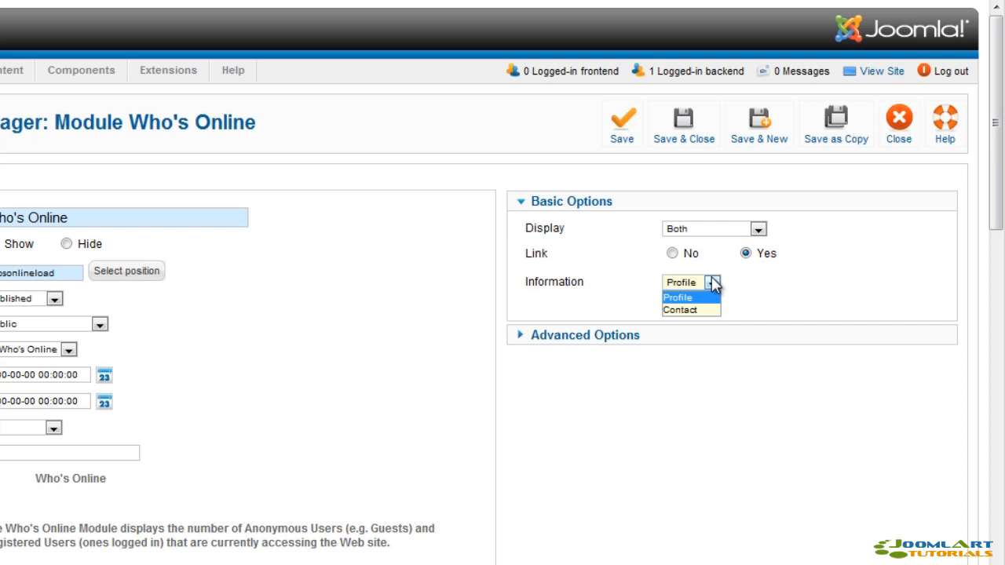
left_click(691, 282)
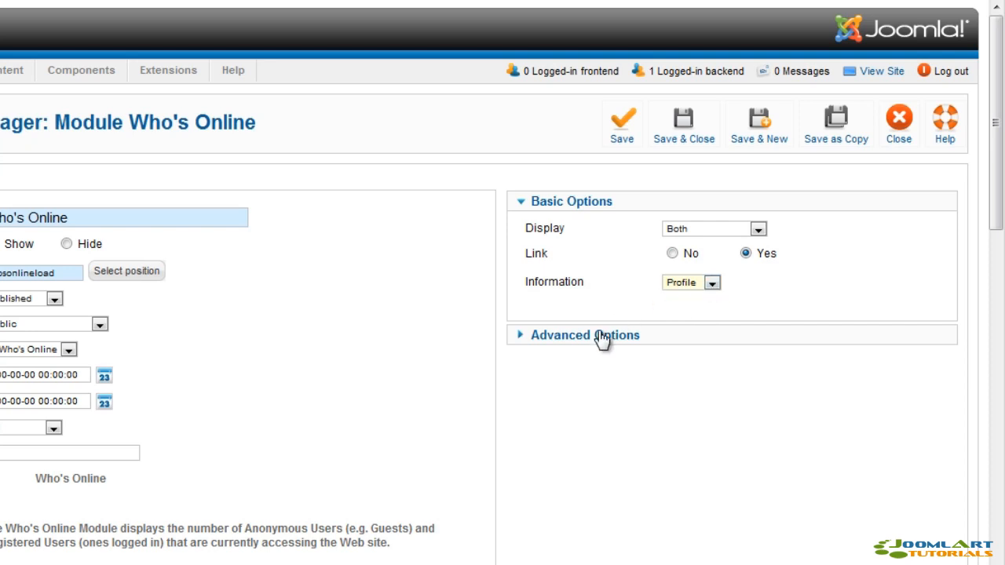
left_click(584, 336)
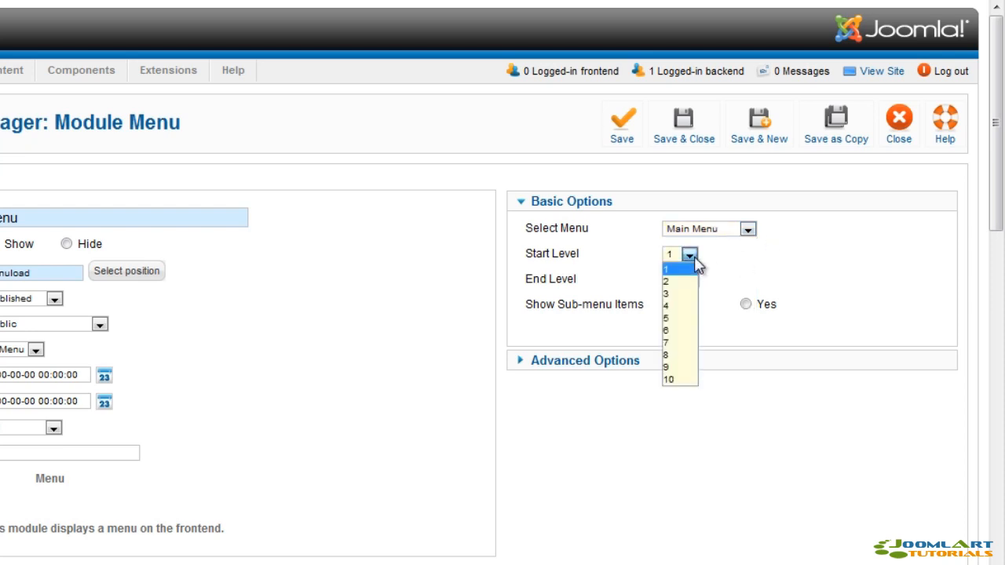
Step: Keep the menu start level at 1 and end level All, then expand Advanced Options
left_click(669, 266)
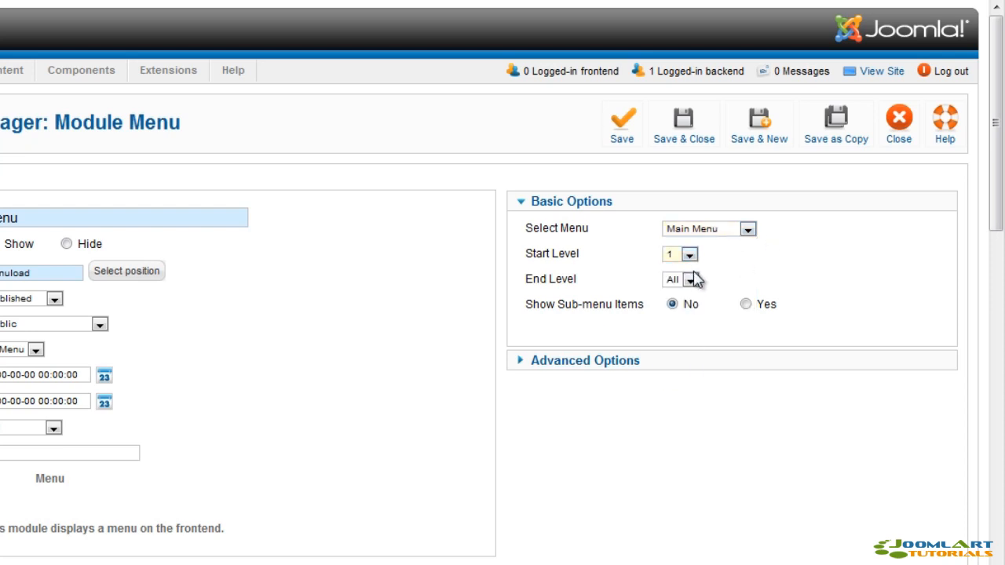
left_click(689, 279)
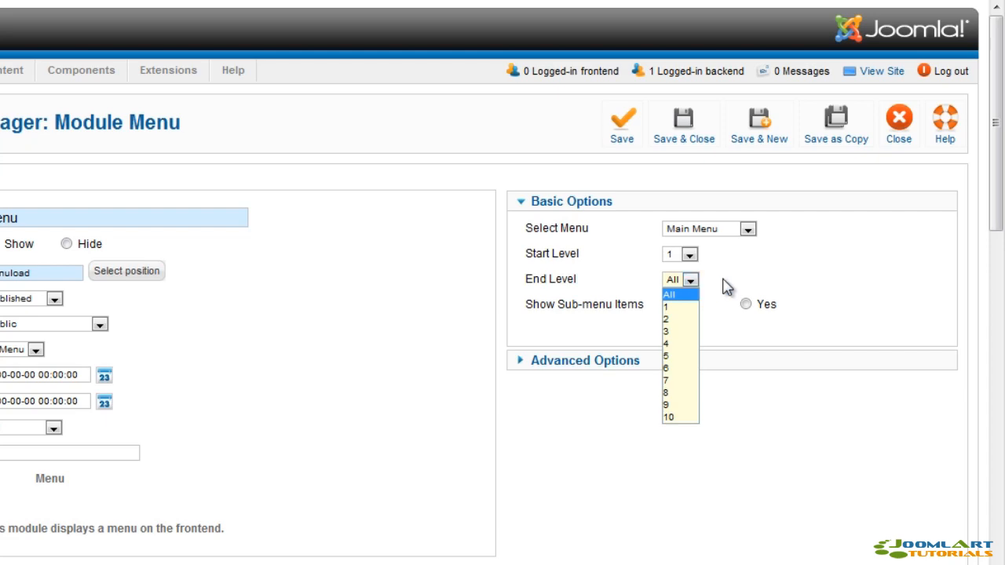
left_click(669, 293)
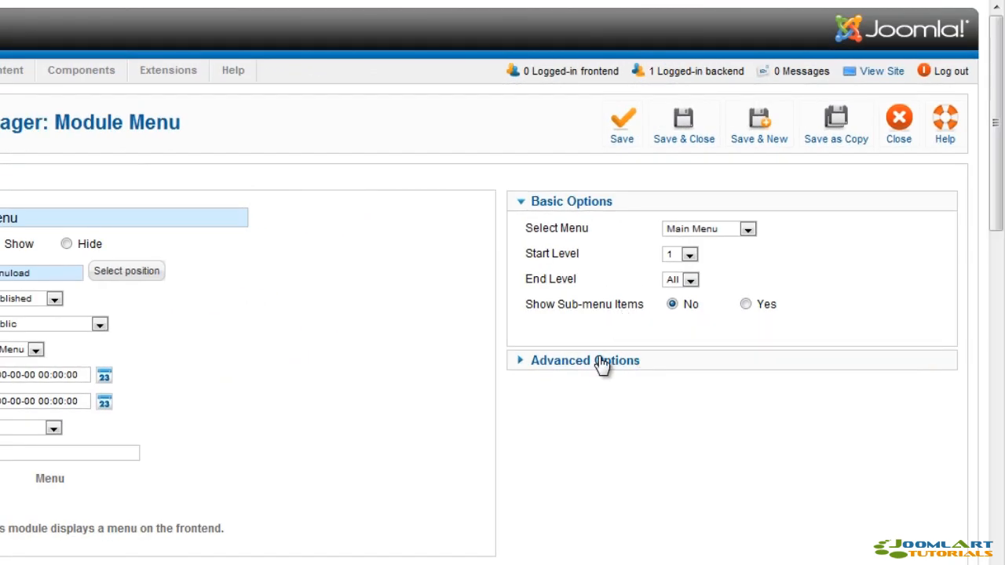
left_click(584, 361)
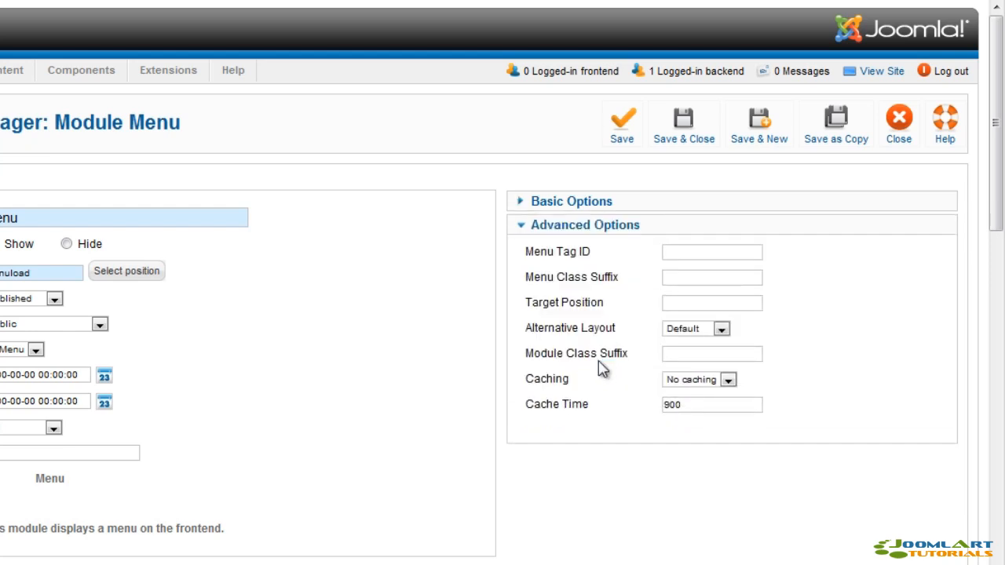
mouse_move(561, 271)
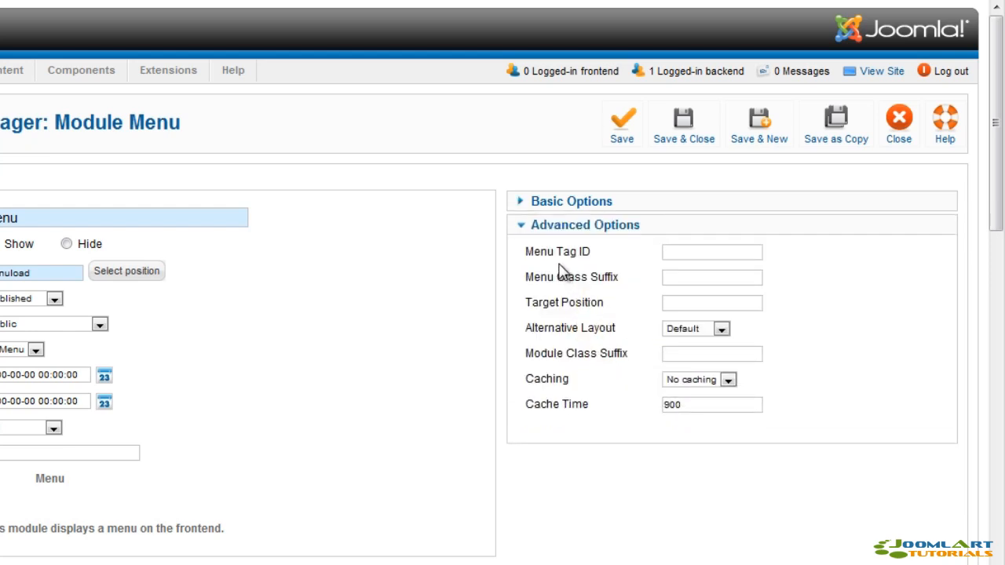
mouse_move(558, 251)
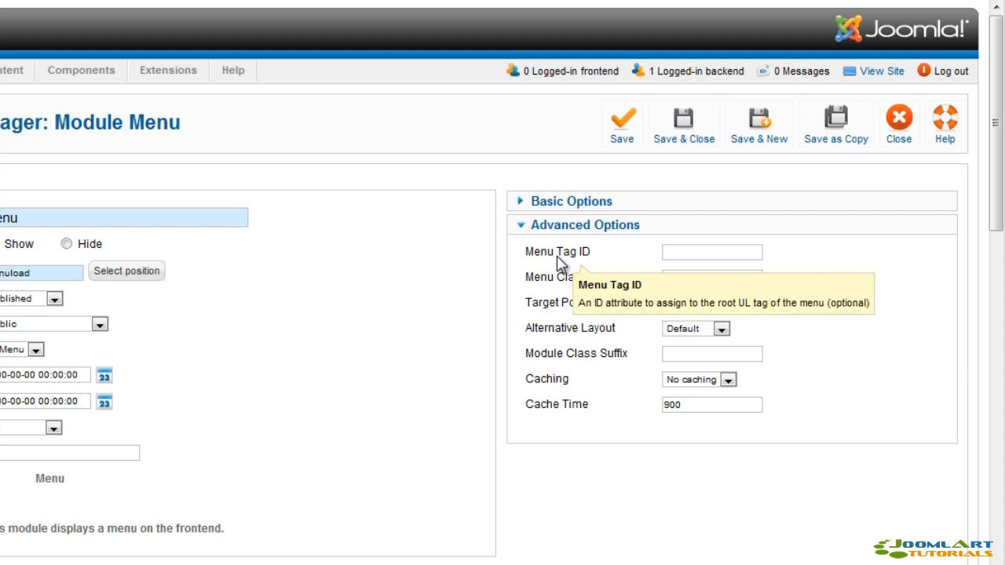
mouse_move(566, 336)
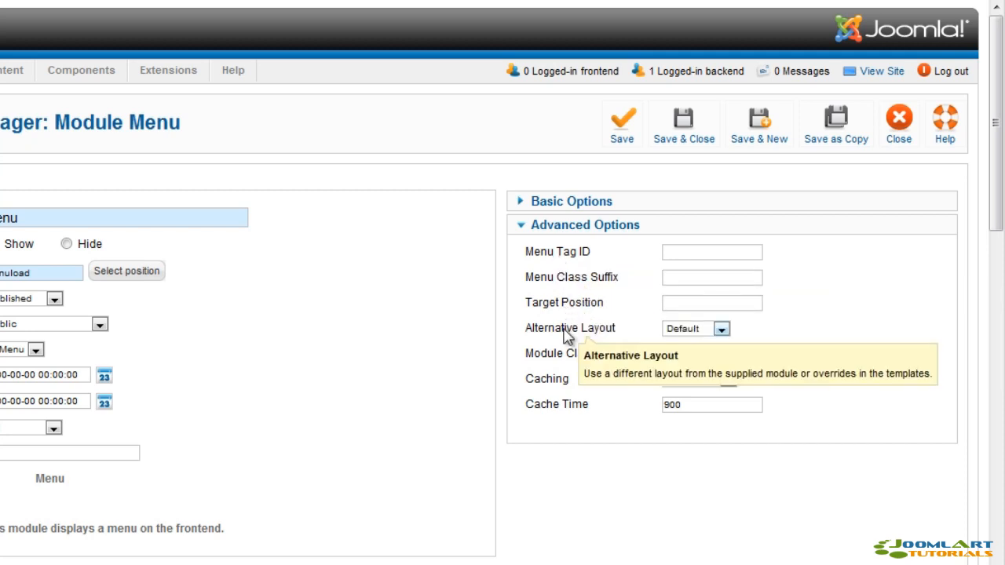
mouse_move(557, 384)
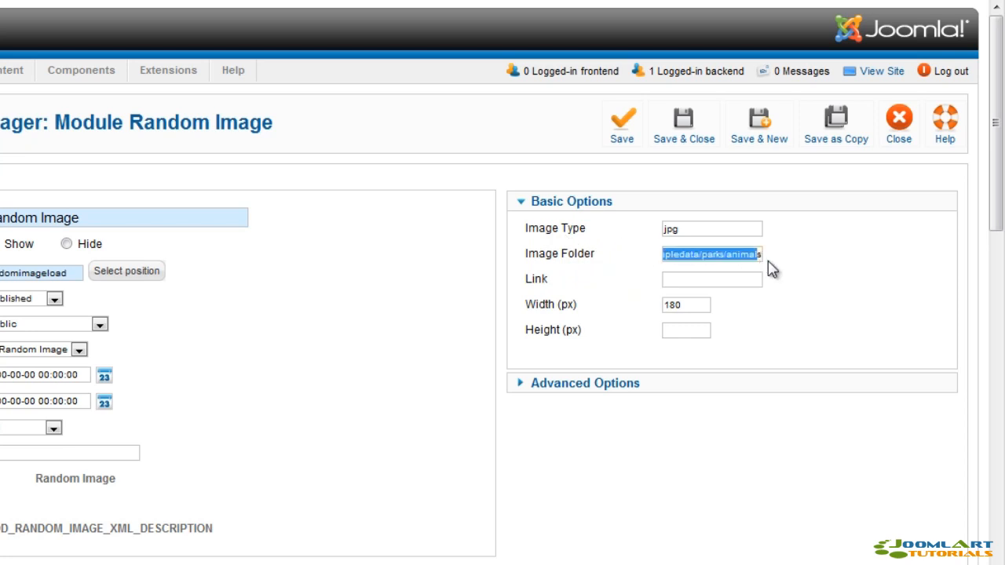
mouse_move(536, 278)
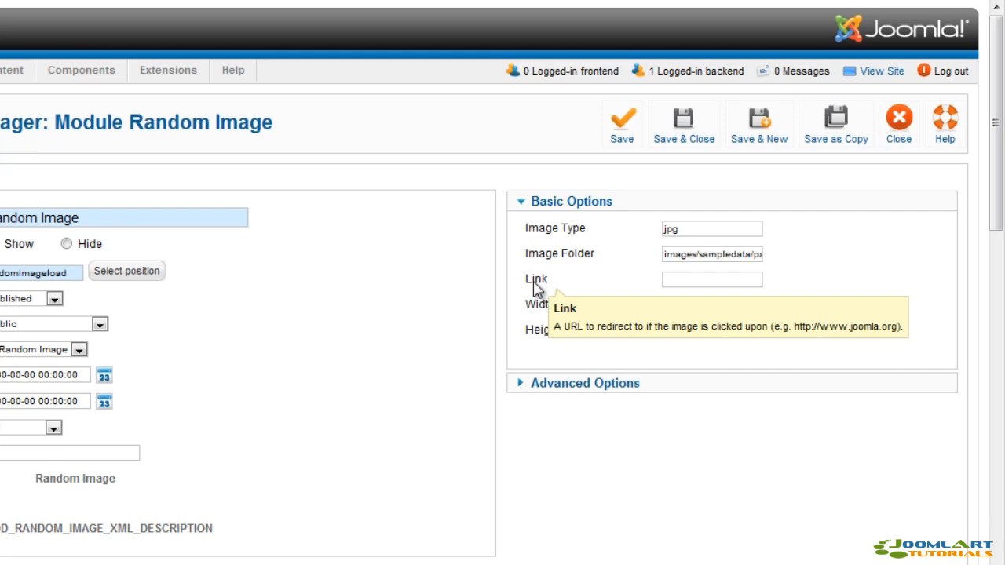
mouse_move(612, 318)
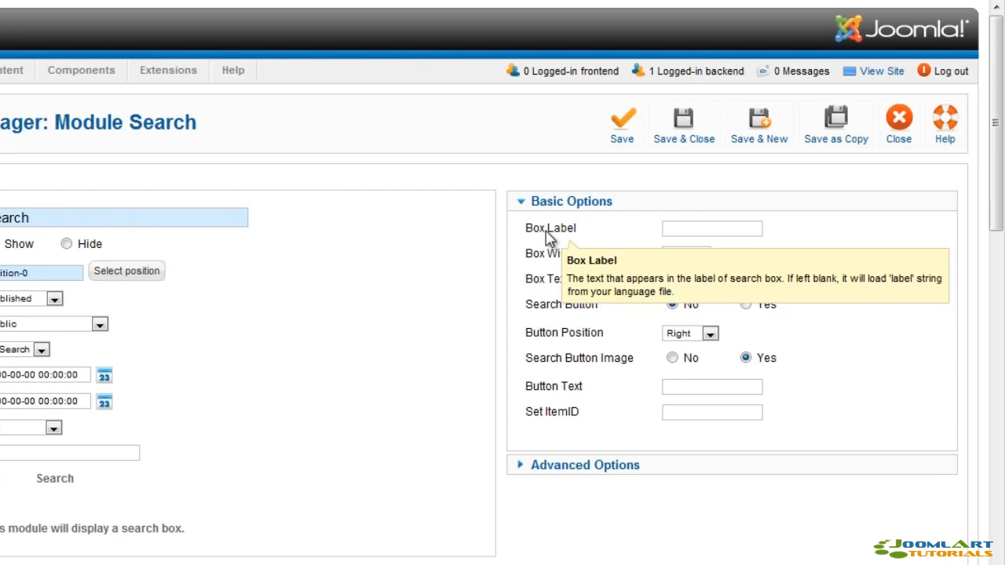
Step: Focus the Search module's box label setting in Basic Options
left_click(711, 228)
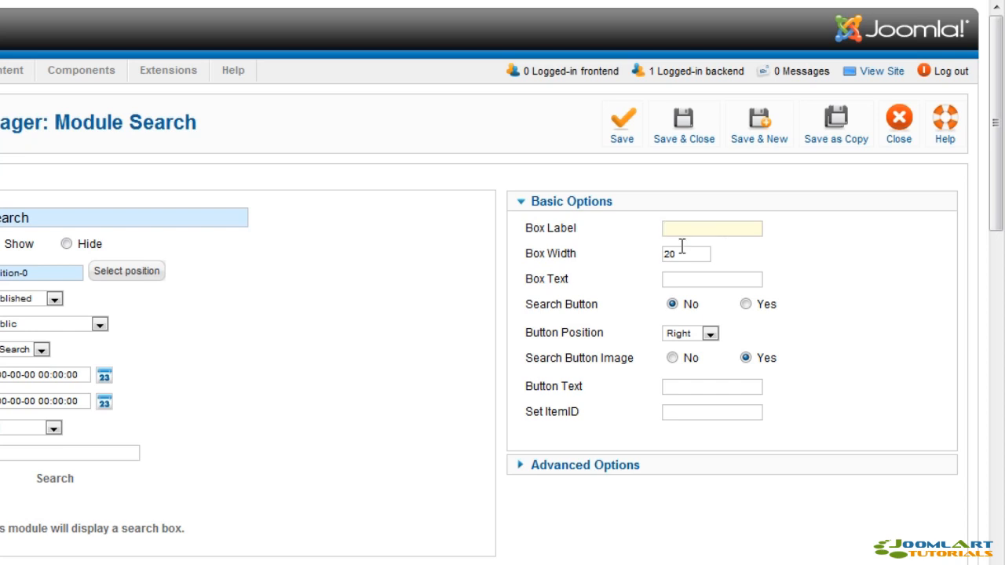
mouse_move(597, 281)
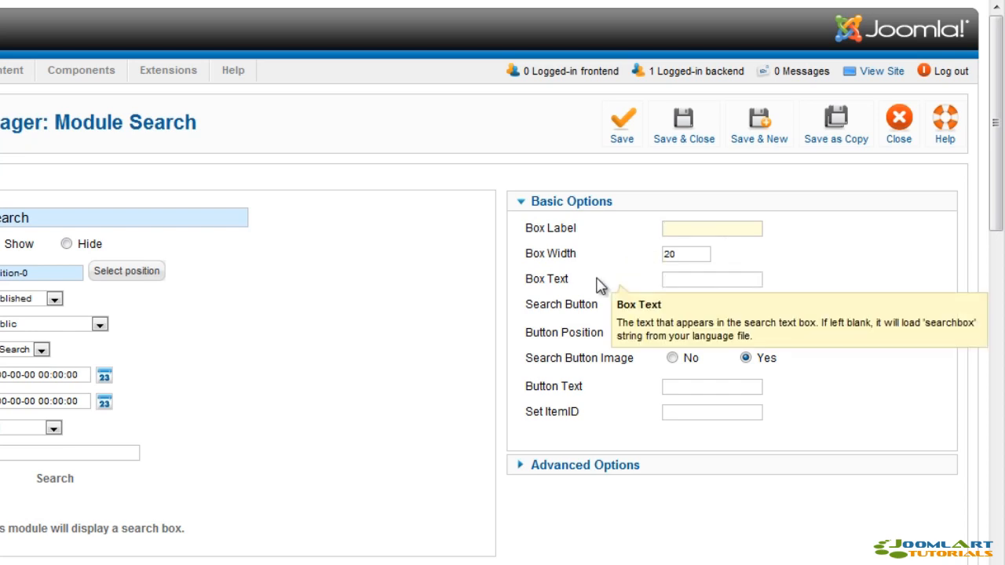
mouse_move(612, 306)
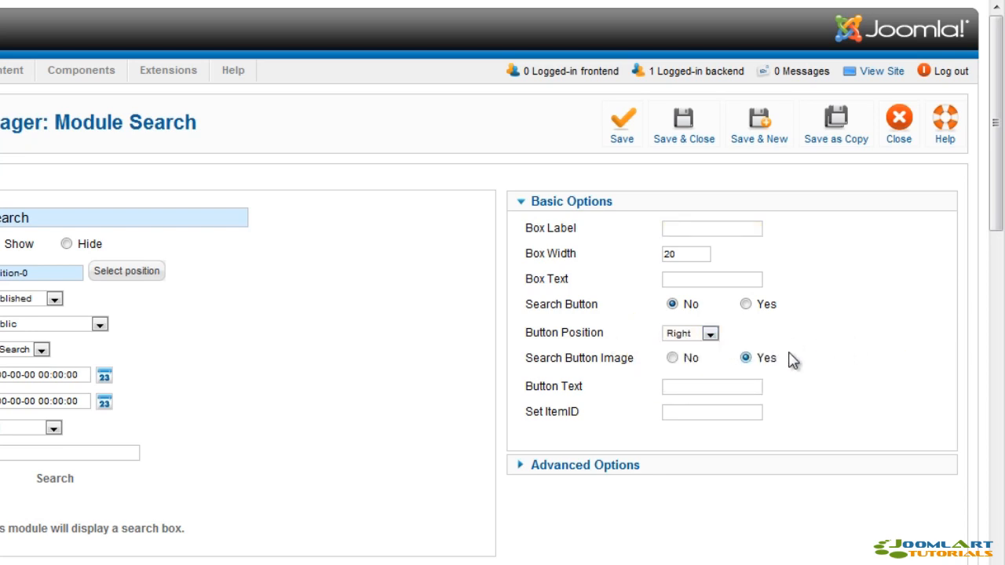
mouse_move(578, 358)
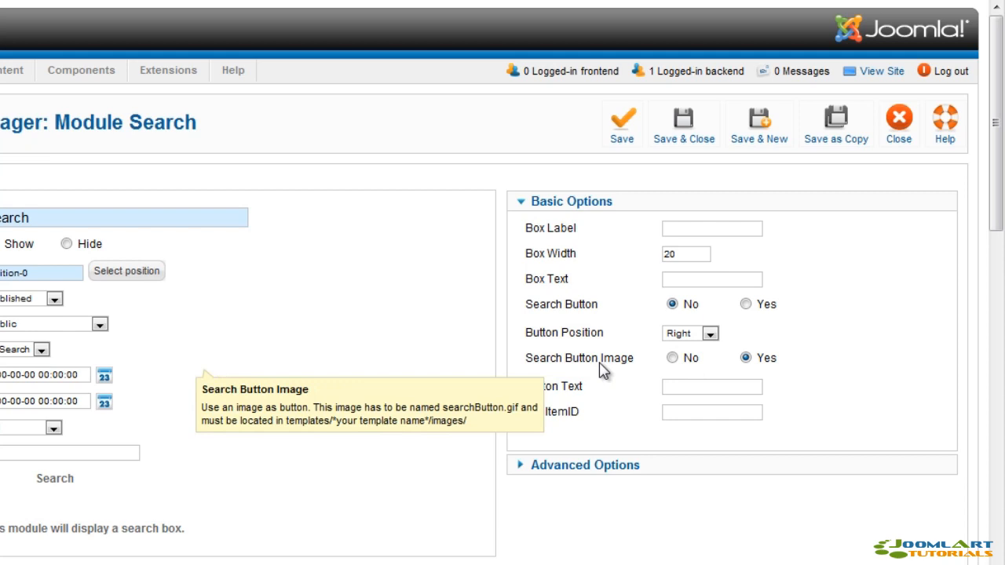
mouse_move(592, 391)
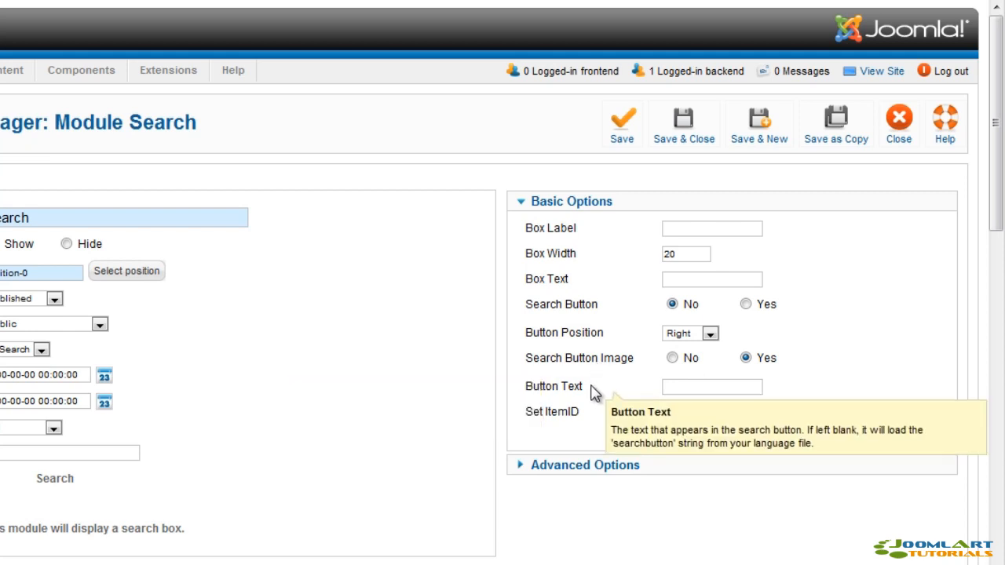
mouse_move(597, 423)
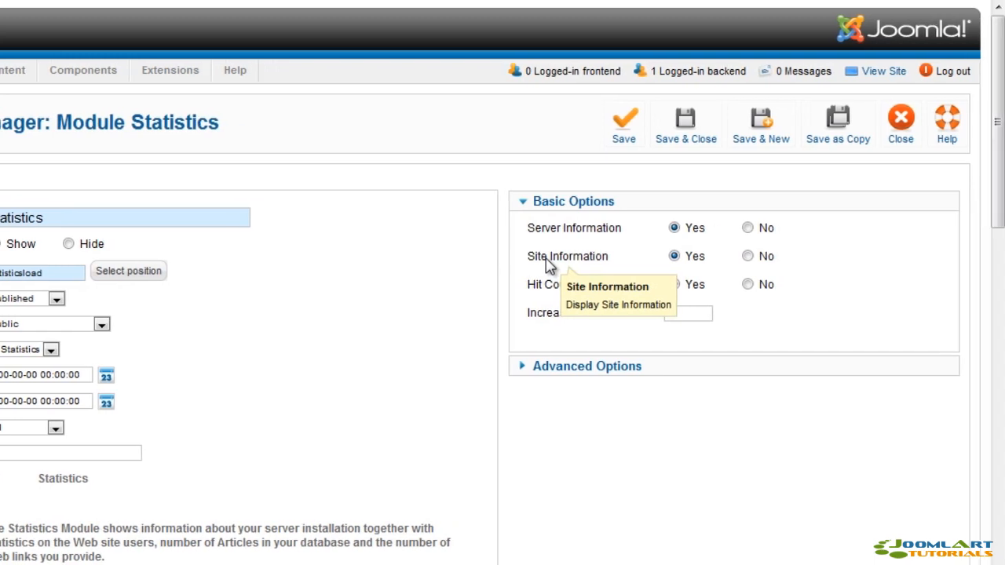
mouse_move(547, 238)
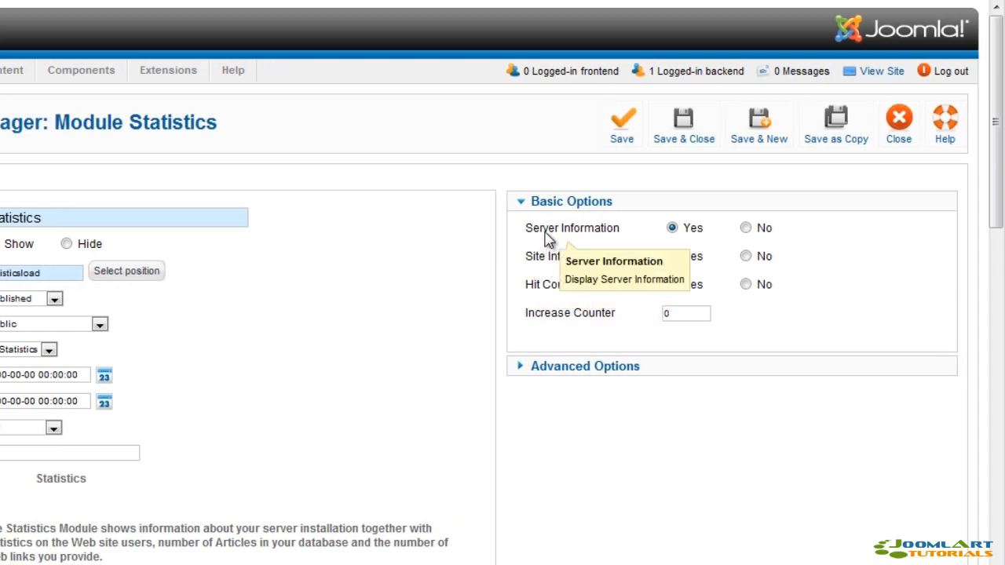
mouse_move(464, 339)
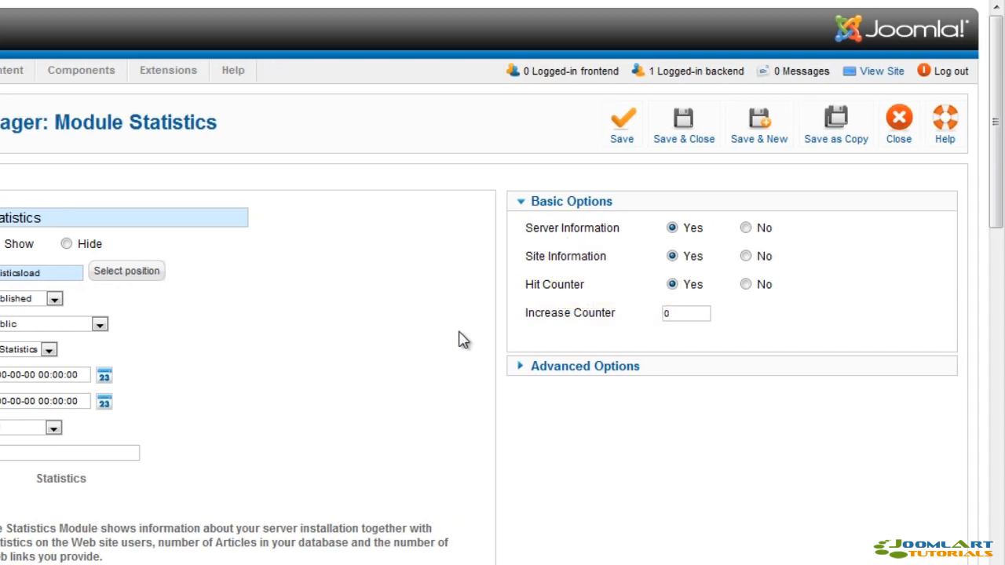
mouse_move(581, 326)
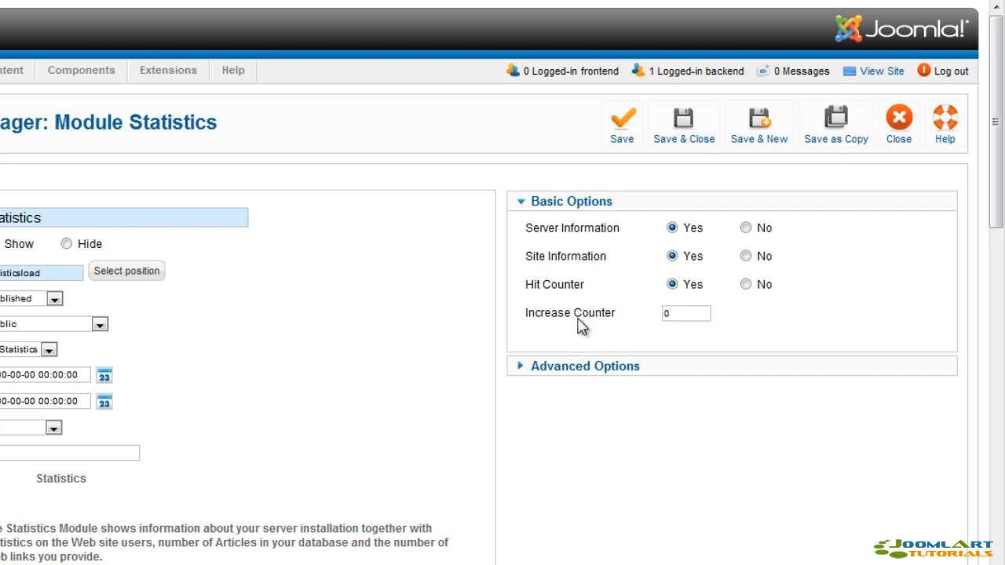
mouse_move(577, 318)
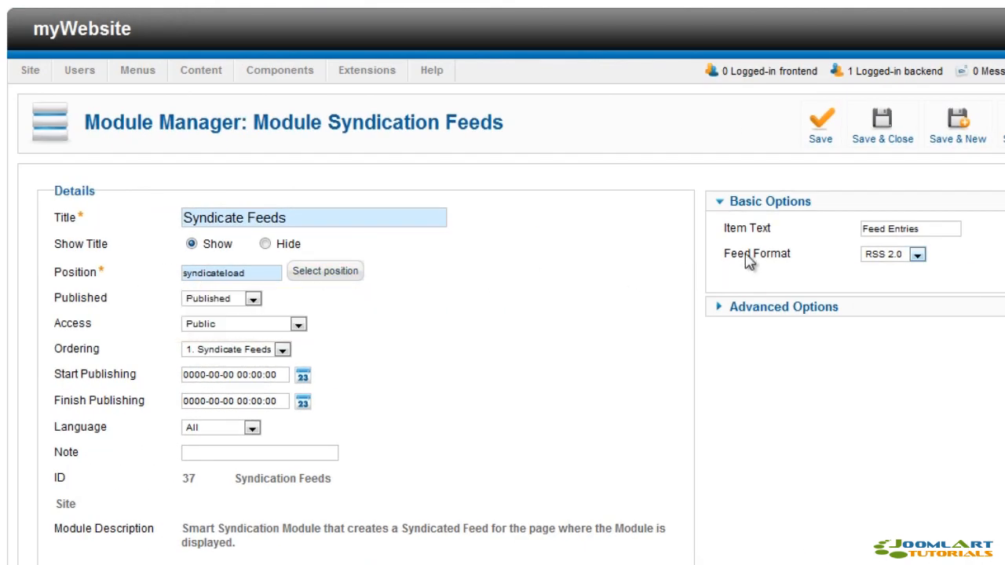
Step: Expand the Syndication Feeds module's Advanced Options, then return to its Basic Options
left_click(783, 306)
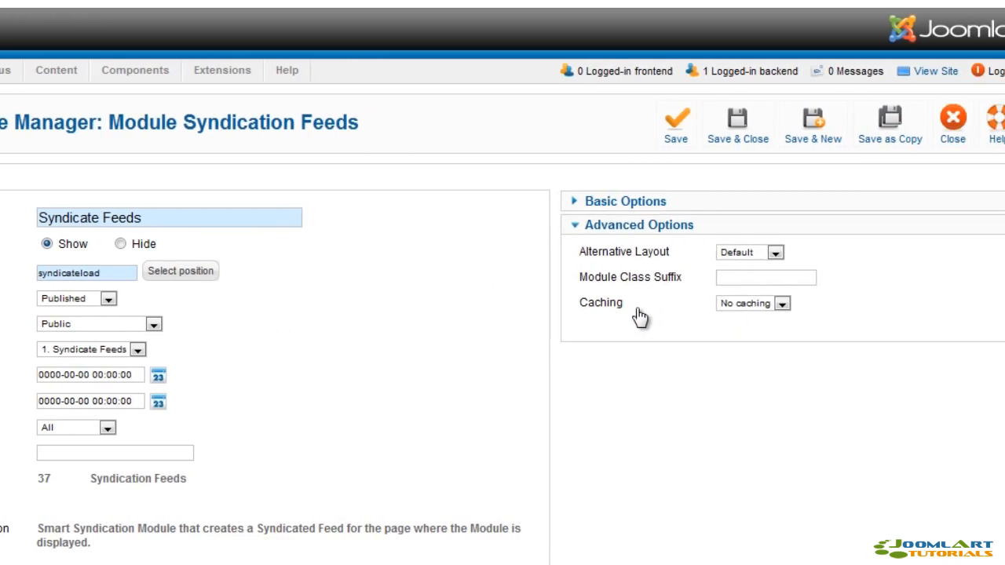
left_click(624, 201)
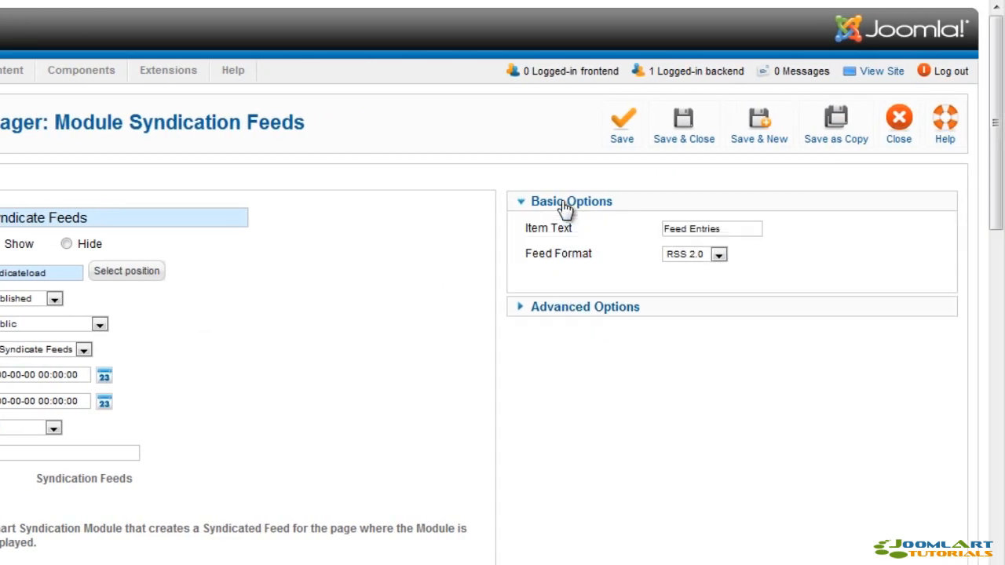
mouse_move(577, 224)
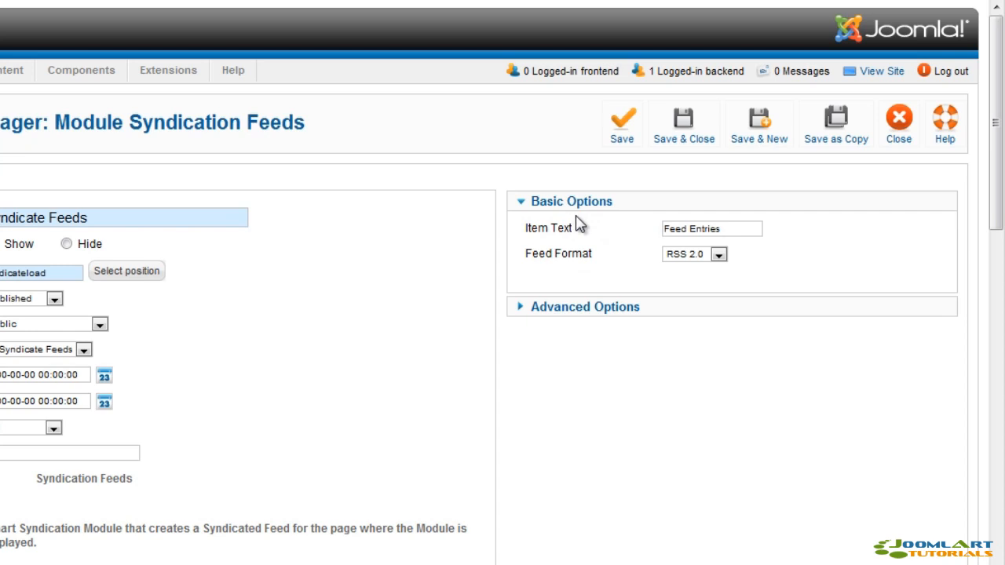
mouse_move(578, 250)
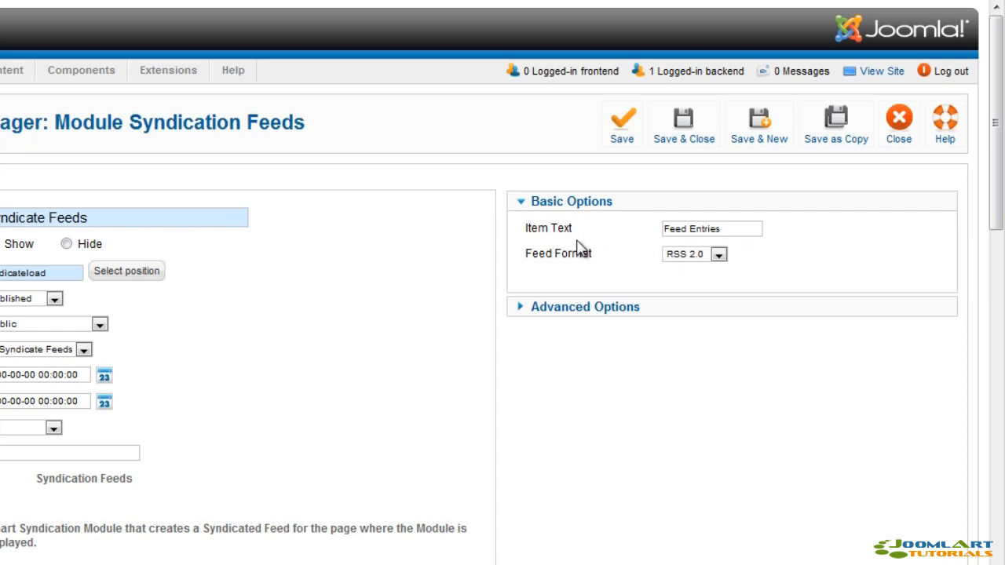
left_click(717, 254)
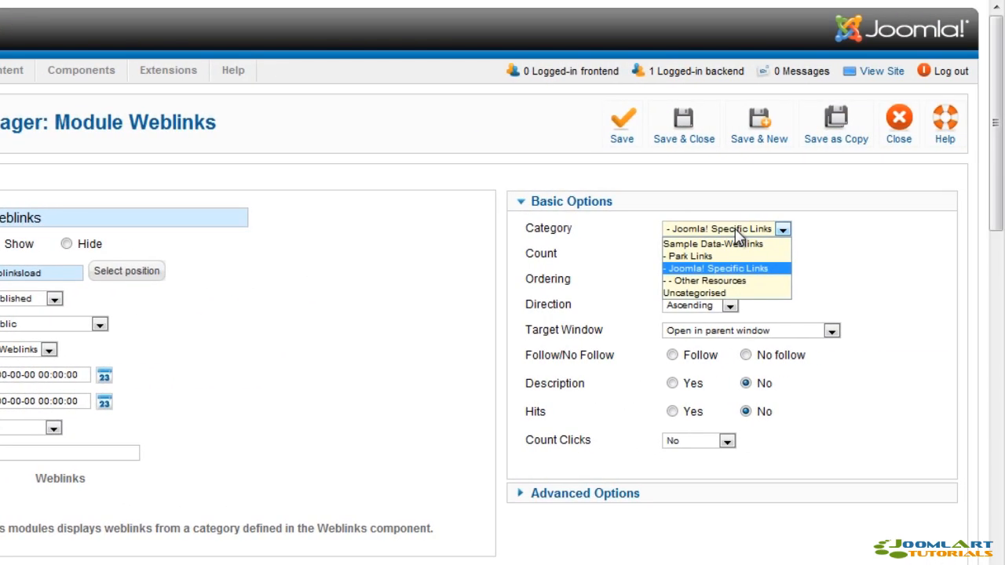
Step: Set the Weblinks category to Joomla! Specific Links and make the links No follow
left_click(714, 267)
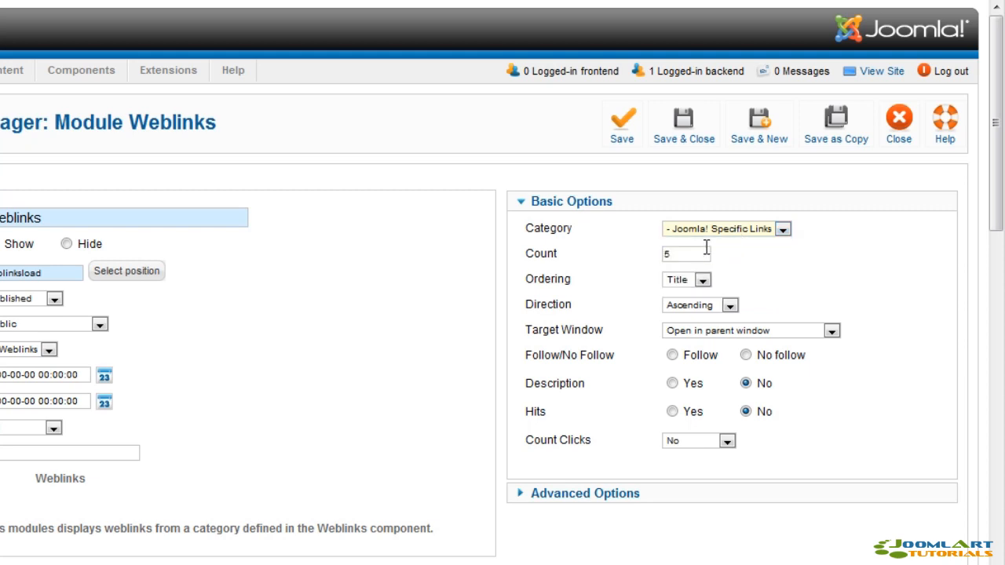
left_click(729, 305)
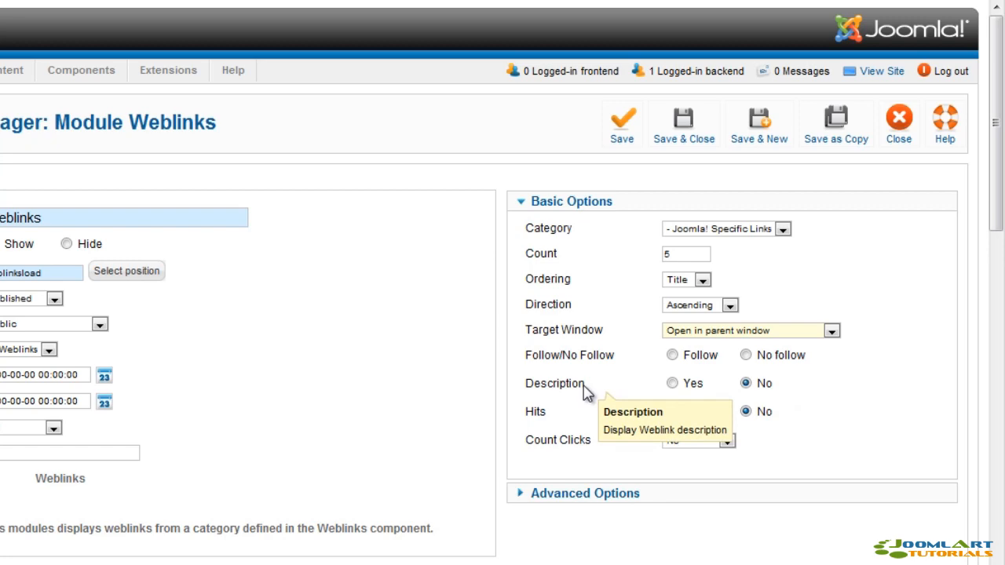
left_click(745, 354)
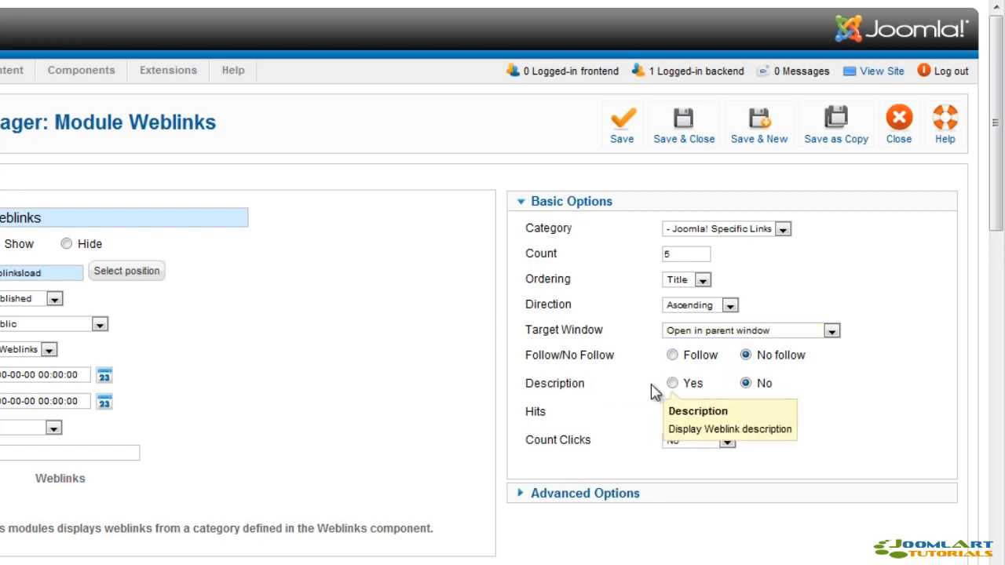
left_click(672, 410)
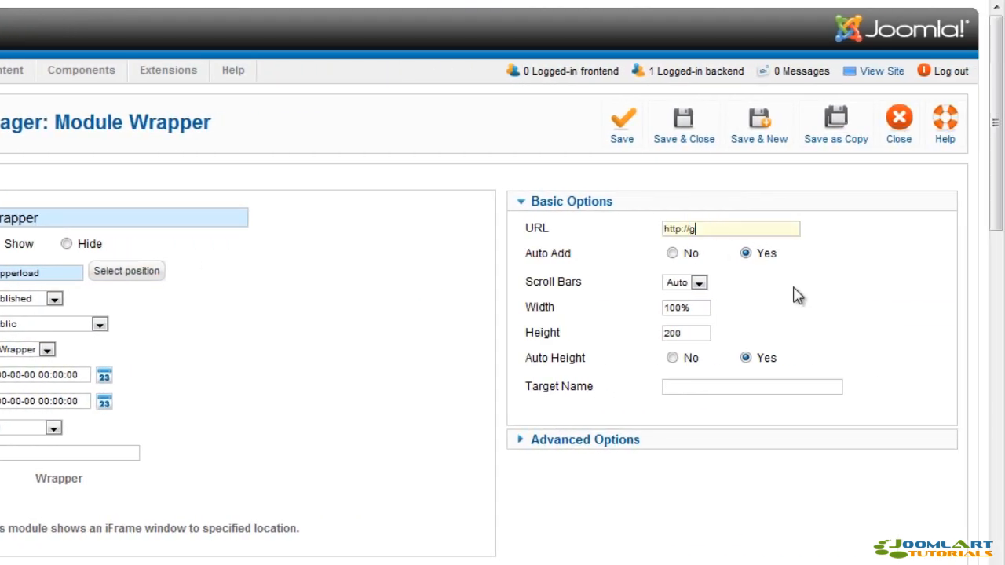
type("oogle.com")
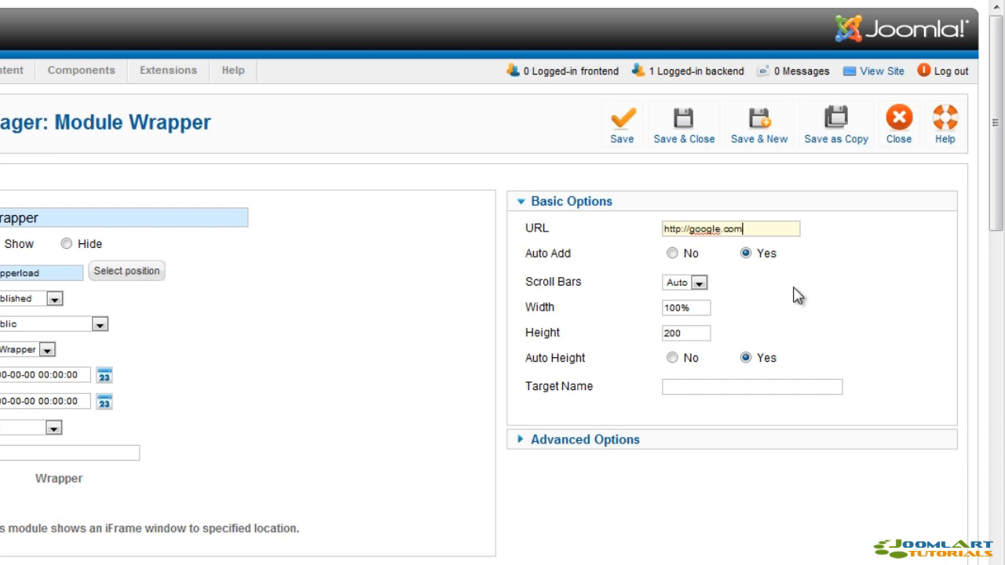
mouse_move(548, 253)
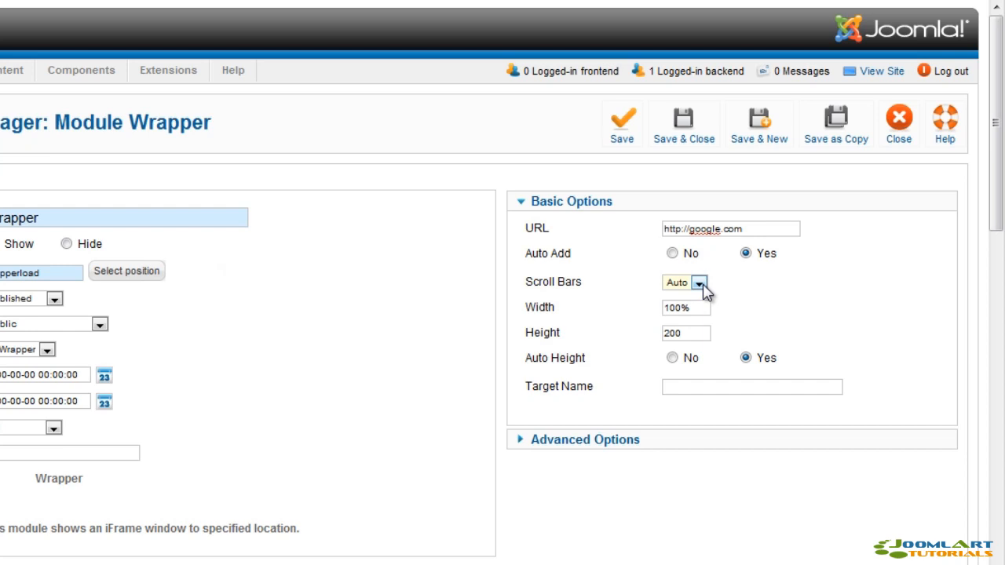
mouse_move(549, 339)
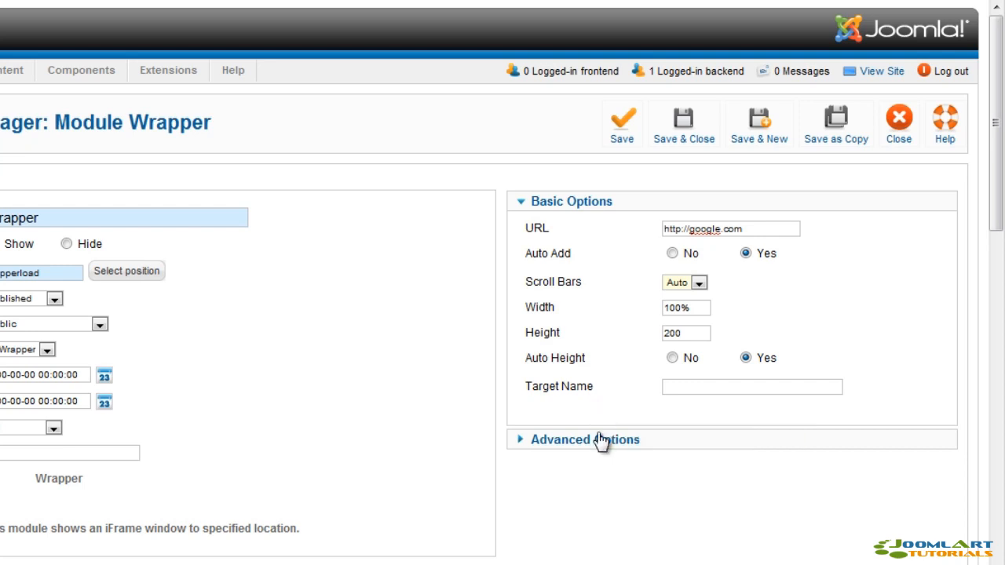
mouse_move(602, 451)
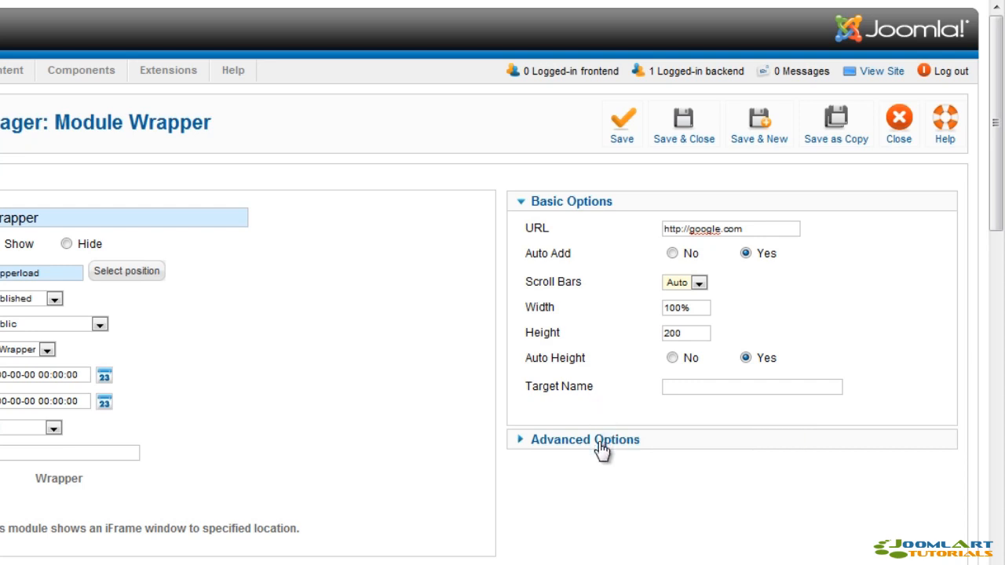
left_click(584, 438)
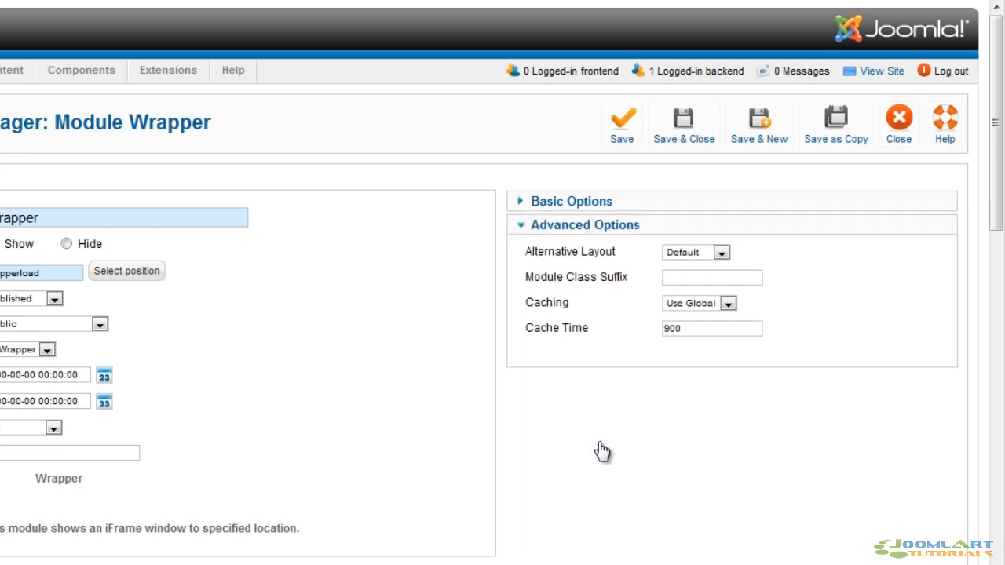